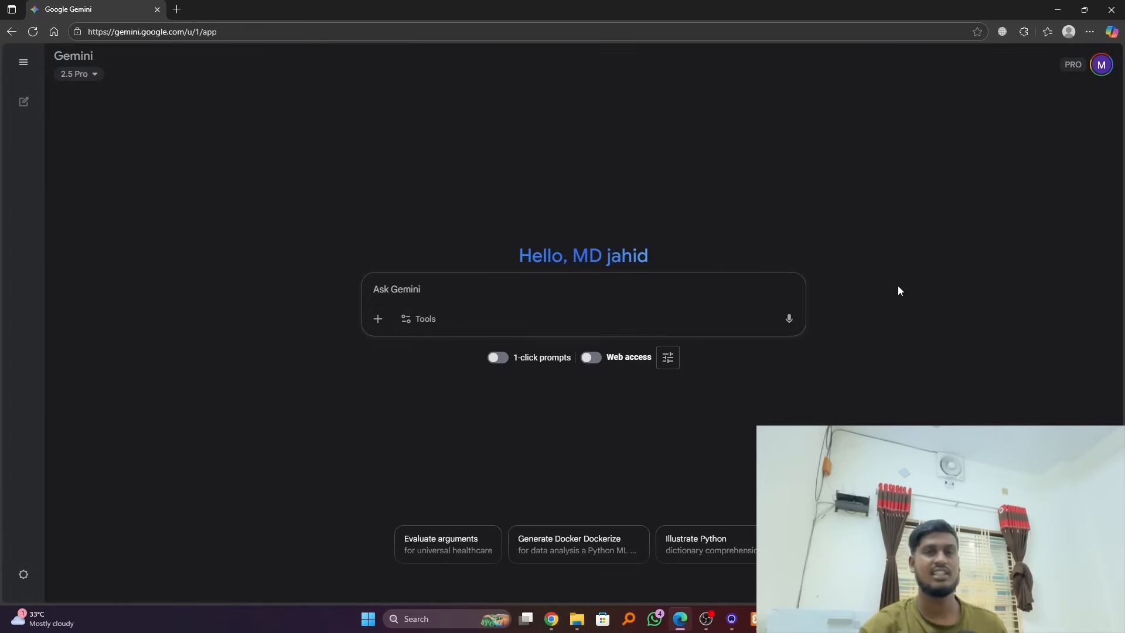
# - Enable the Canvas tool so the new chat asks what to build
pyautogui.click(424, 318)
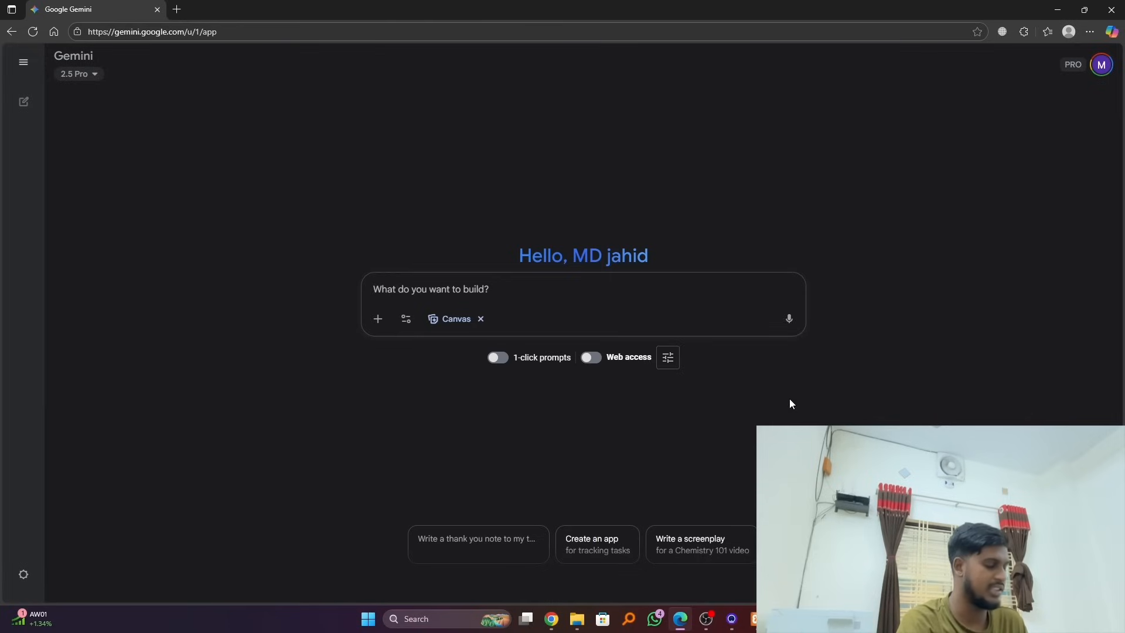
# - Write the prompt 'create a laravel website for a youtuber portfolio and', leaving it unsent
pyautogui.write('cre')
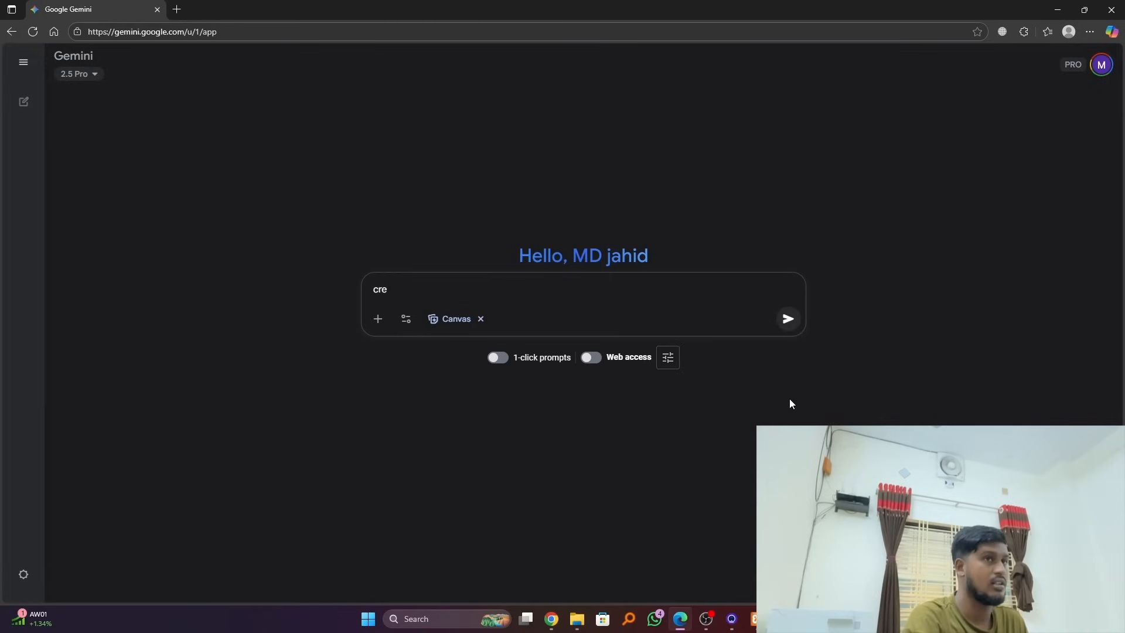
pyautogui.write('at')
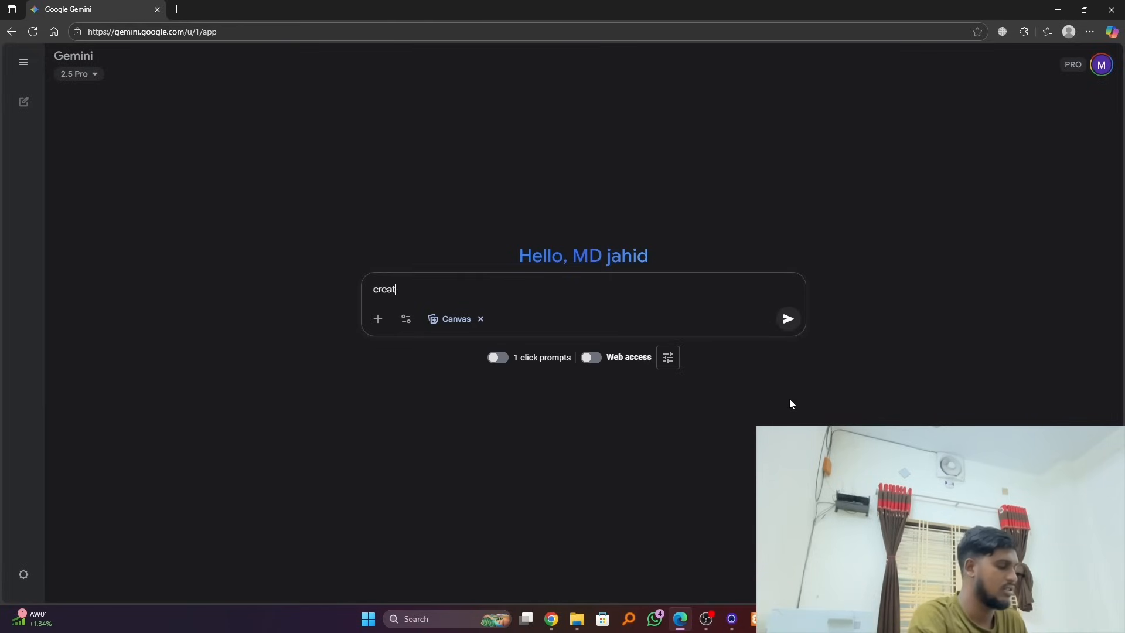
pyautogui.write('e a  la')
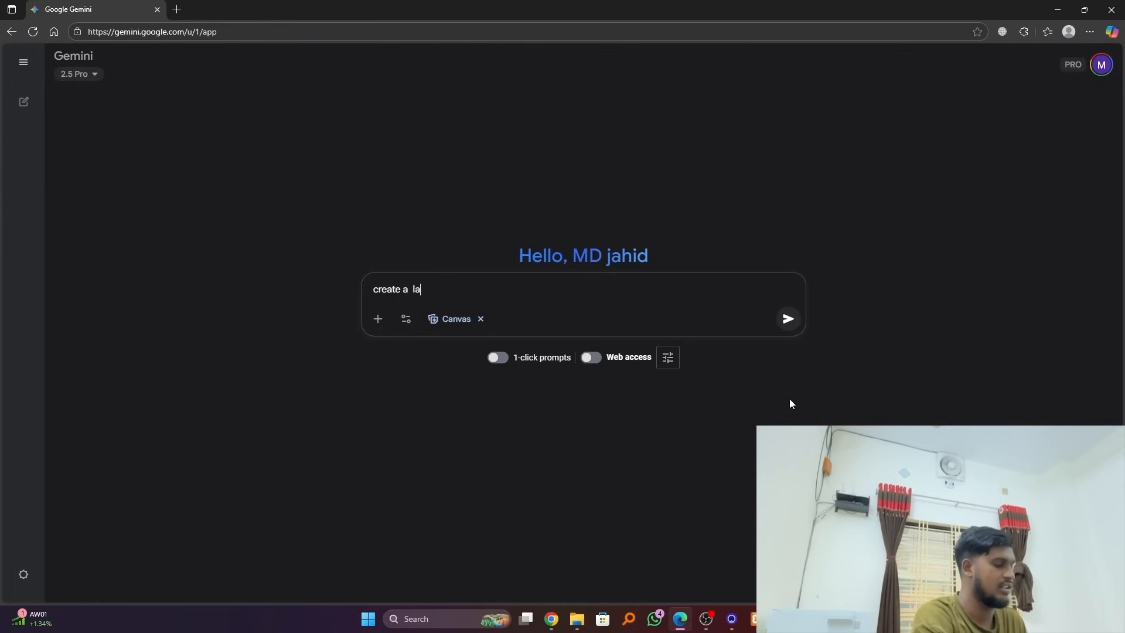
pyautogui.write('ravel')
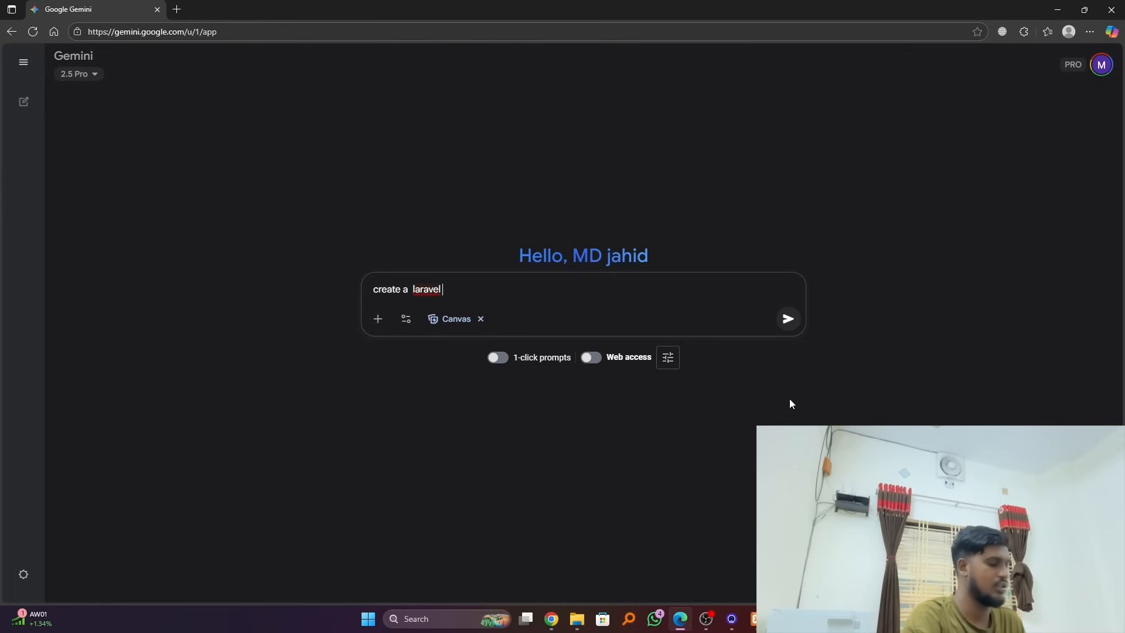
pyautogui.write('webs')
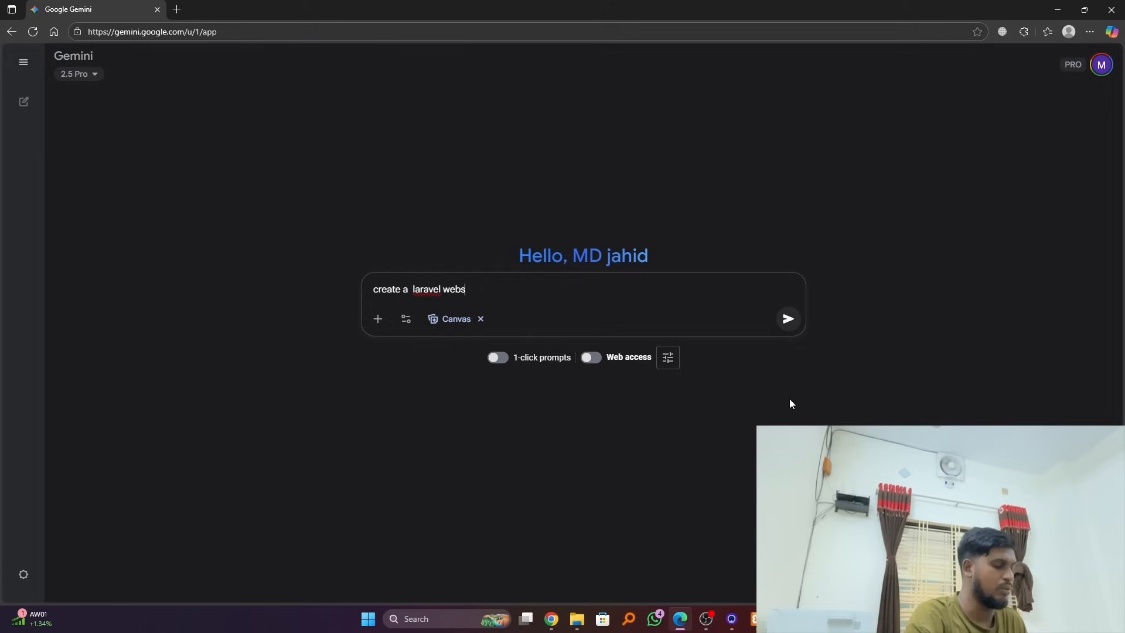
pyautogui.write('ite')
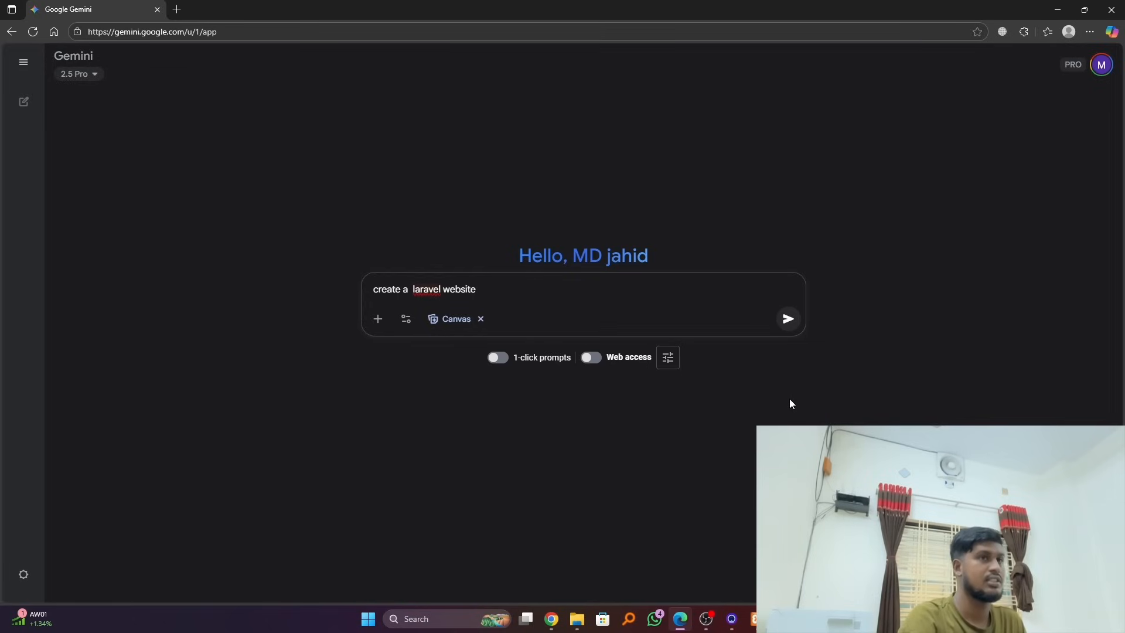
pyautogui.write('fo')
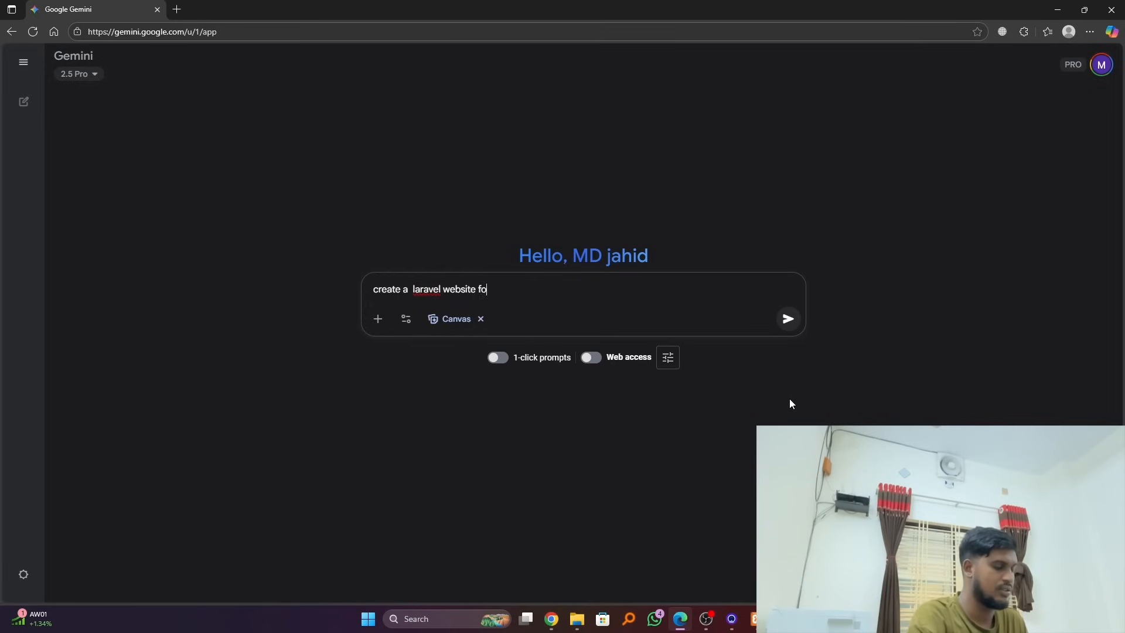
pyautogui.write('r a')
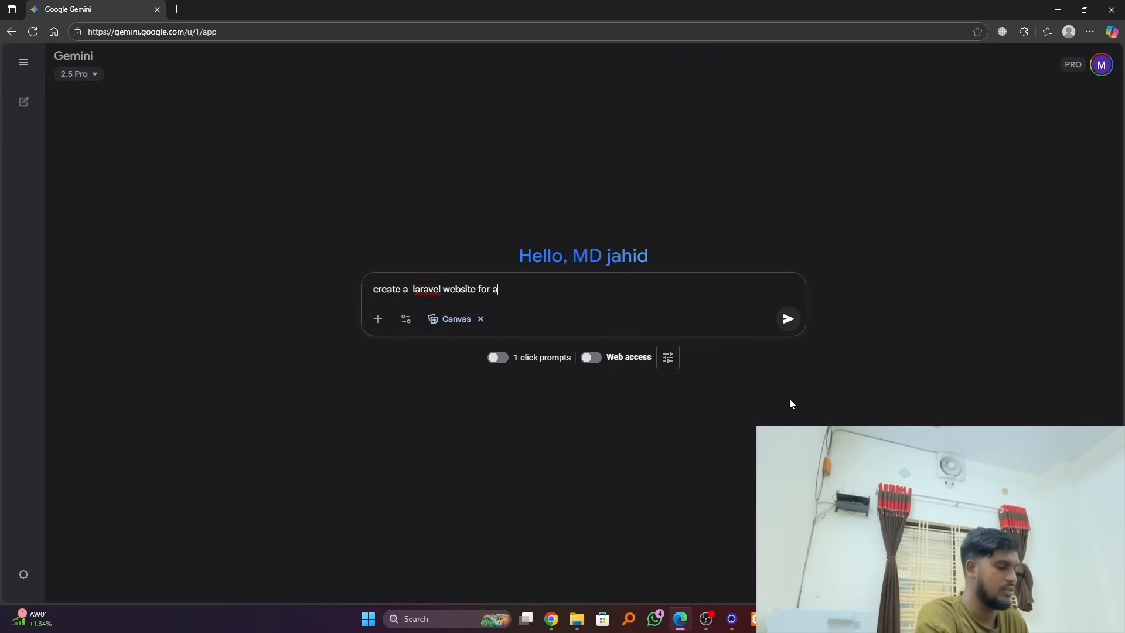
pyautogui.write('youtu')
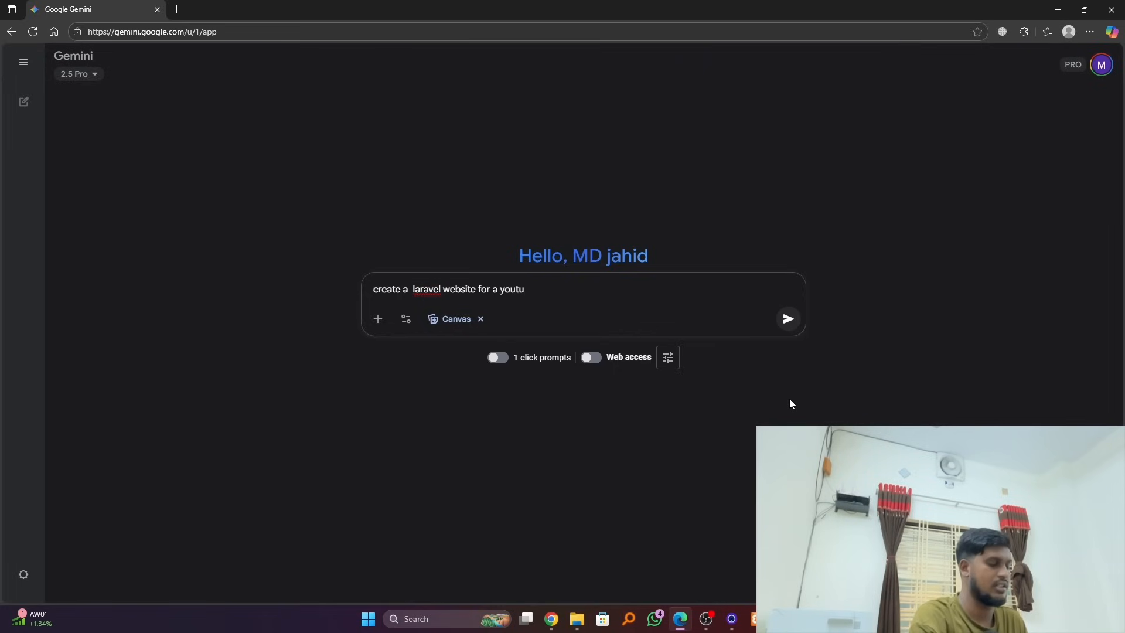
pyautogui.write('ber')
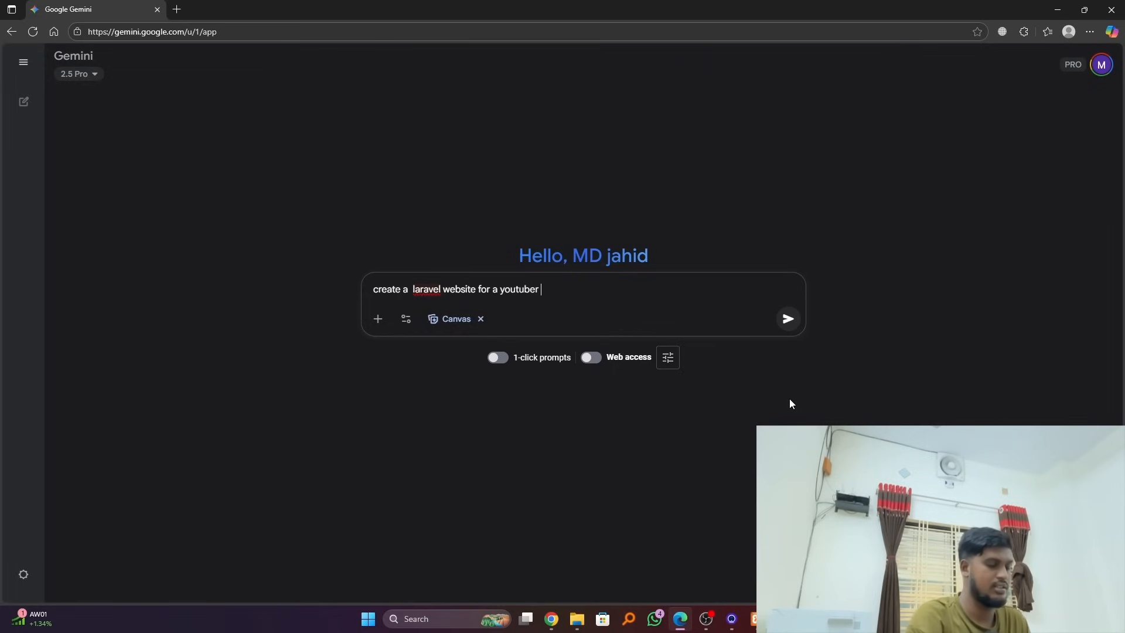
pyautogui.write('portf')
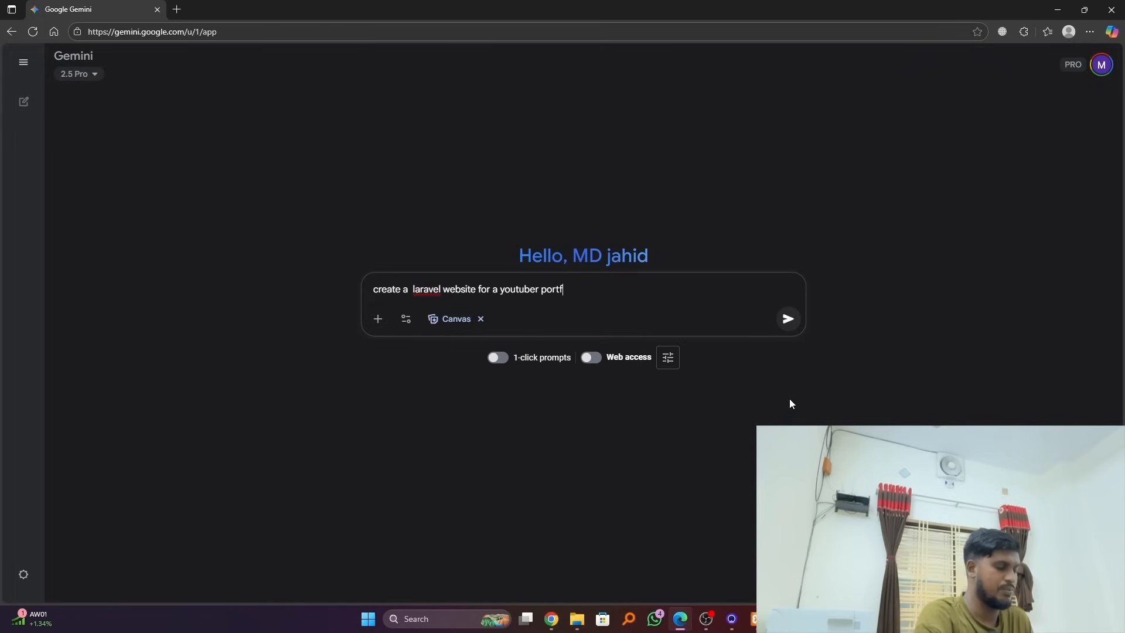
pyautogui.write('olio')
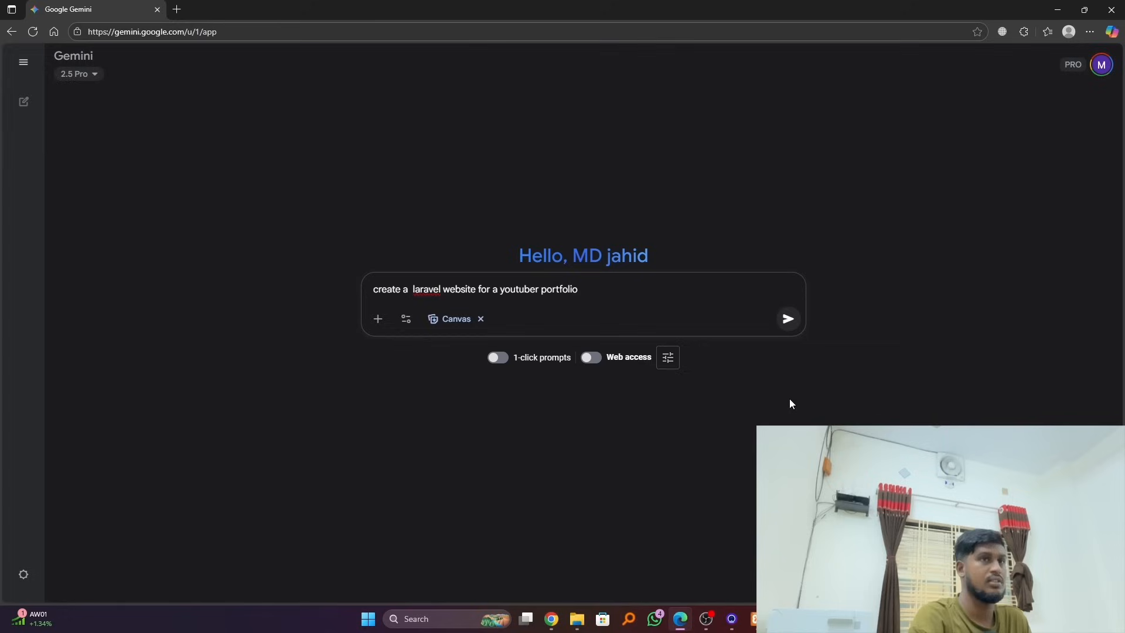
pyautogui.write('an')
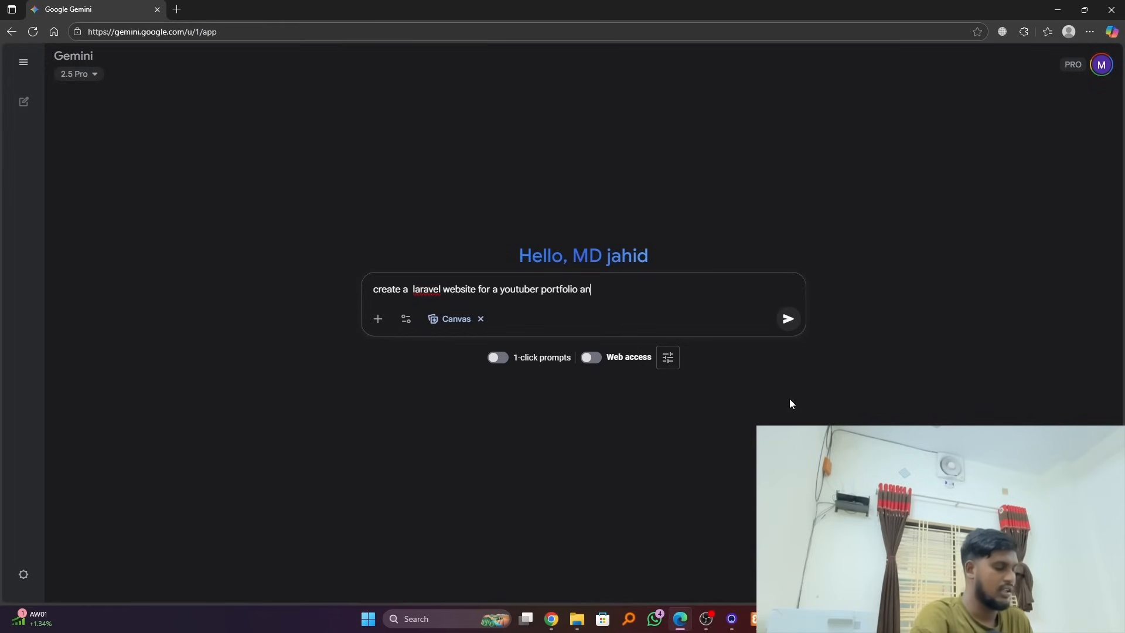
pyautogui.write('d')
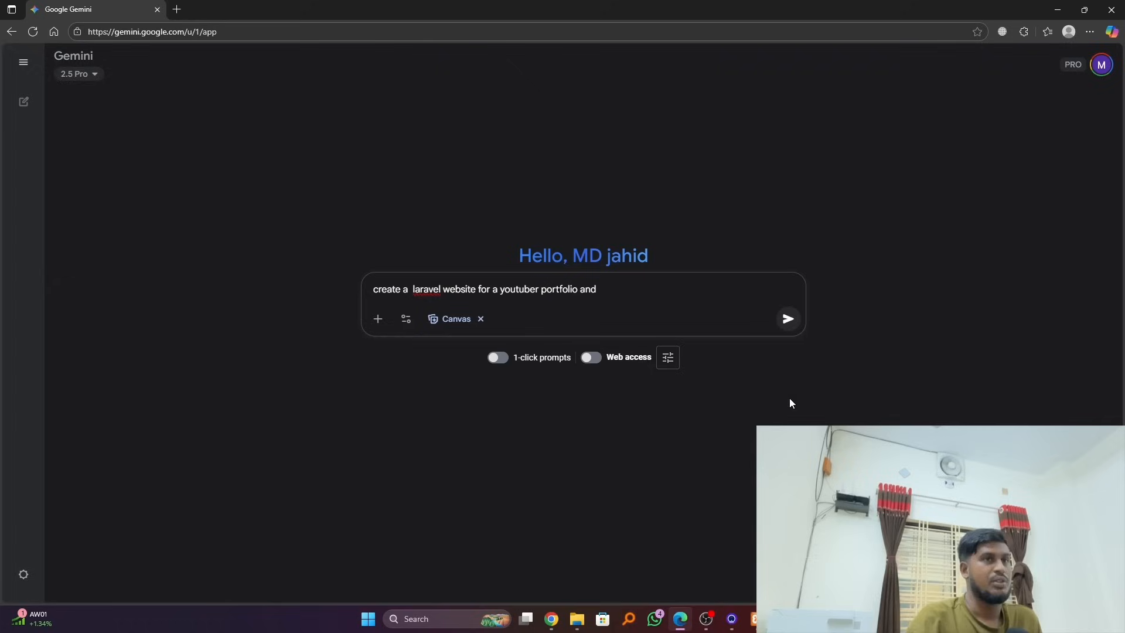
# - Add that the theme will be dark and the YouTube channel name is "Multi Technology"
pyautogui.write('the')
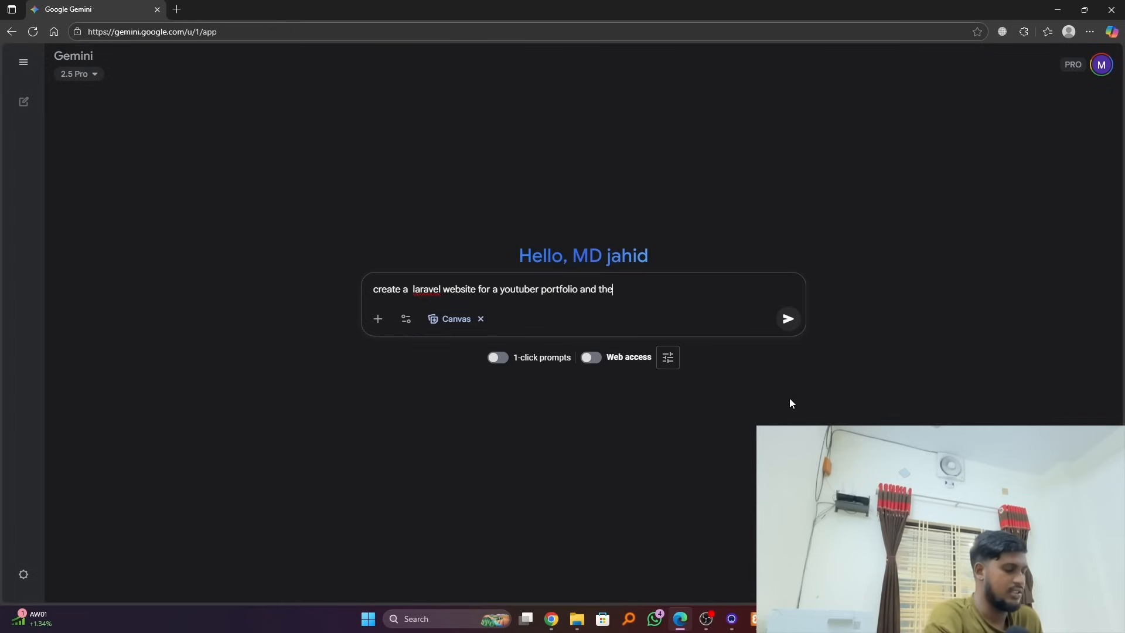
pyautogui.write('the')
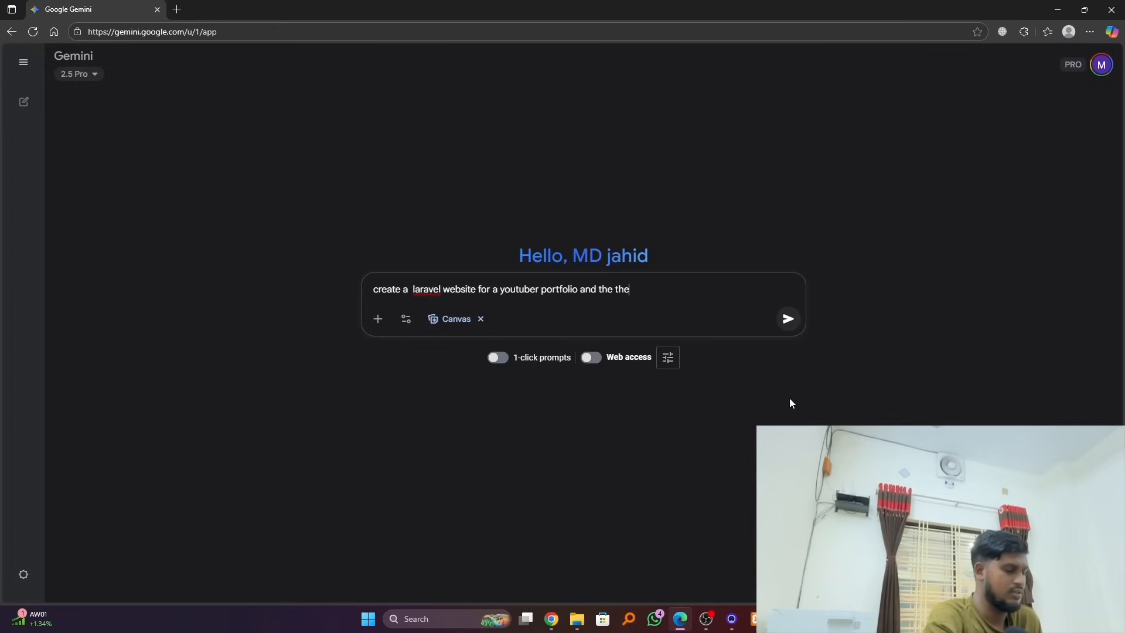
pyautogui.write('me wi')
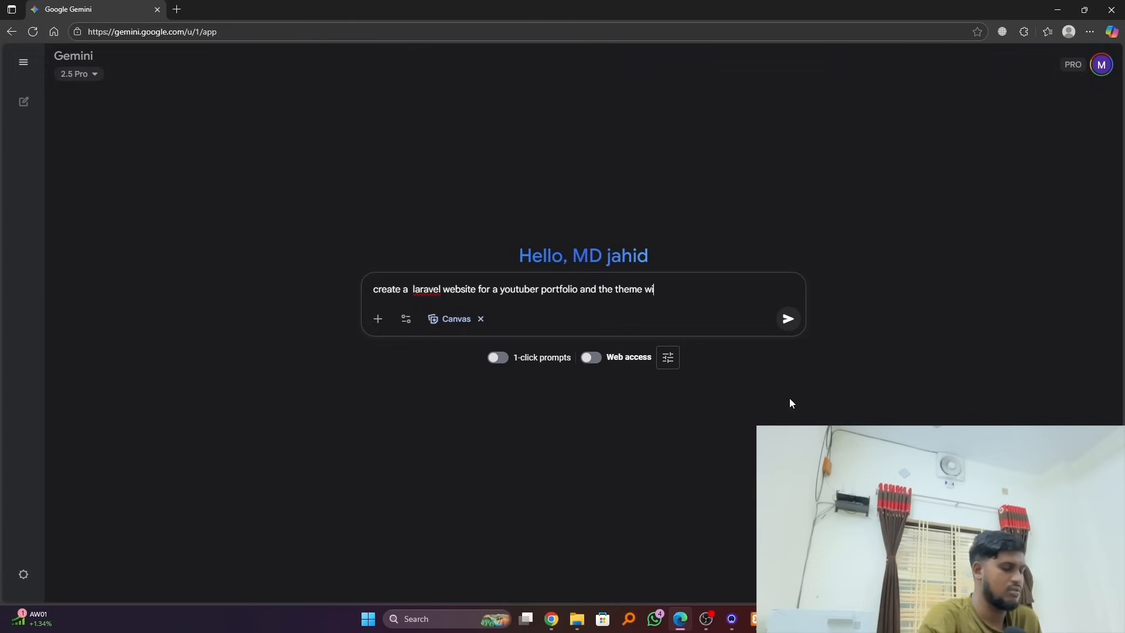
pyautogui.write('ll be')
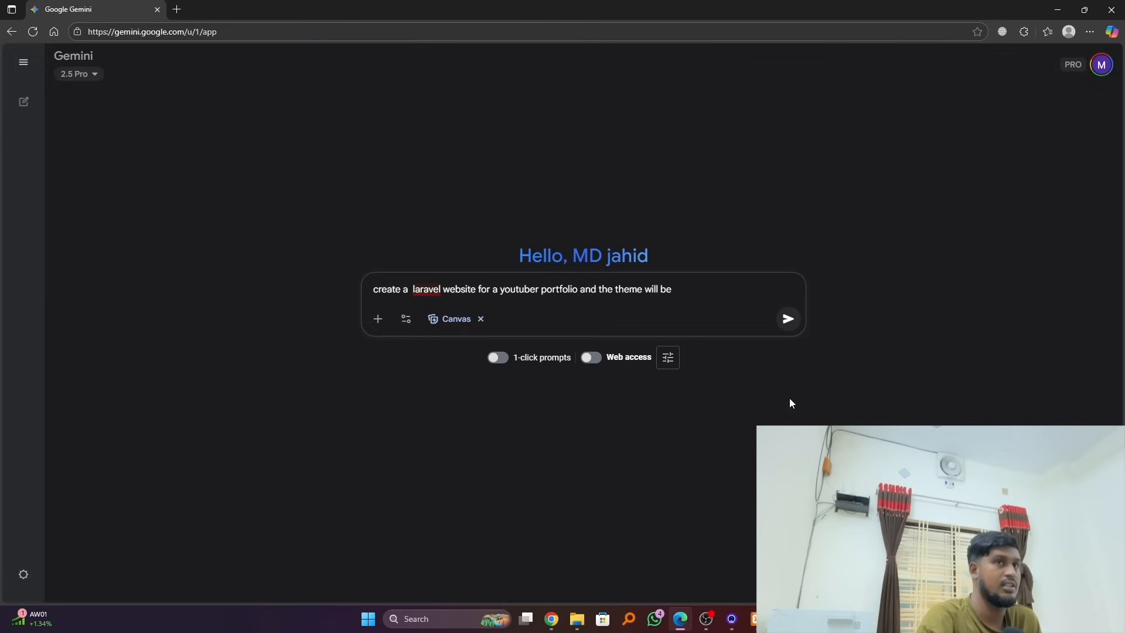
pyautogui.write('dark')
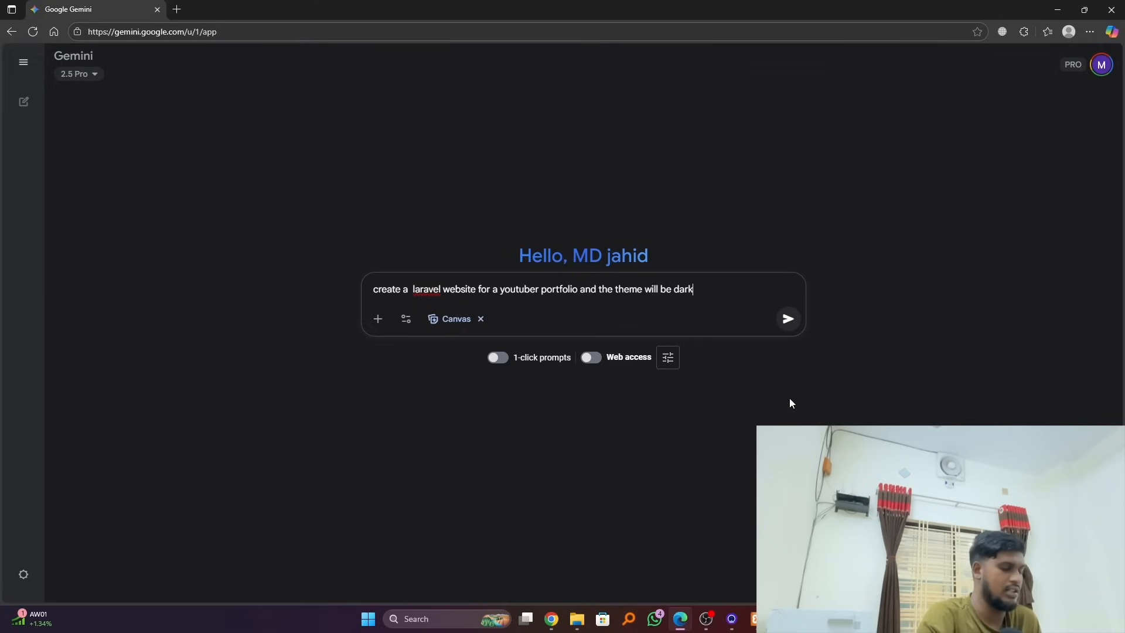
pyautogui.write(',')
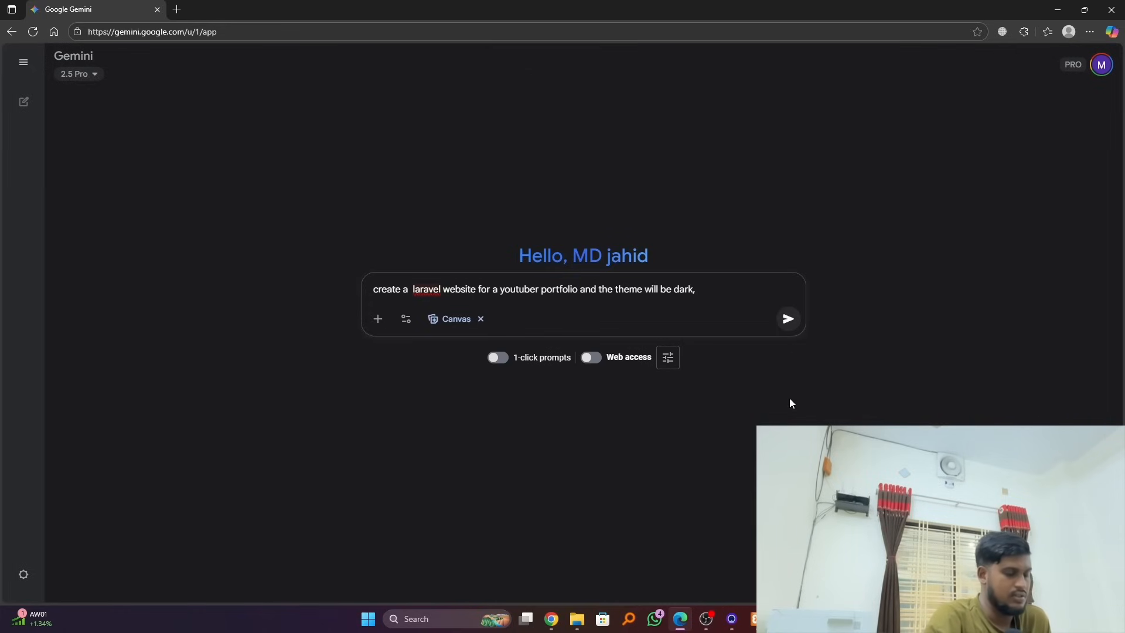
pyautogui.write('you')
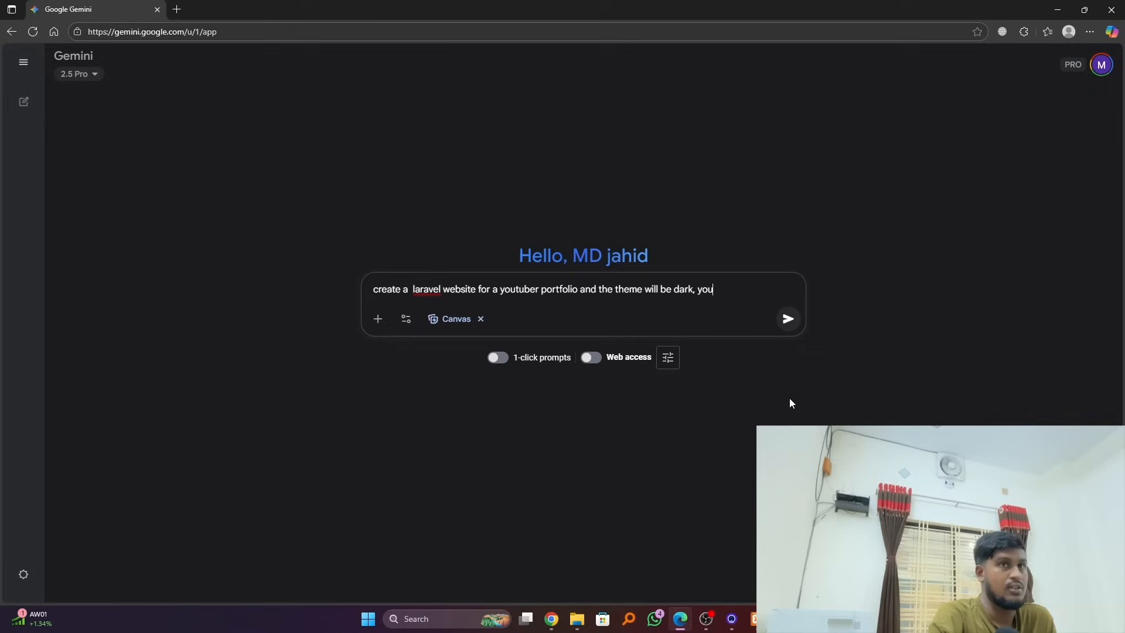
pyautogui.write('tube c')
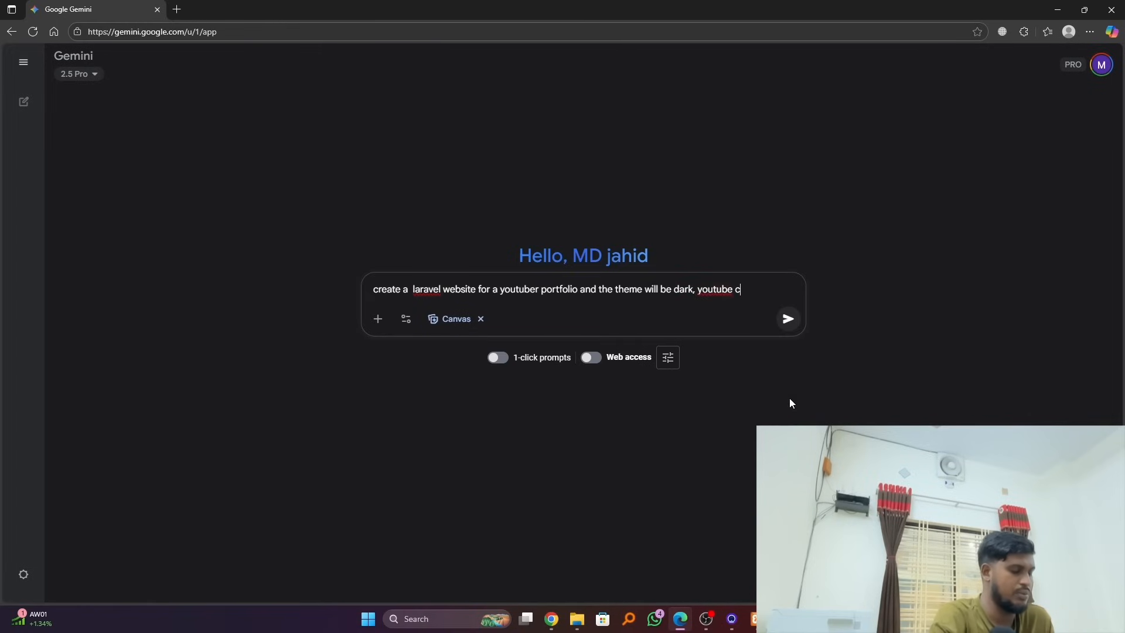
pyautogui.write('hannel')
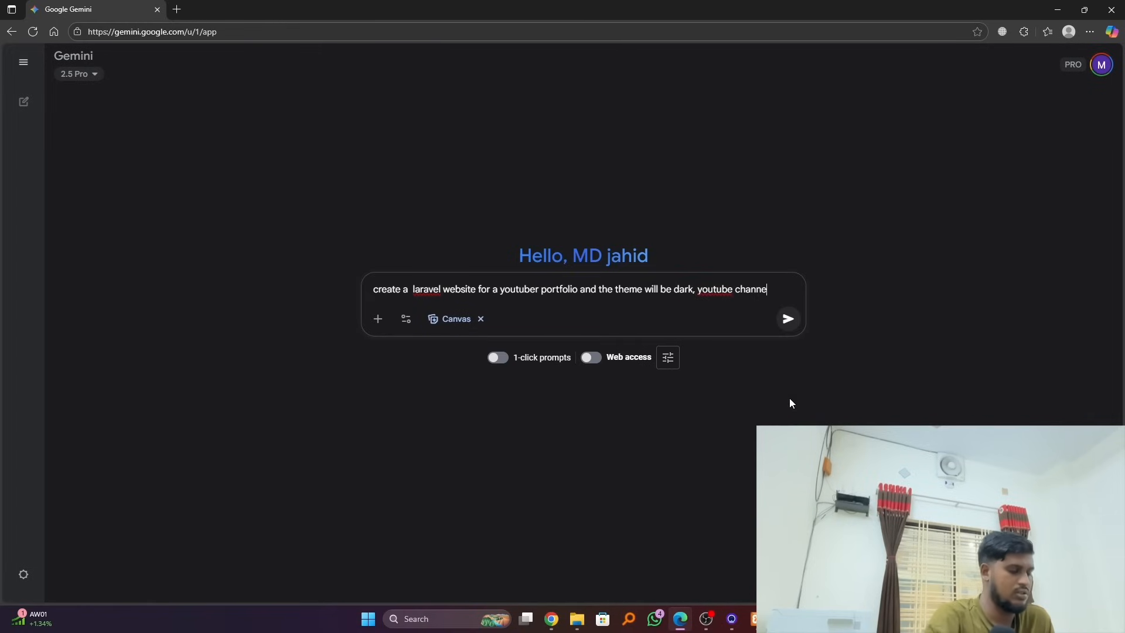
pyautogui.write('name')
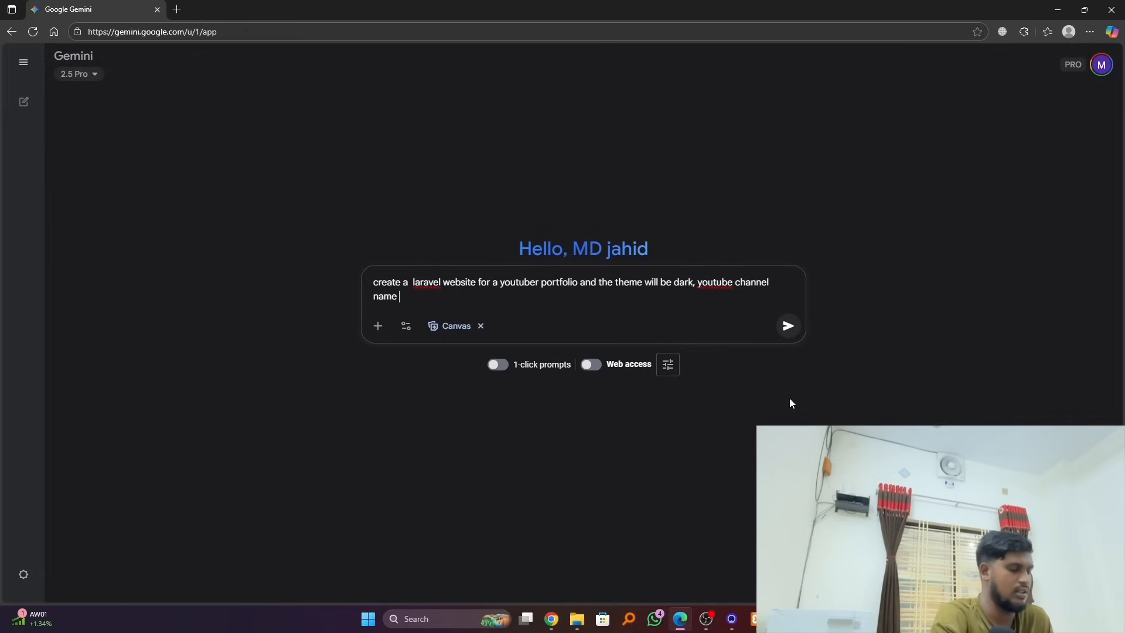
pyautogui.write('is')
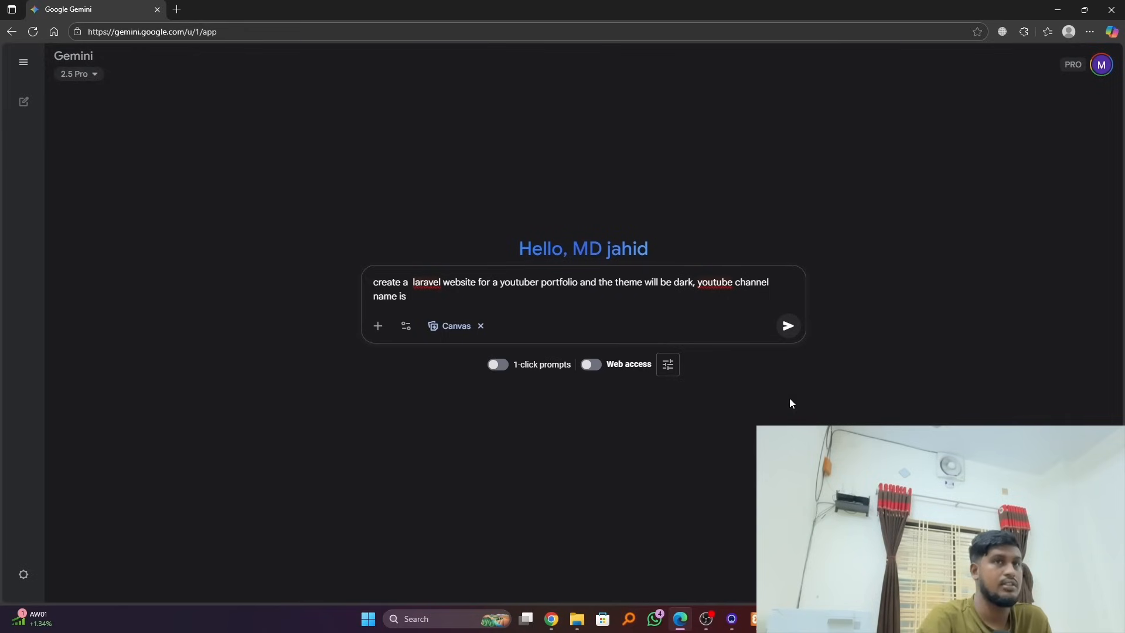
pyautogui.write(':')
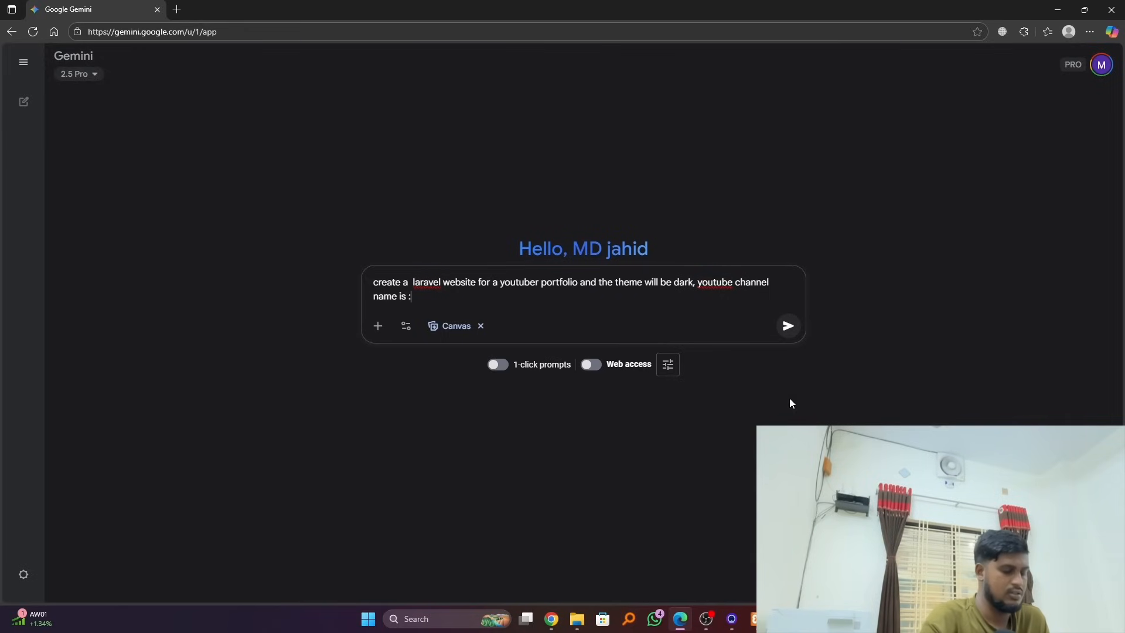
pyautogui.write('M')
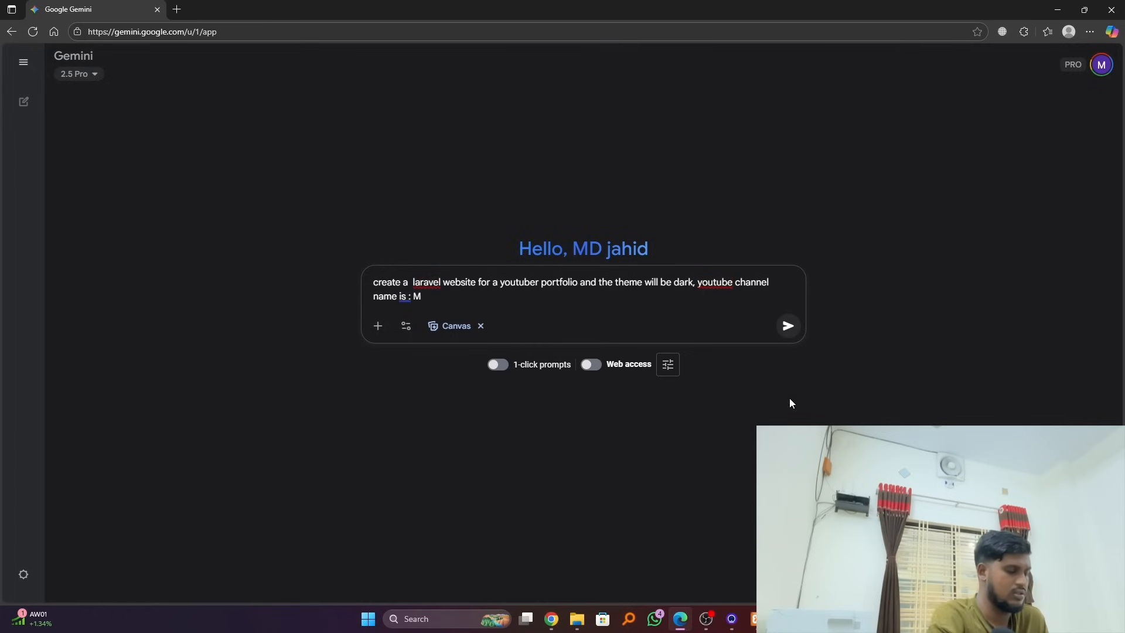
pyautogui.write('ulti')
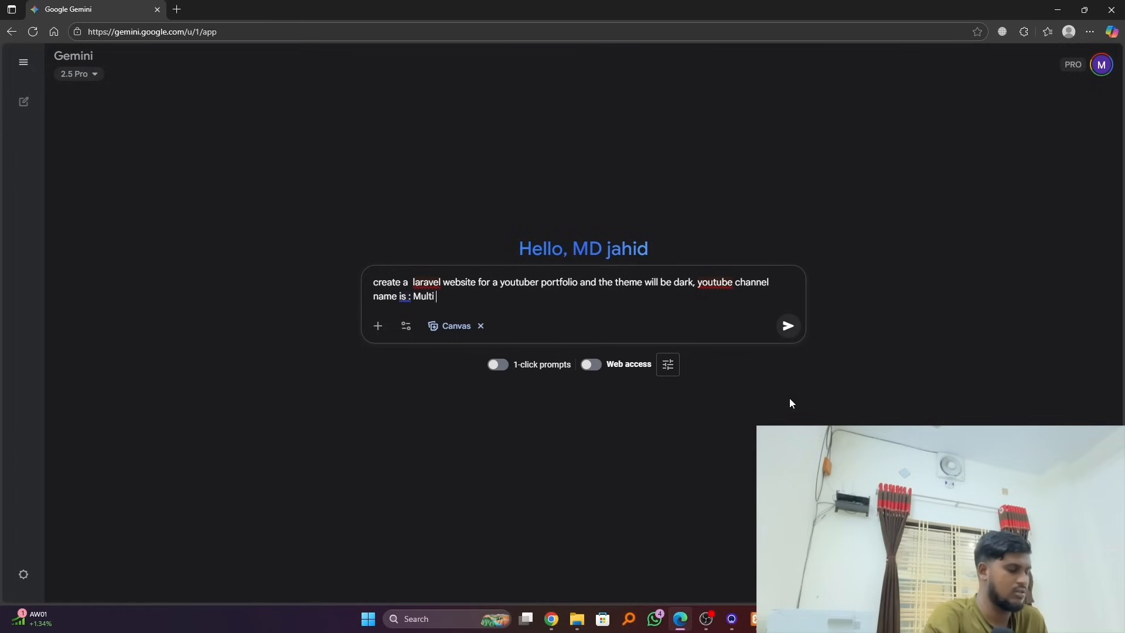
pyautogui.write('Te')
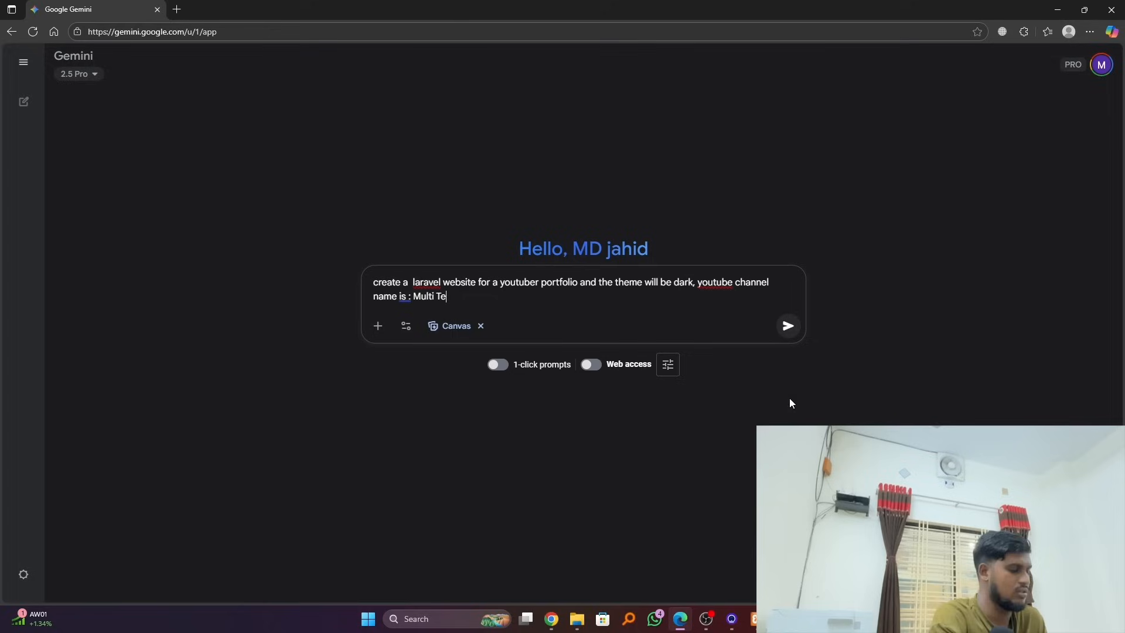
pyautogui.write('c')
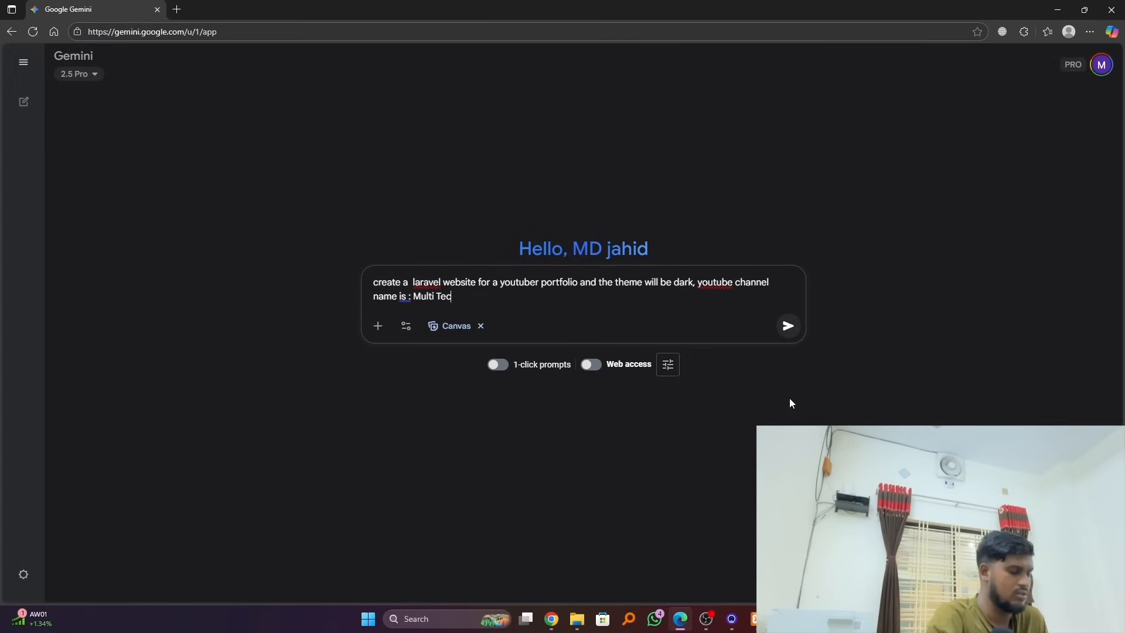
pyautogui.write('hnology')
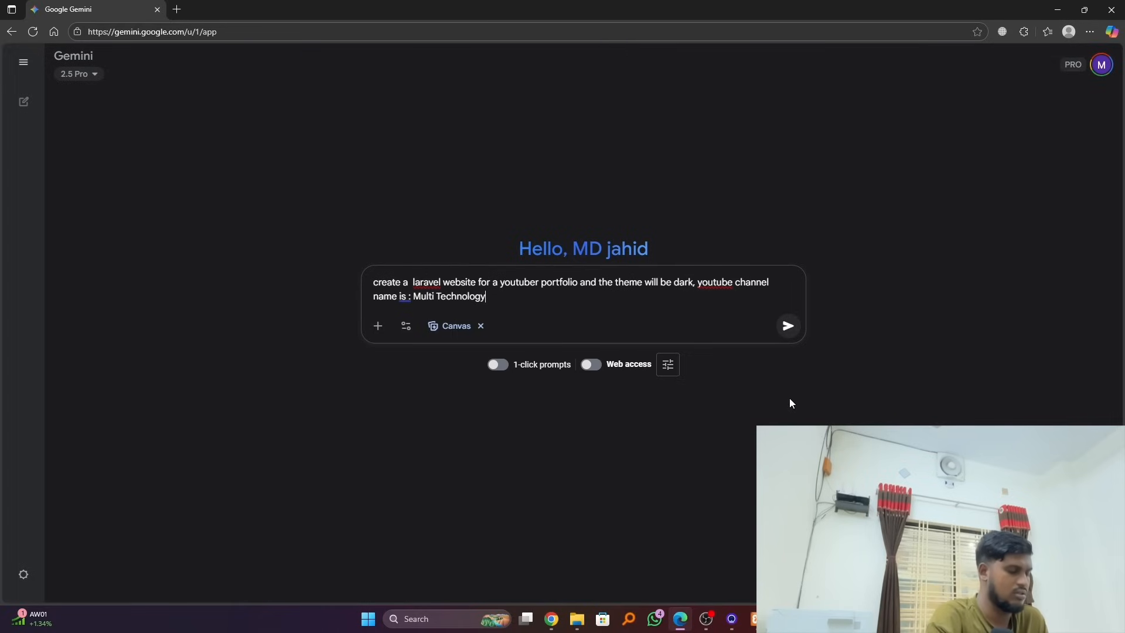
pyautogui.write('"')
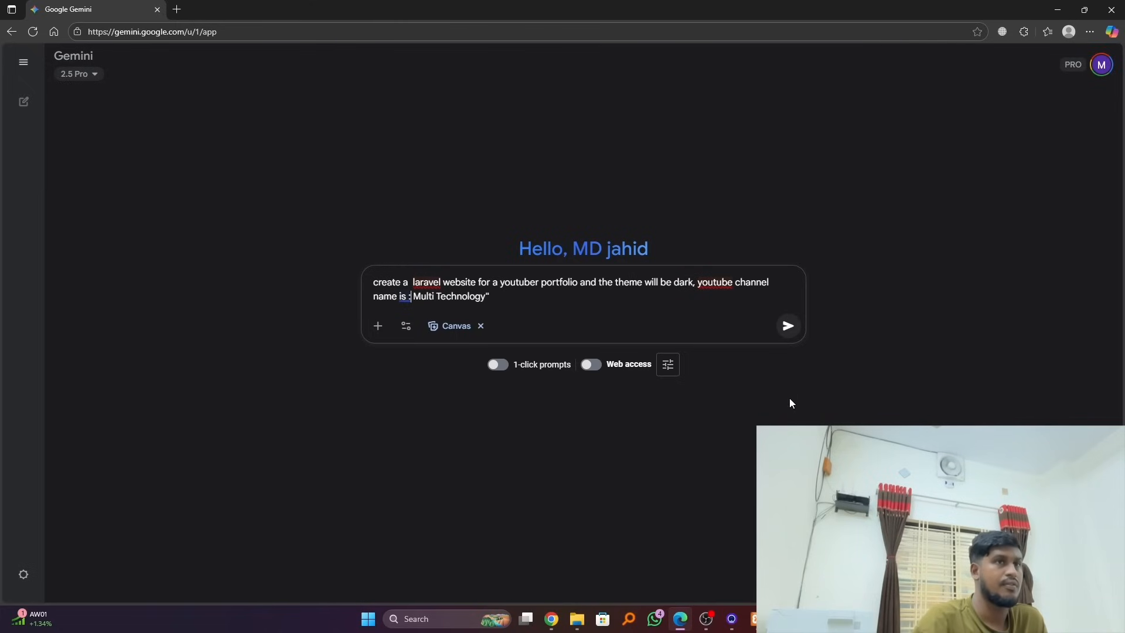
pyautogui.write('"')
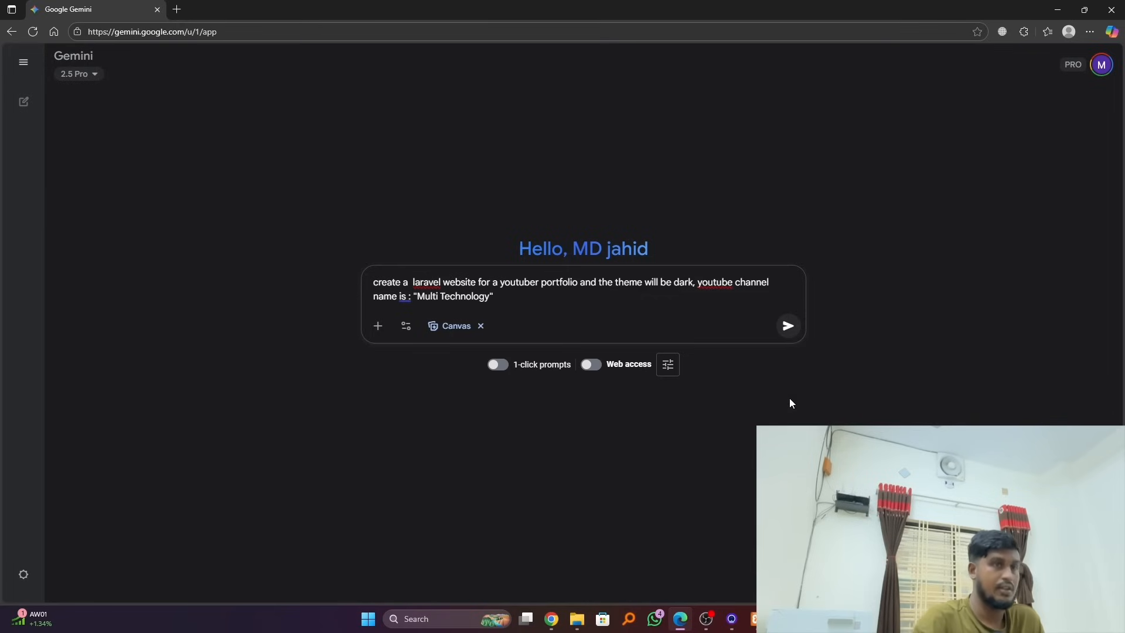
# - Add the youtuber name jahid and request YouTube videos embedded on the website
pyautogui.write('you')
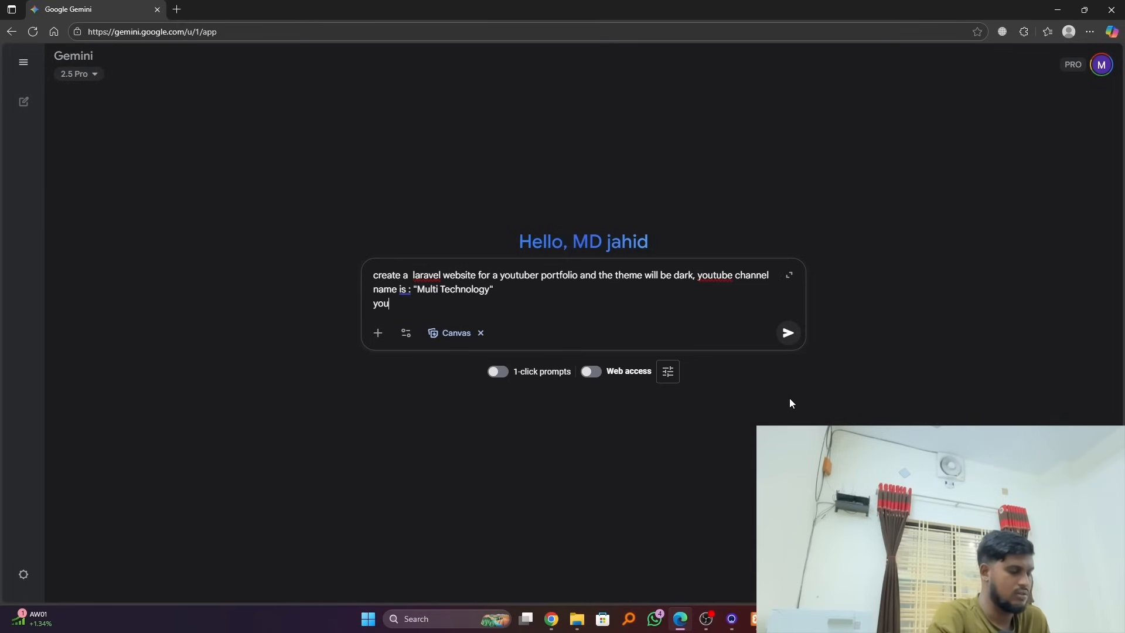
pyautogui.write('tuber n')
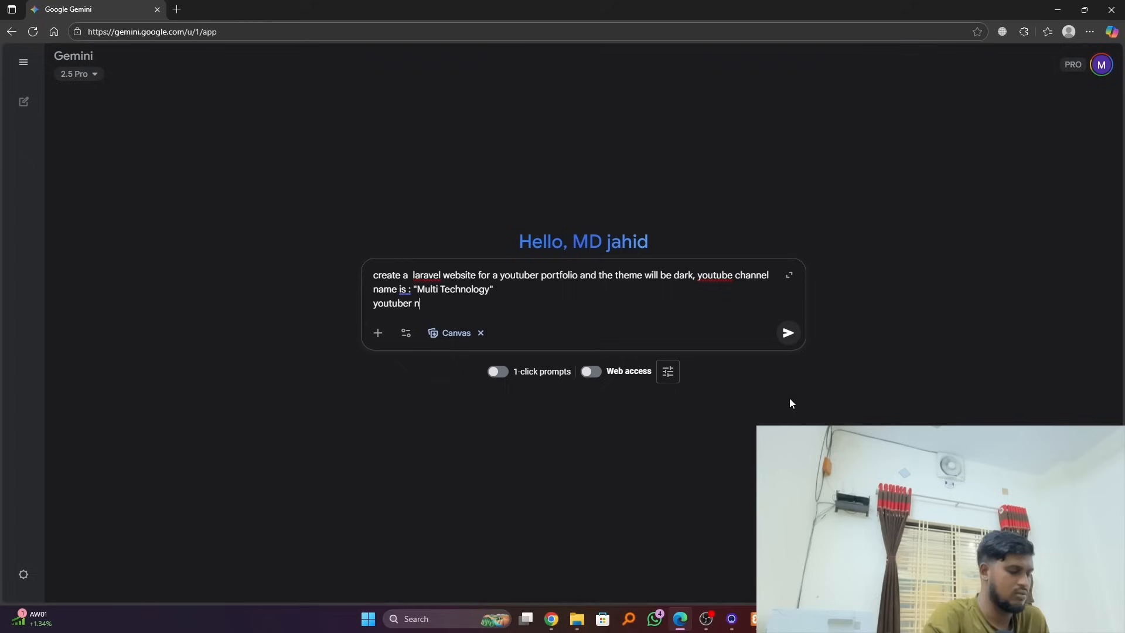
pyautogui.write('ame')
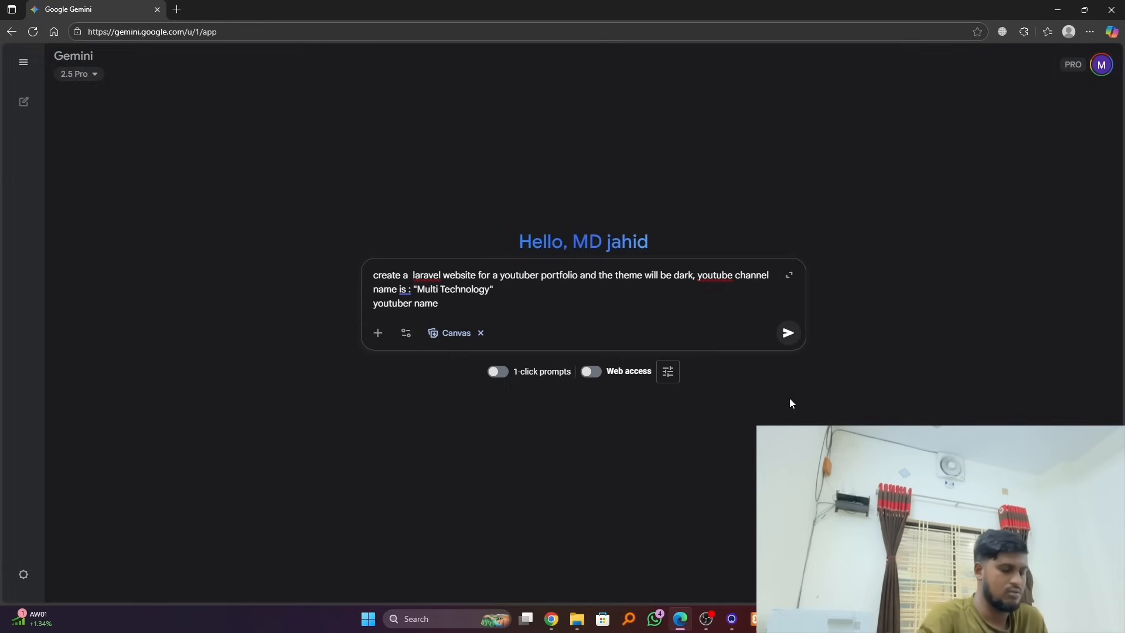
pyautogui.write(': jah')
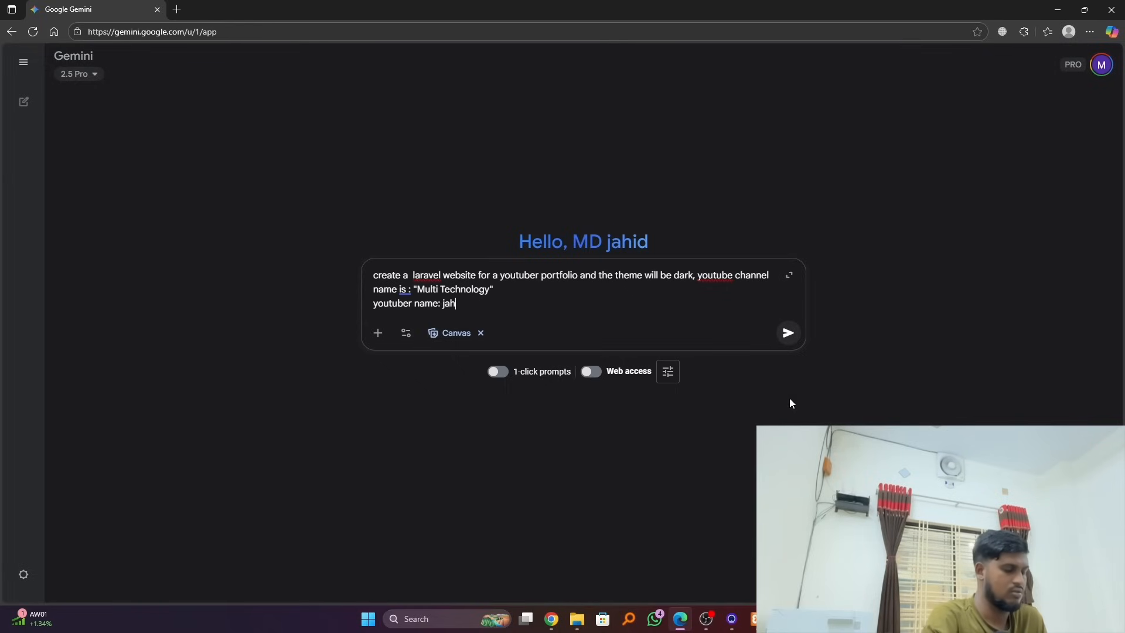
pyautogui.write('id')
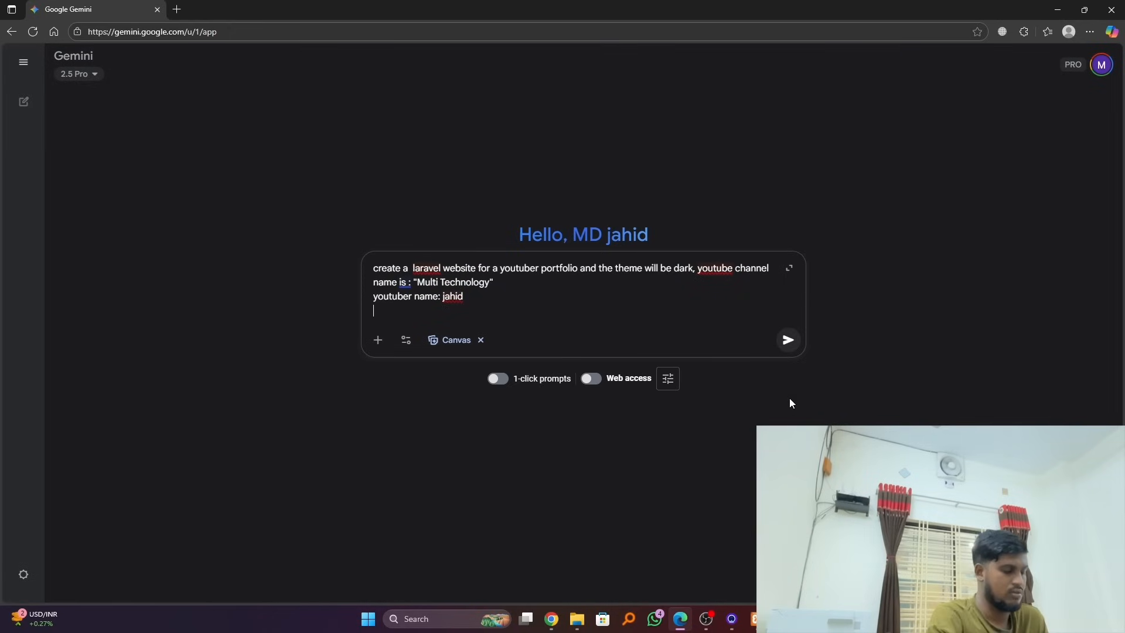
pyautogui.write('add')
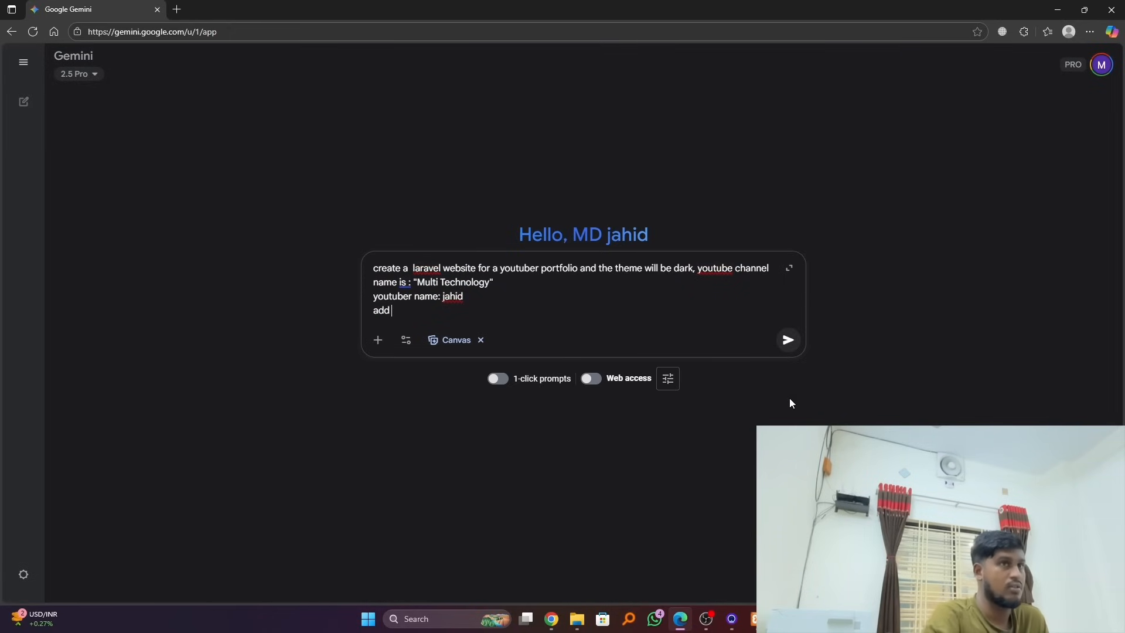
pyautogui.write('youtub')
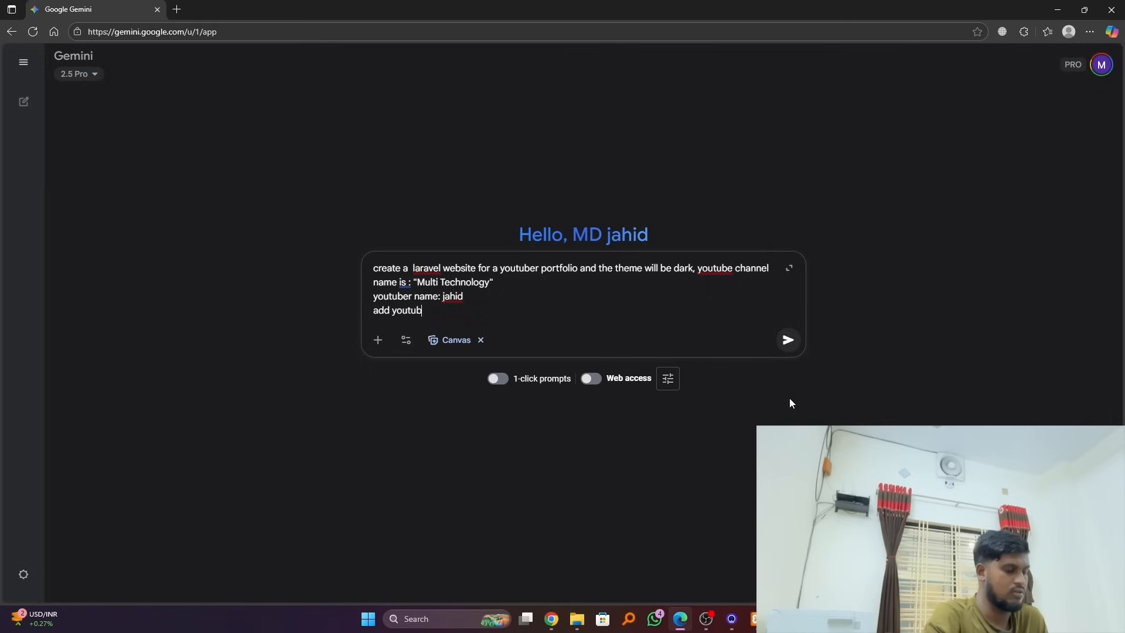
pyautogui.write('e vide')
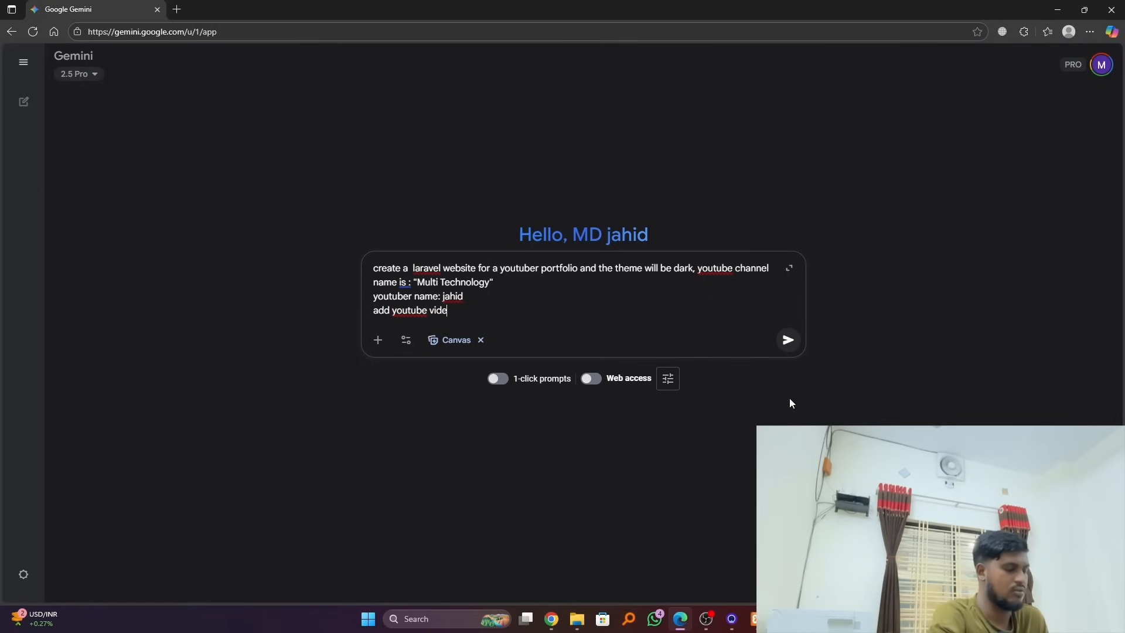
pyautogui.write('oi')
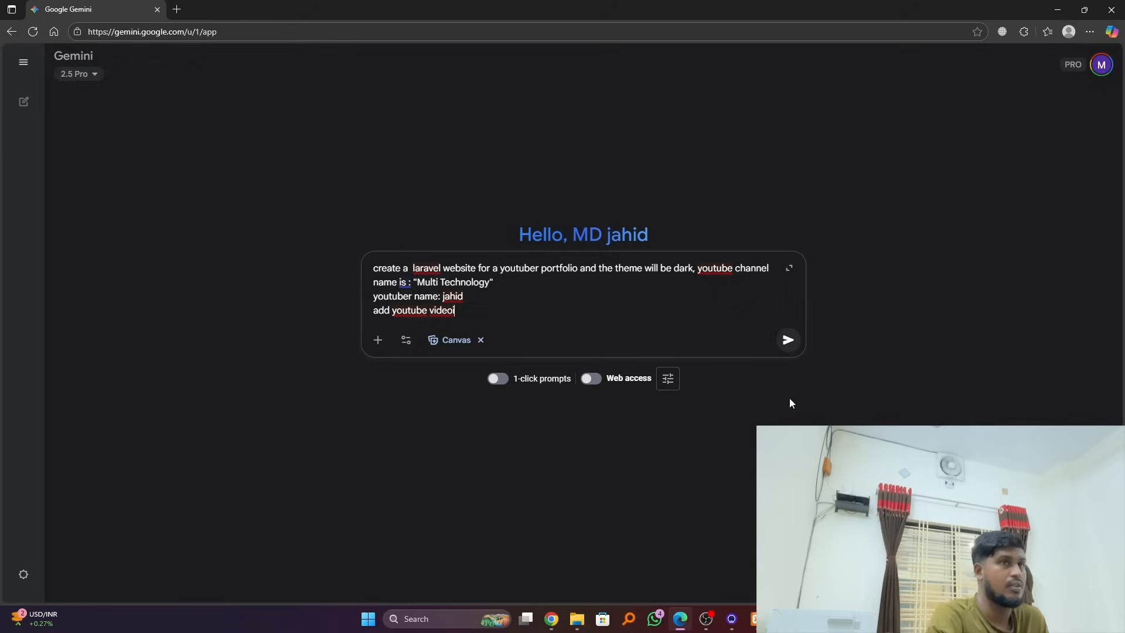
pyautogui.write('s e')
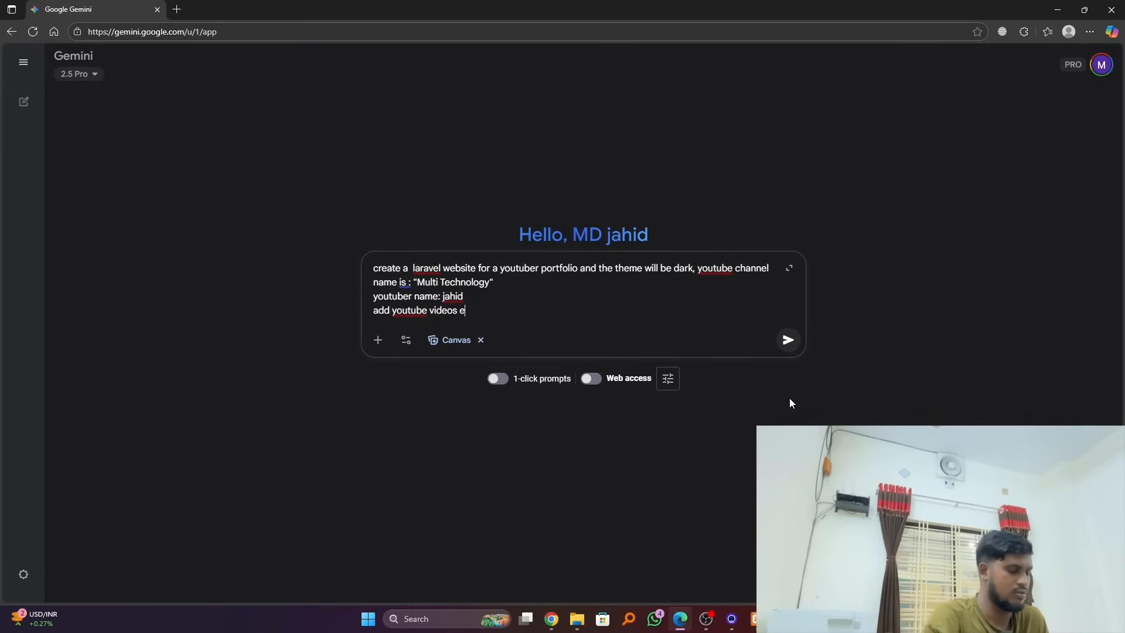
pyautogui.write('mbeed')
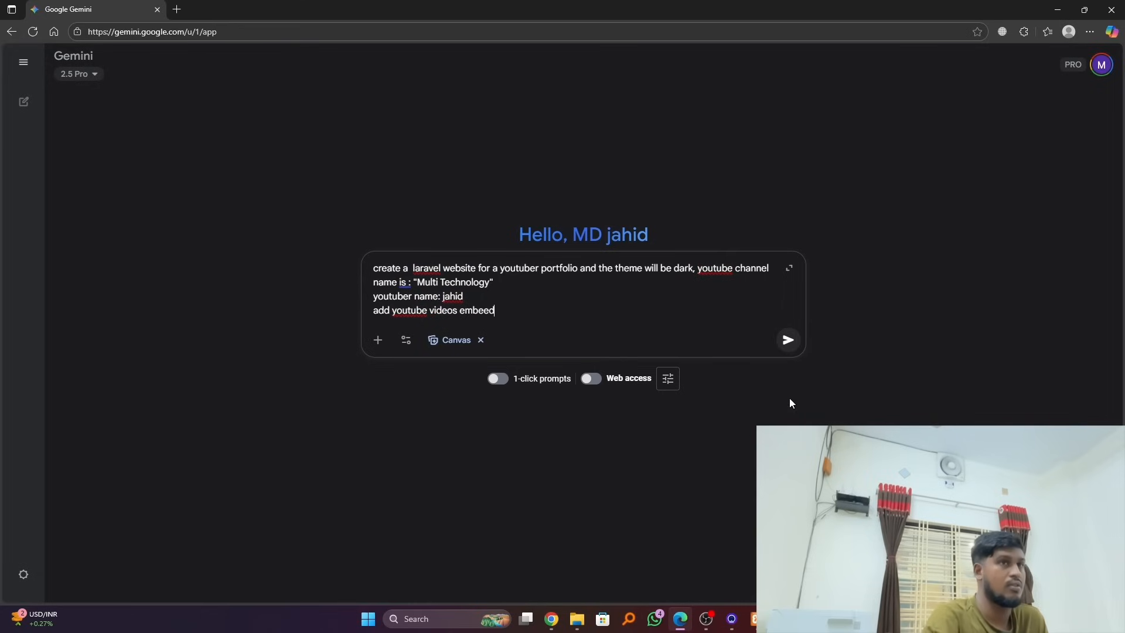
pyautogui.press('Backspace')
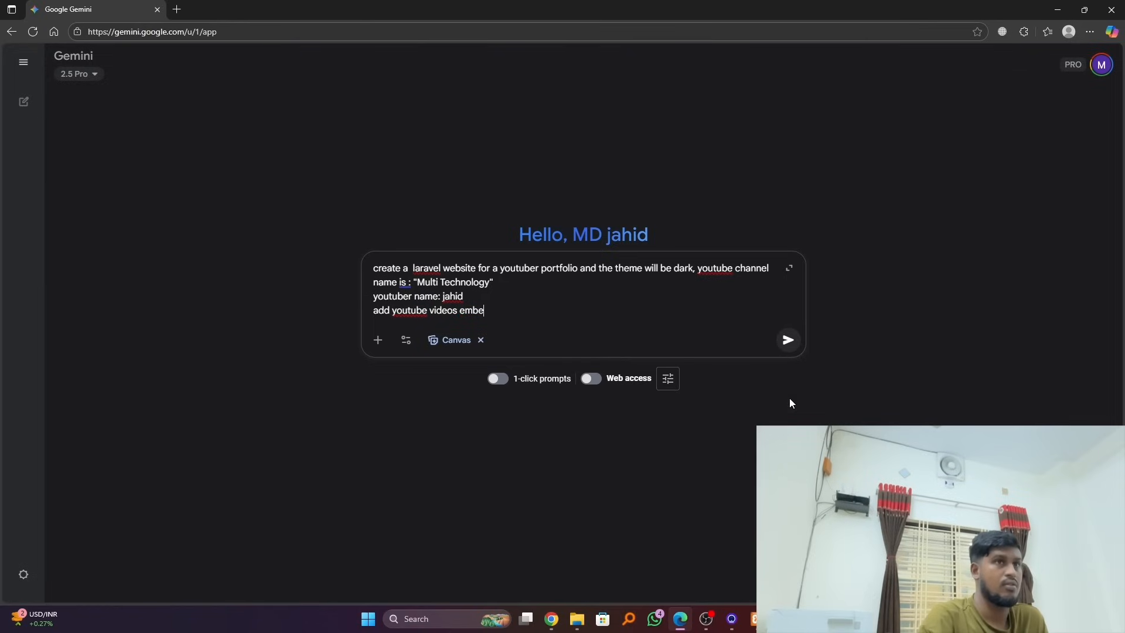
pyautogui.press('Backspace')
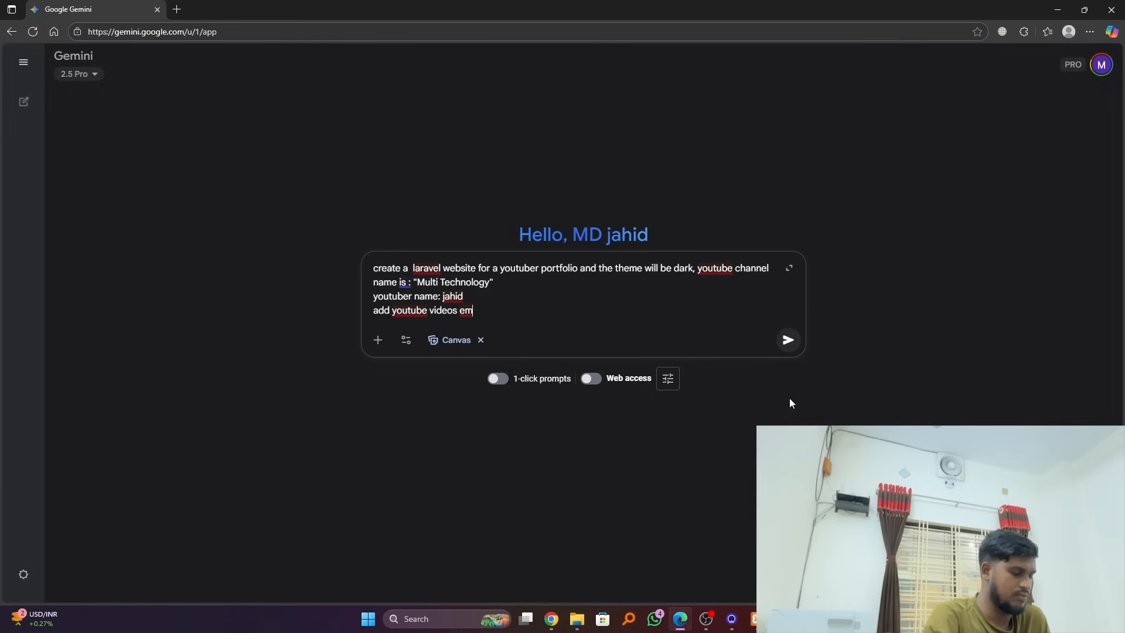
pyautogui.write('be')
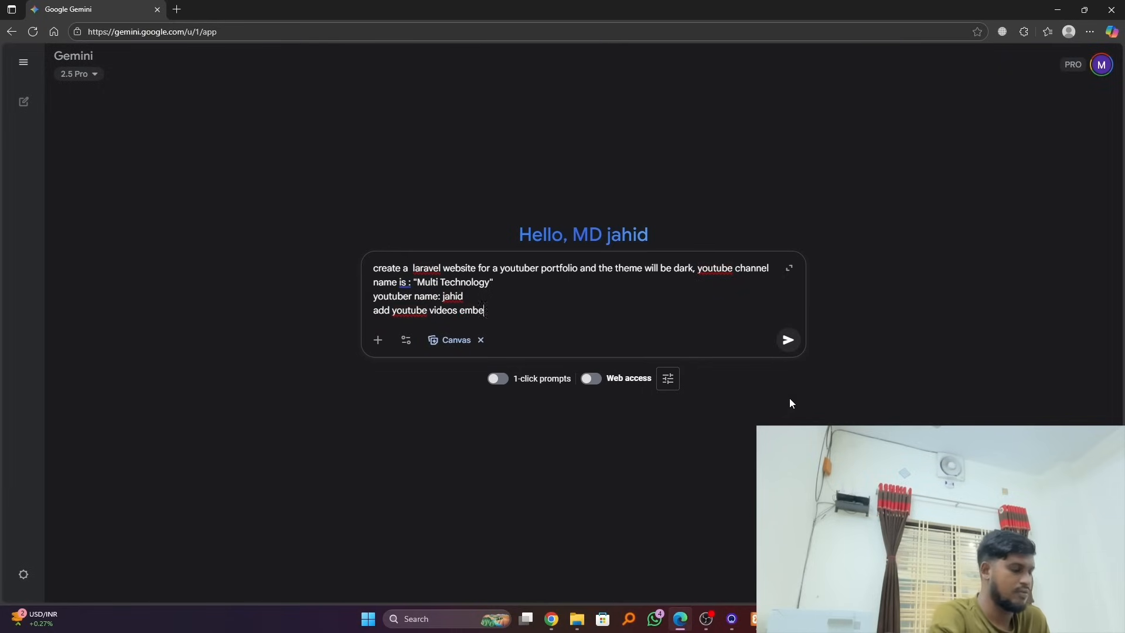
pyautogui.write('d')
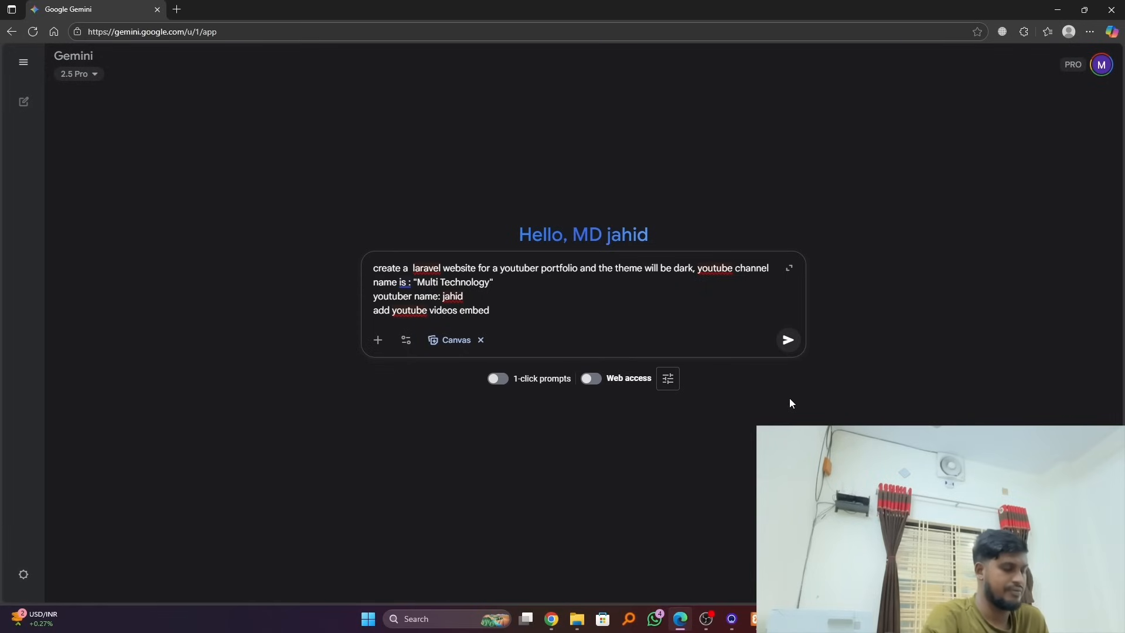
pyautogui.write('on the we')
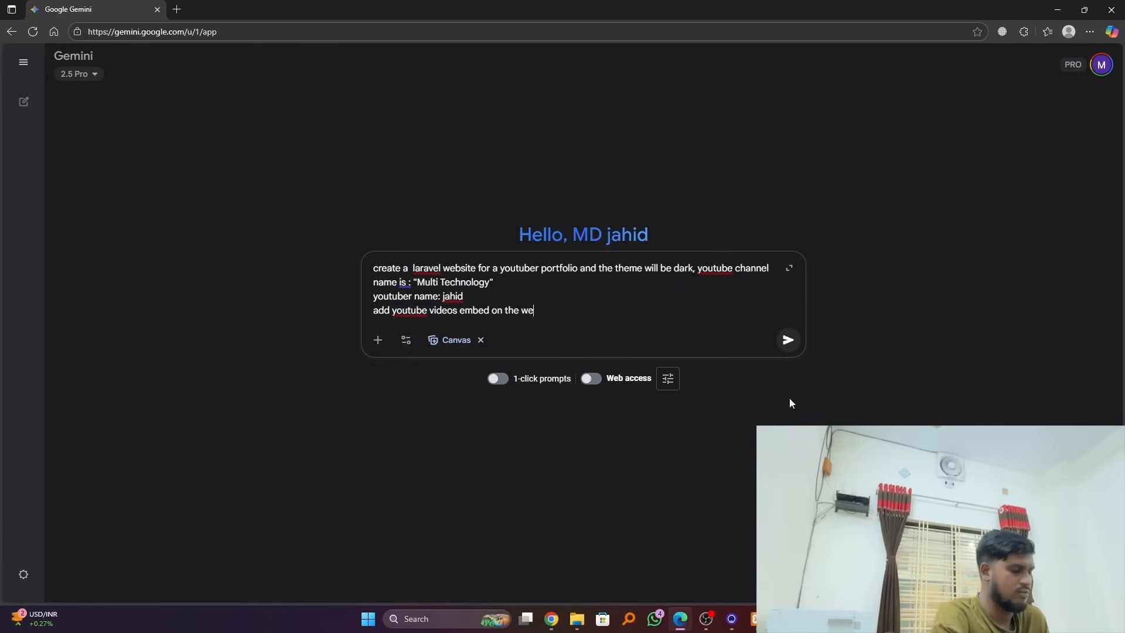
pyautogui.write('bsite')
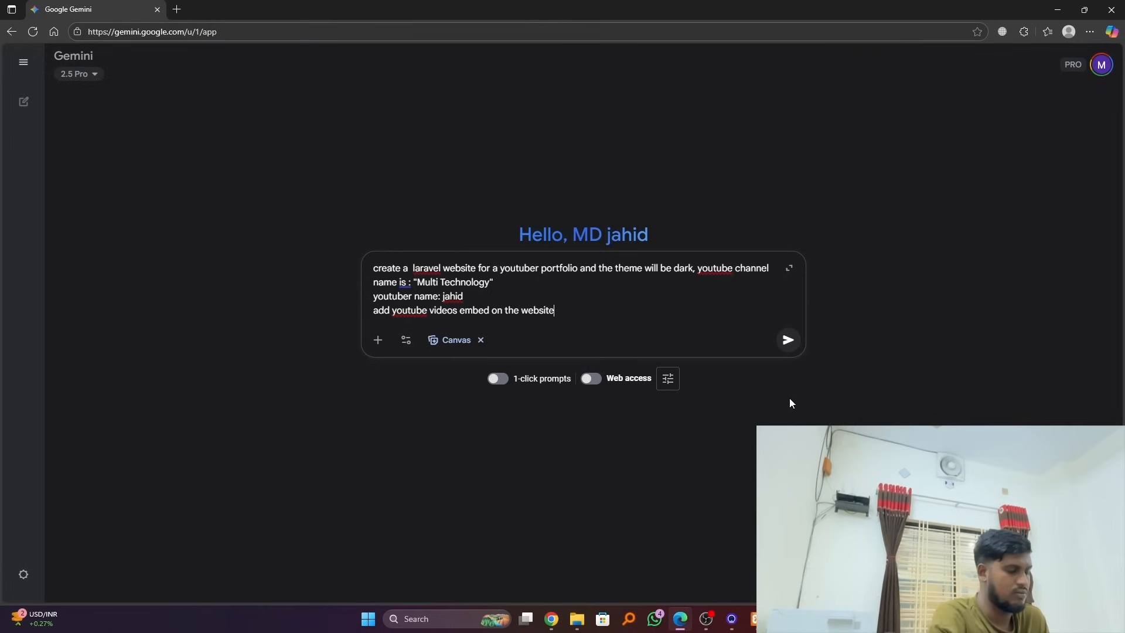
pyautogui.moveTo(418, 190)
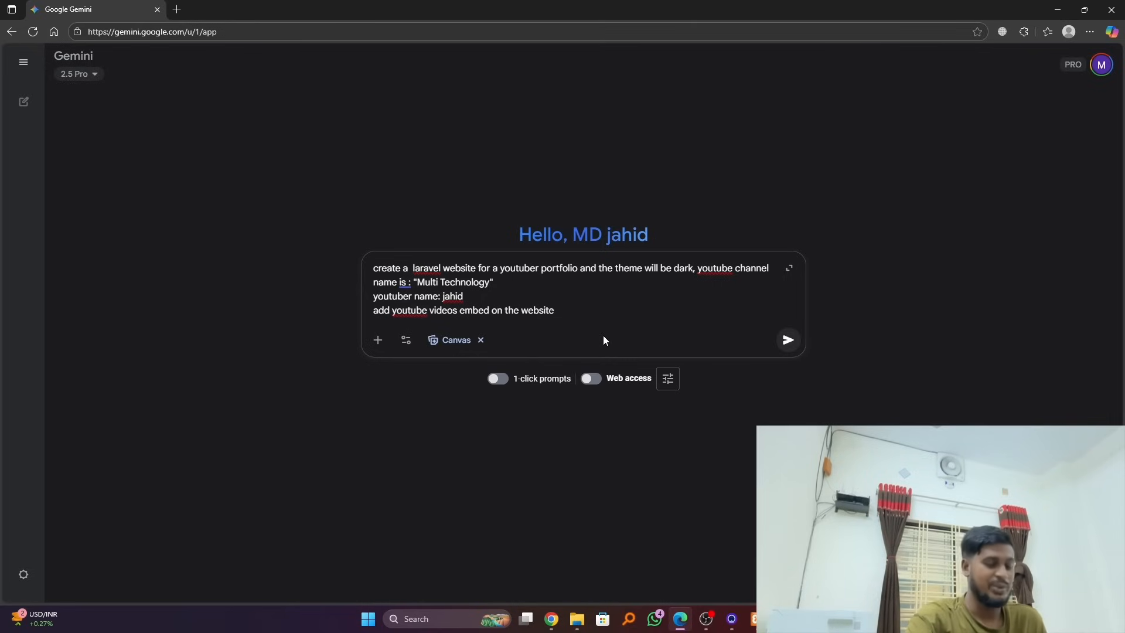
# - Send the portfolio request and scroll through the generated Laravel view code
pyautogui.click(787, 339)
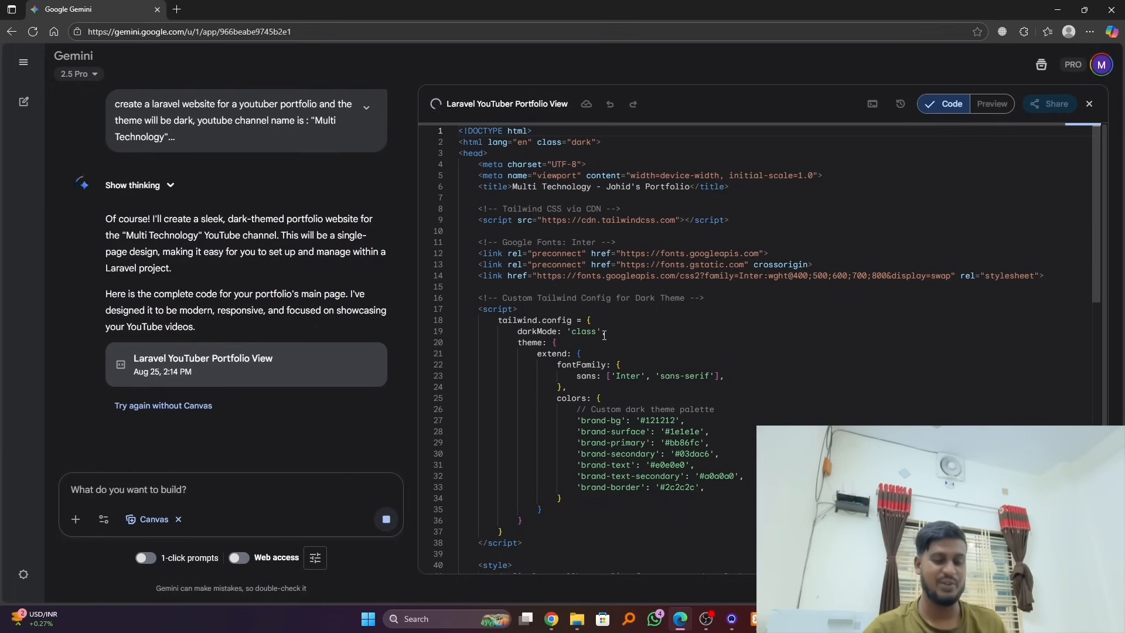
pyautogui.scroll(-3)
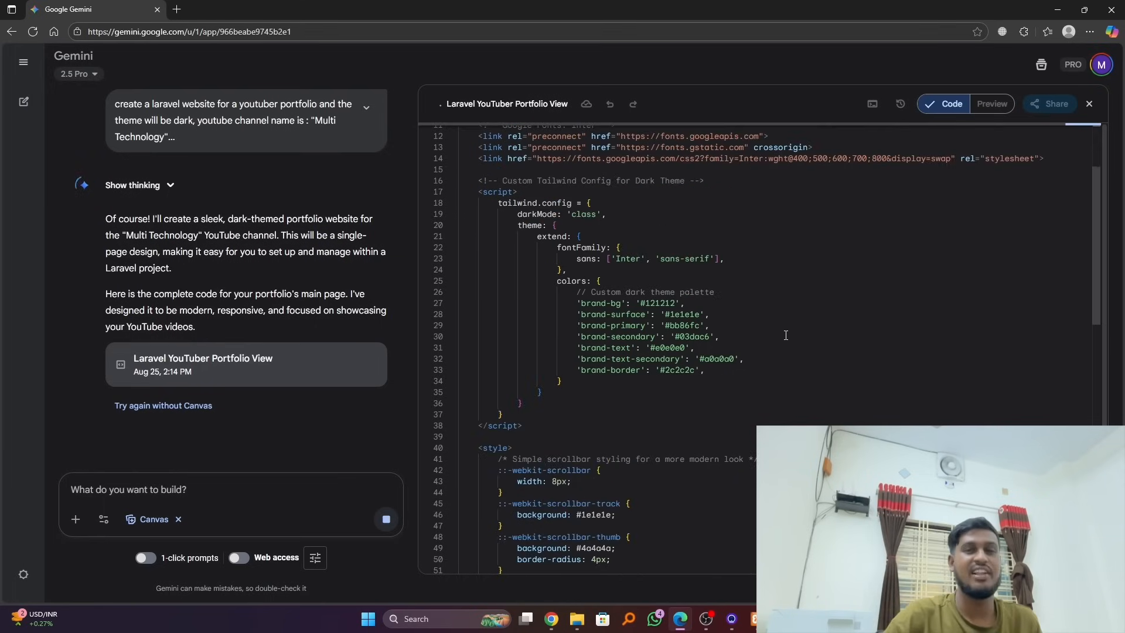
pyautogui.scroll(-3)
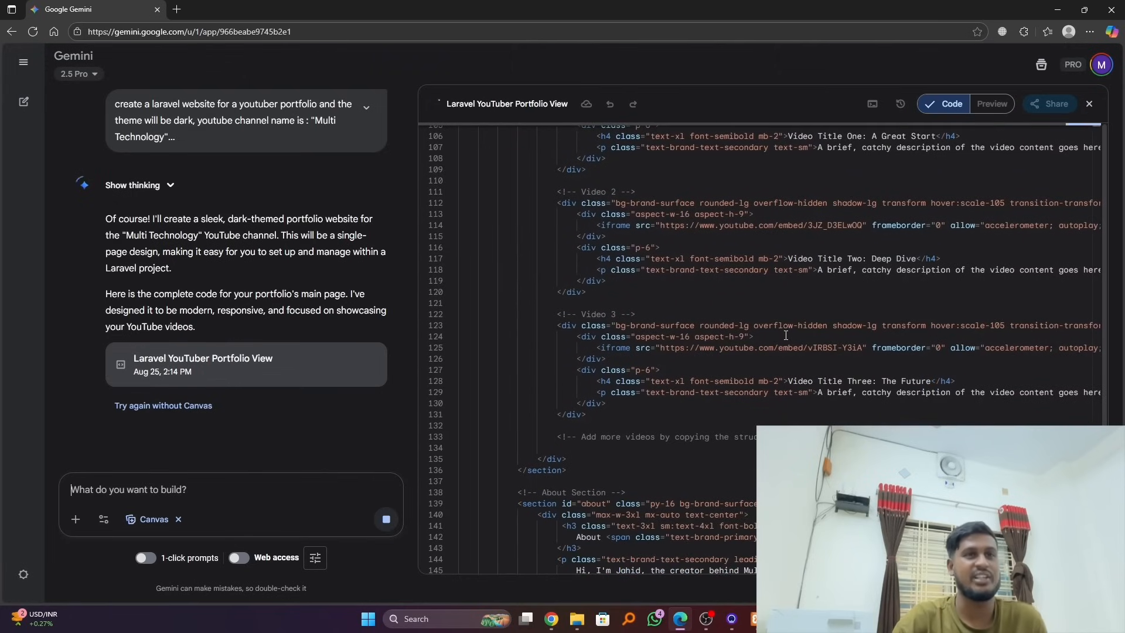
pyautogui.scroll(-3)
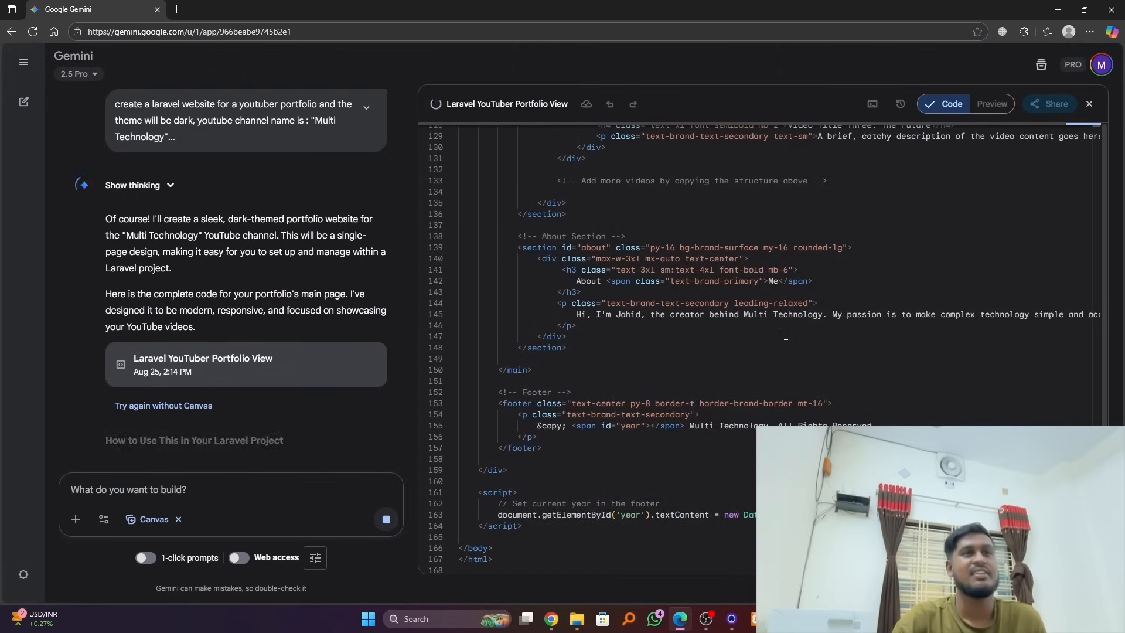
# - Finish reviewing the code and switch Canvas to the rendered Multi Technology site
pyautogui.scroll(3)
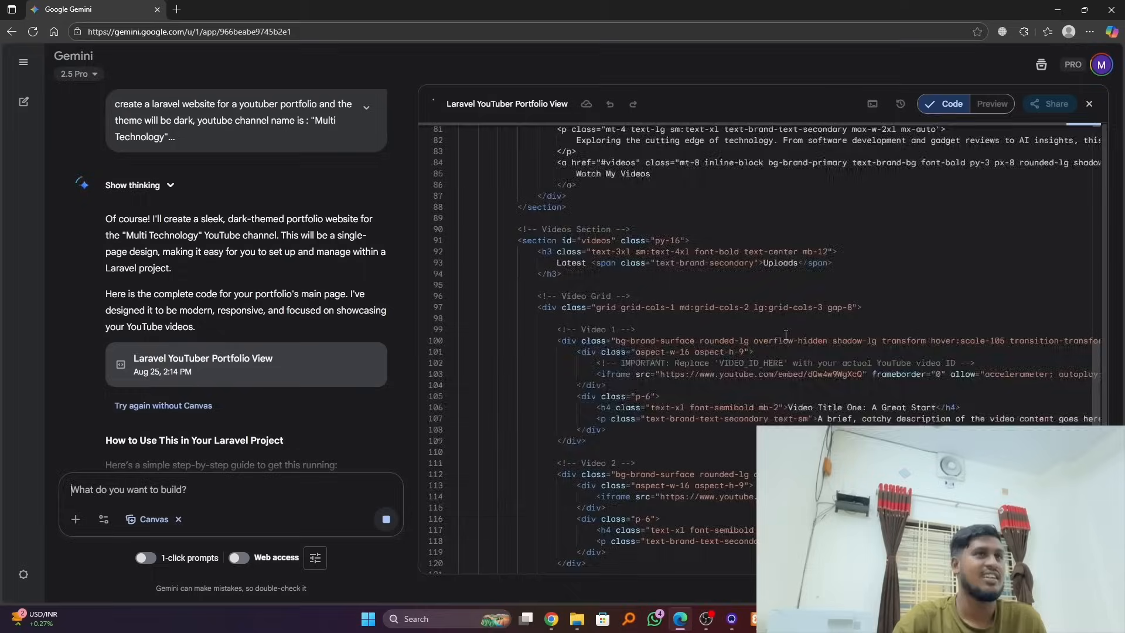
pyautogui.scroll(3)
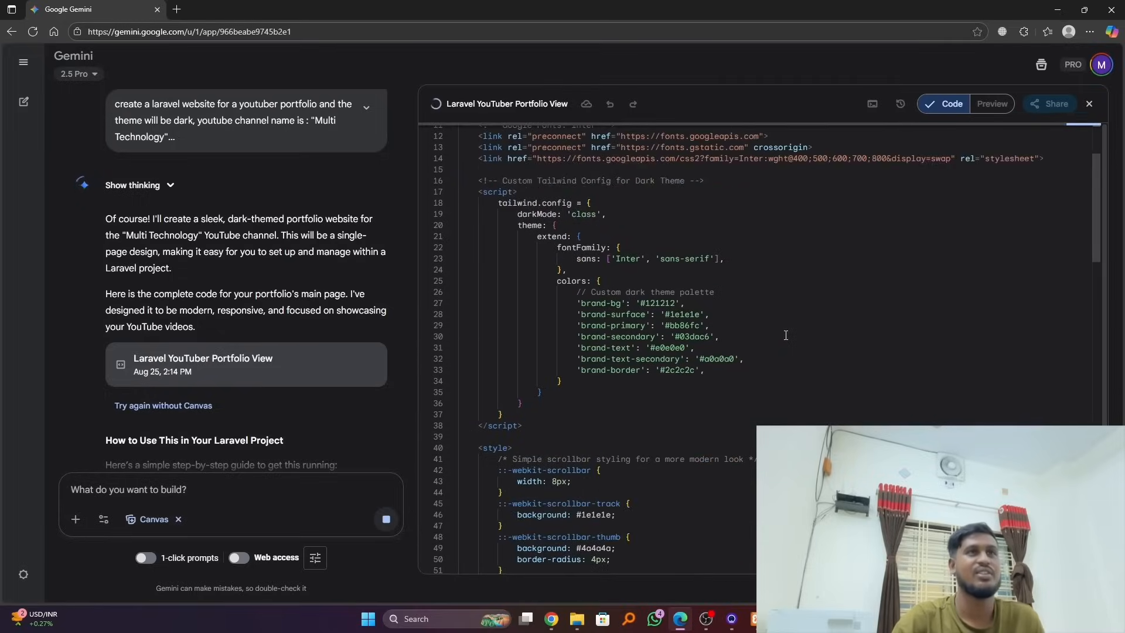
pyautogui.scroll(-3)
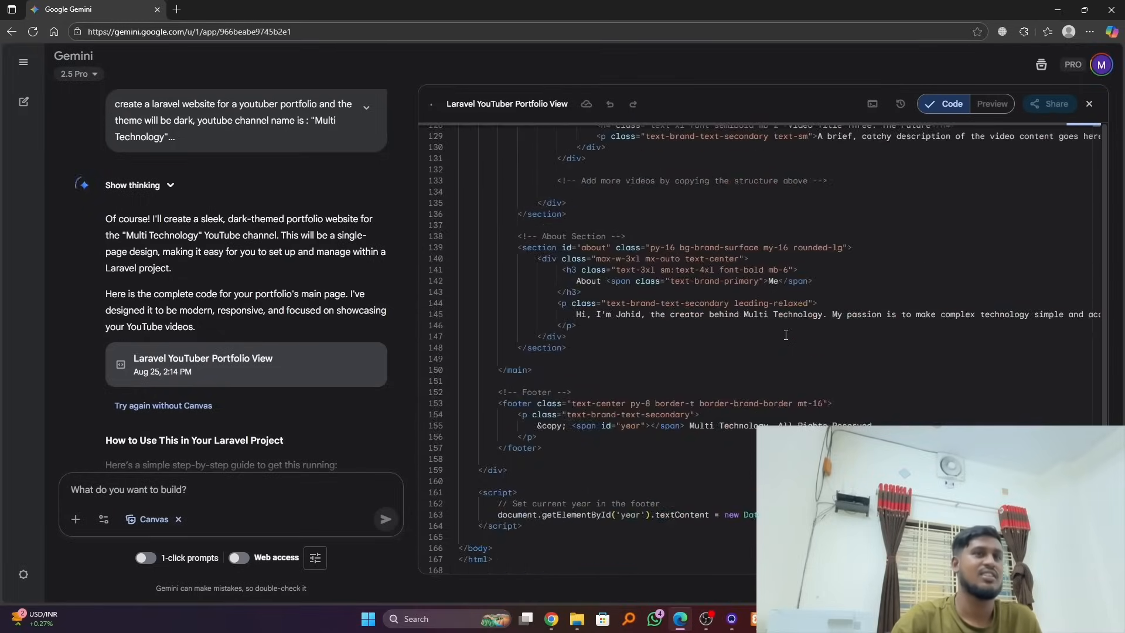
pyautogui.click(992, 104)
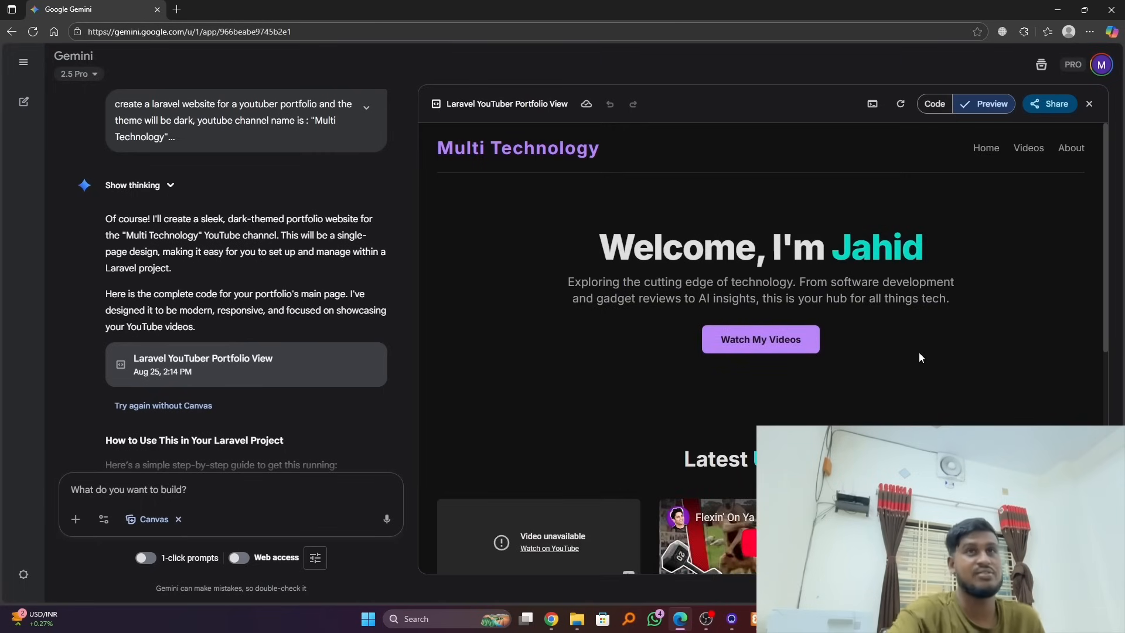
pyautogui.scroll(-3)
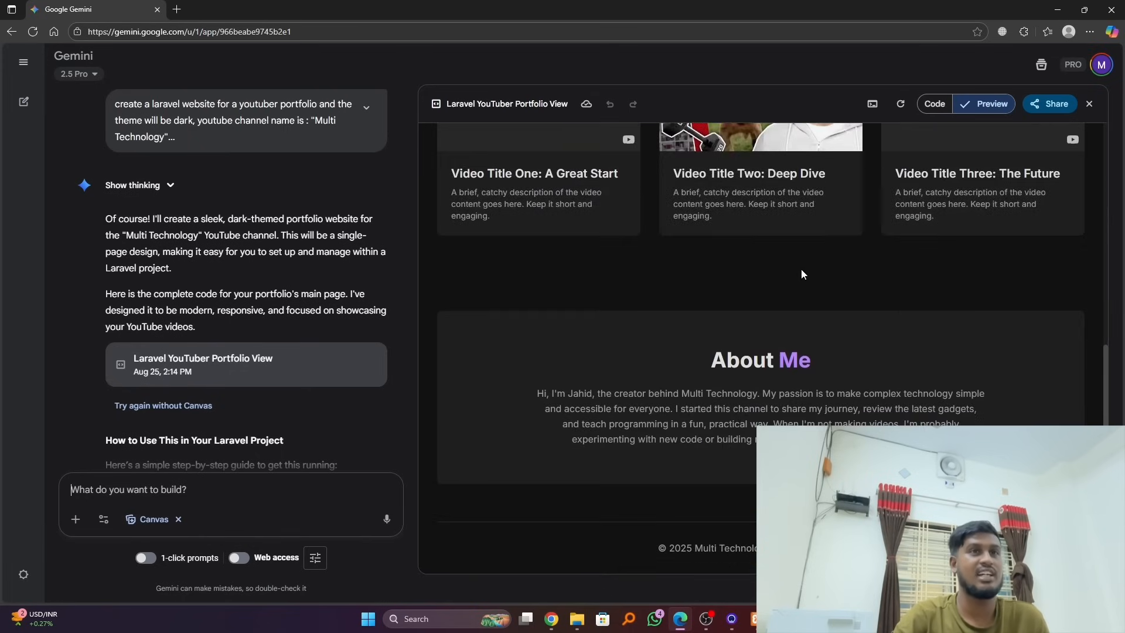
pyautogui.moveTo(973, 341)
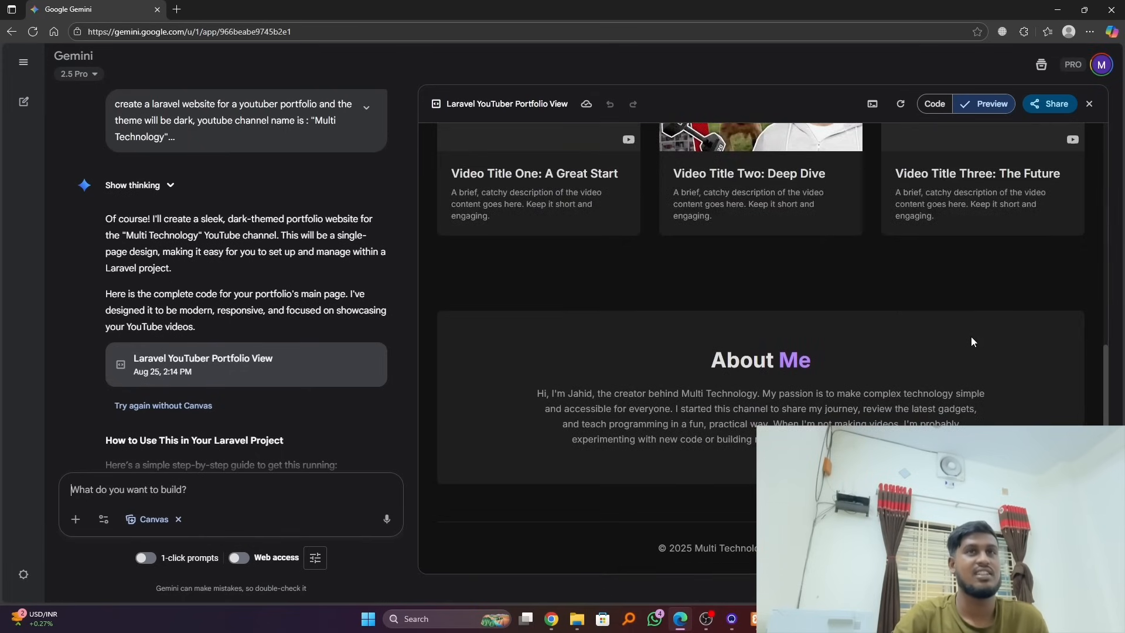
pyautogui.scroll(3)
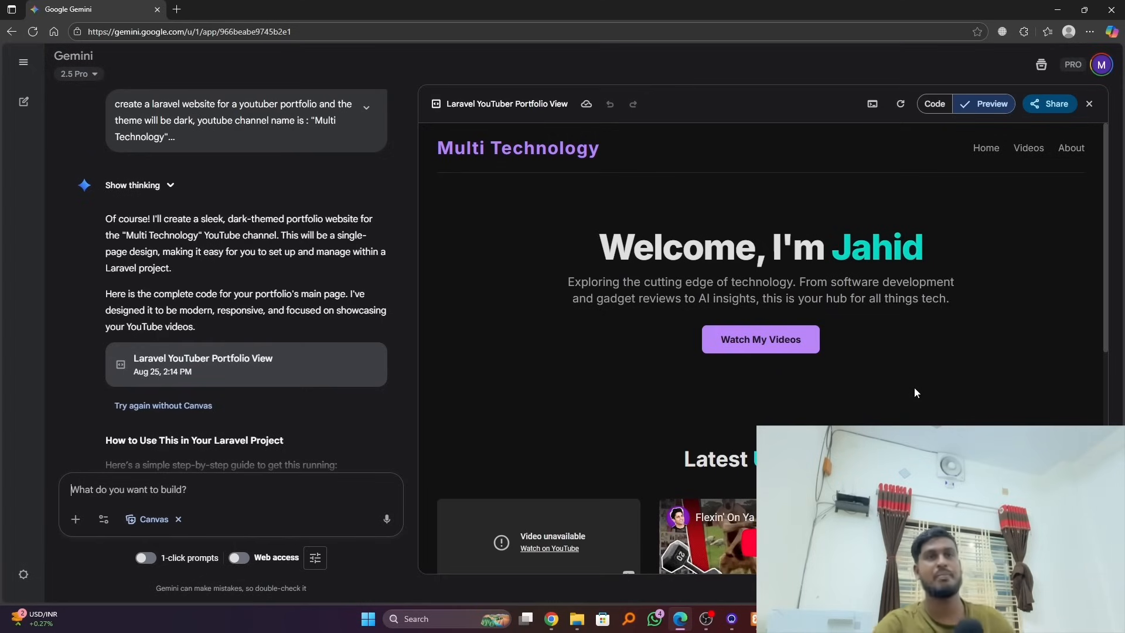
pyautogui.moveTo(1034, 230)
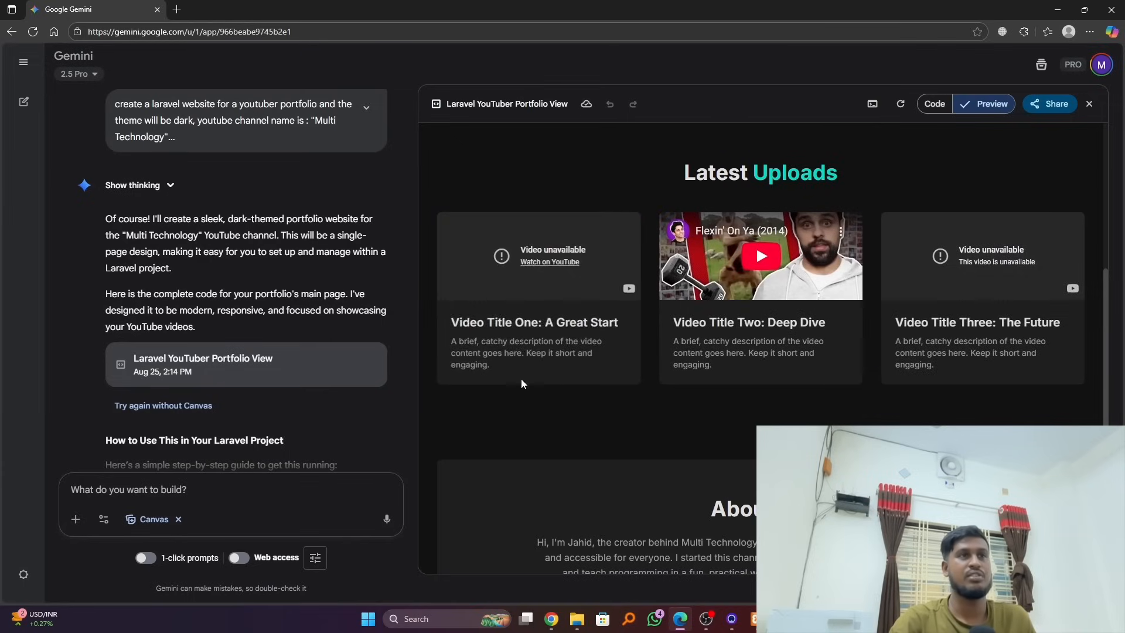
pyautogui.moveTo(963, 367)
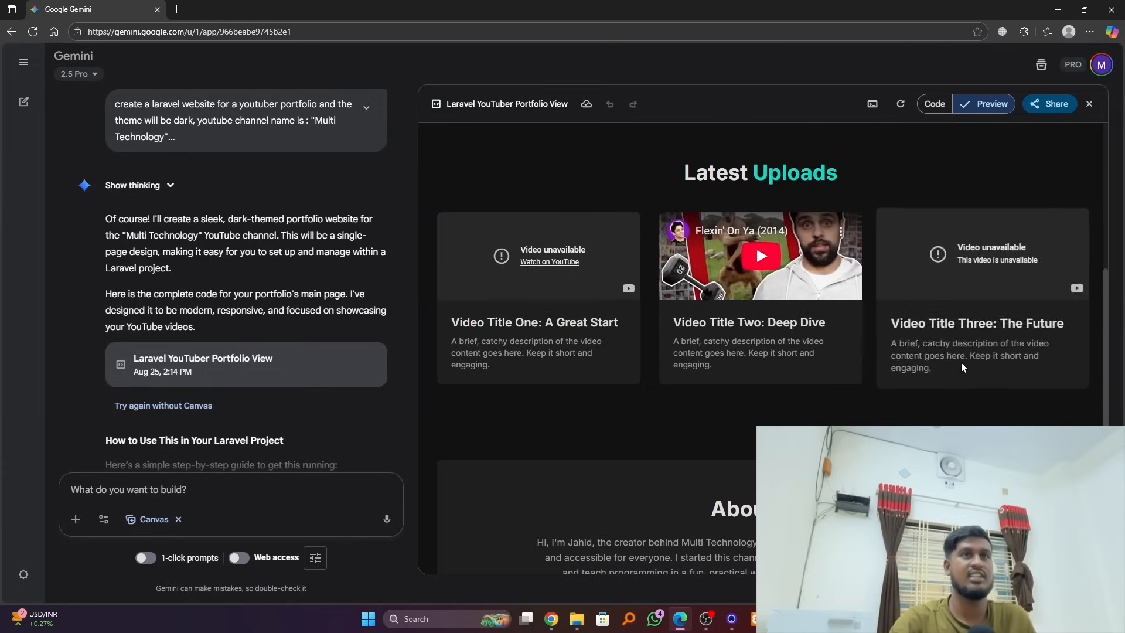
pyautogui.scroll(-3)
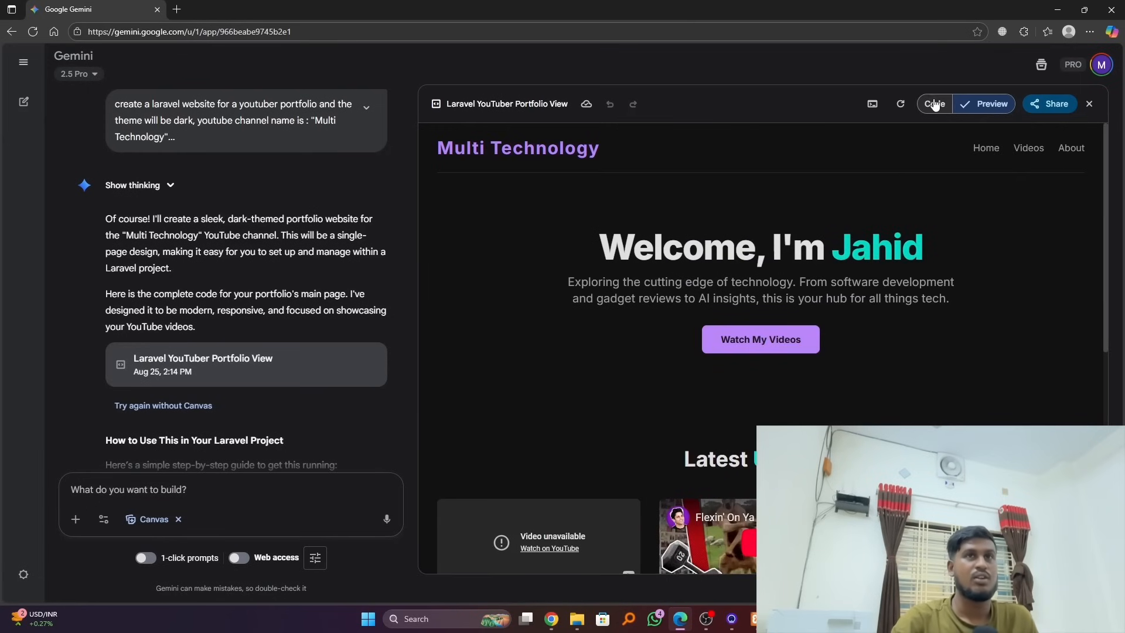
# - Compare the site's source code against the rendered preview, ending back in Code view
pyautogui.click(952, 103)
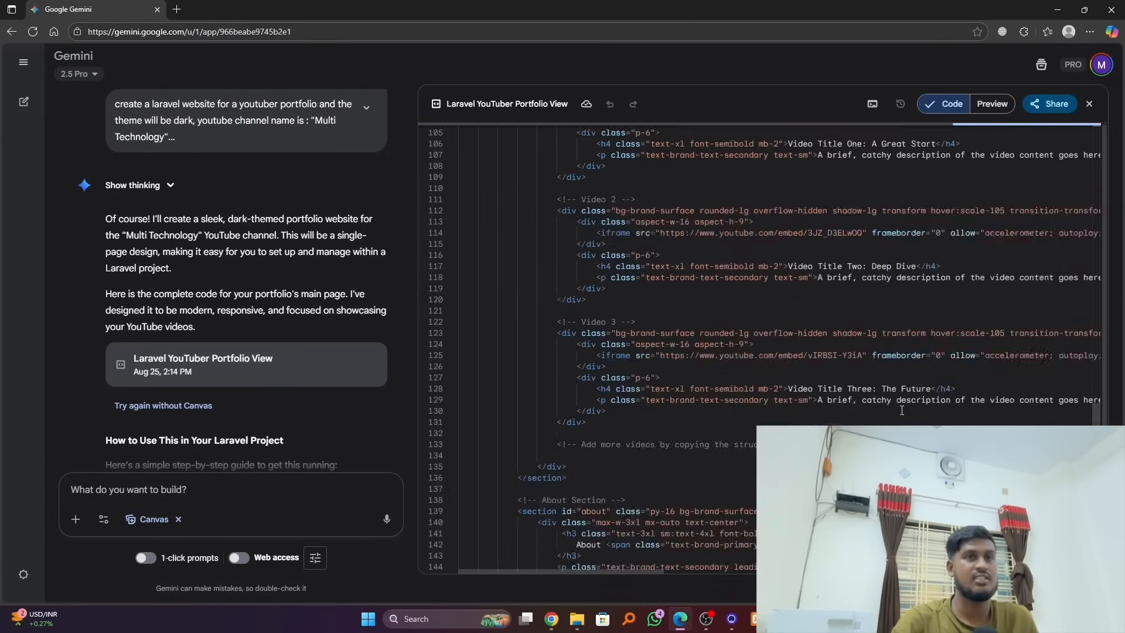
pyautogui.scroll(3)
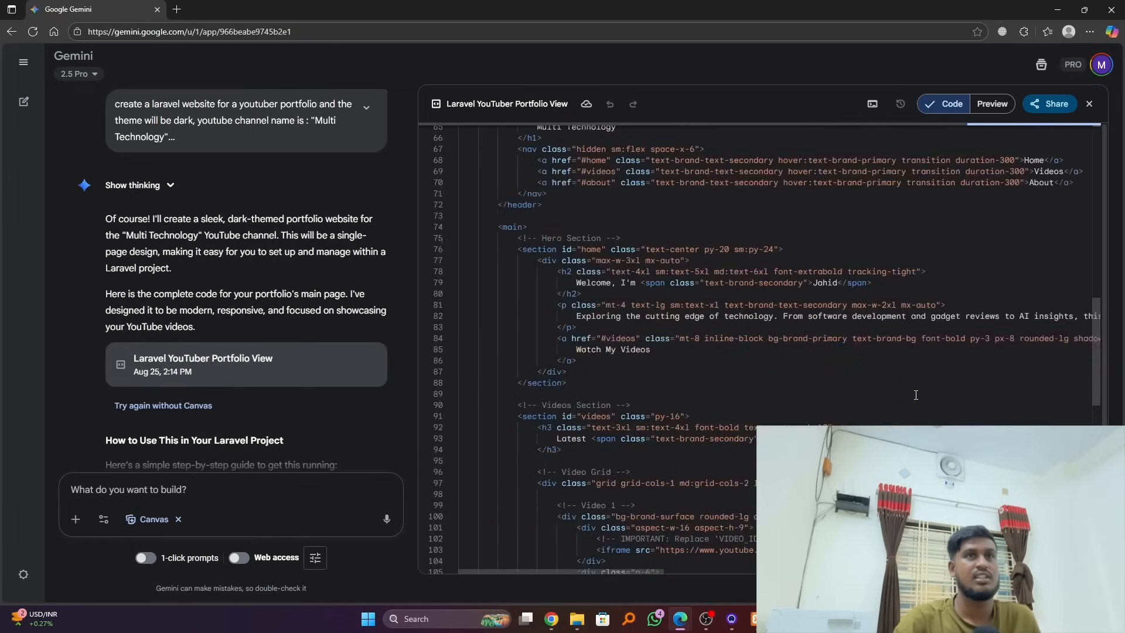
pyautogui.scroll(-3)
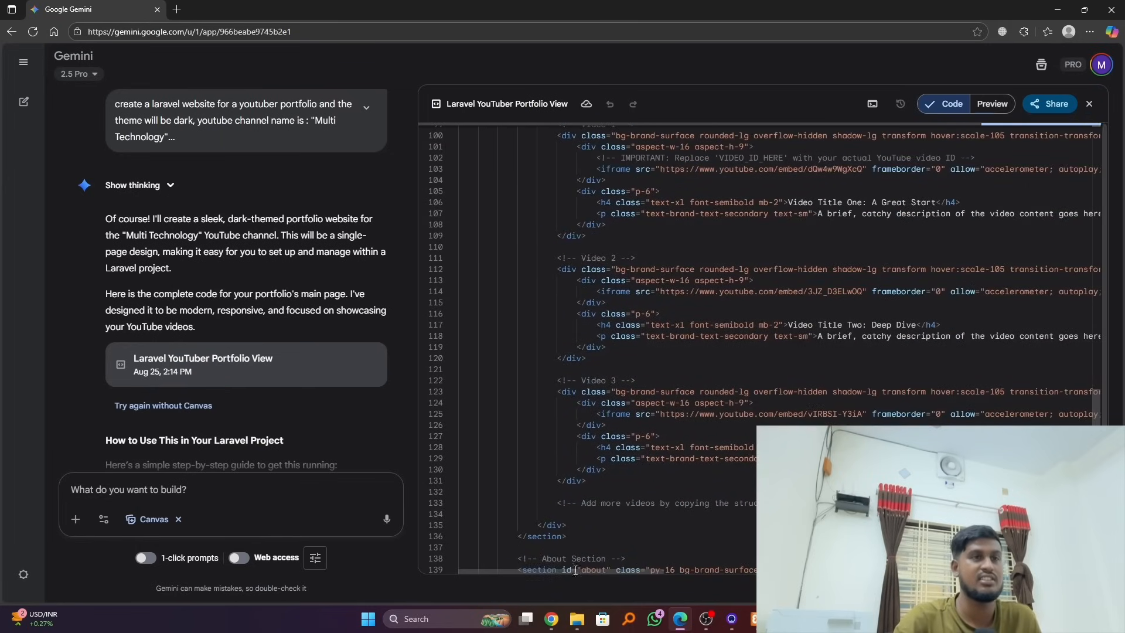
pyautogui.hscroll(3)
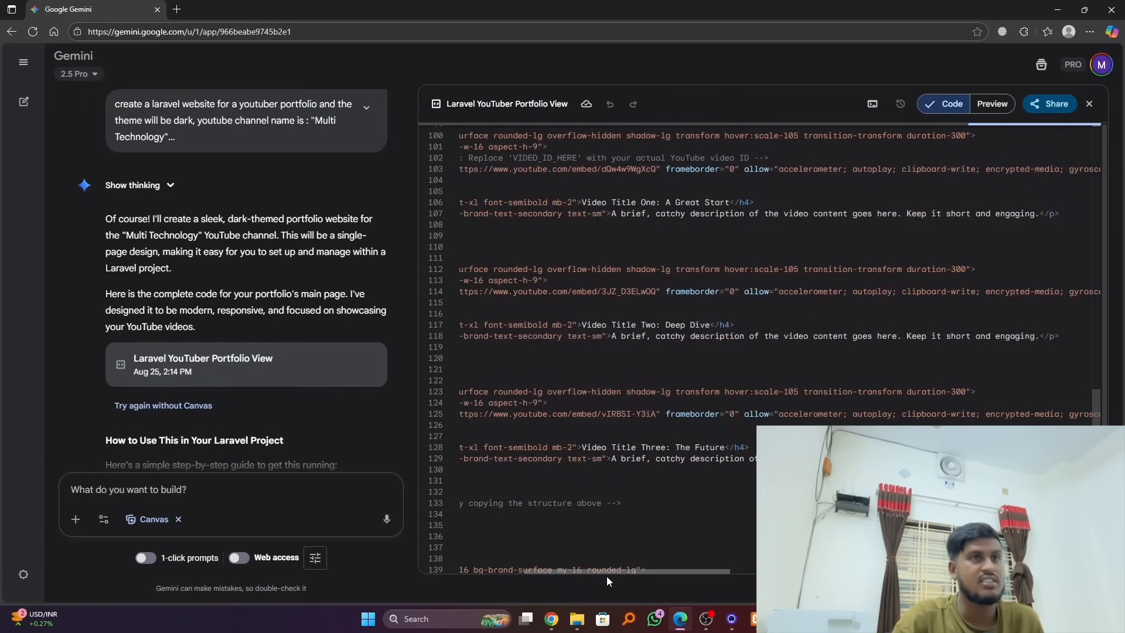
pyautogui.scroll(3)
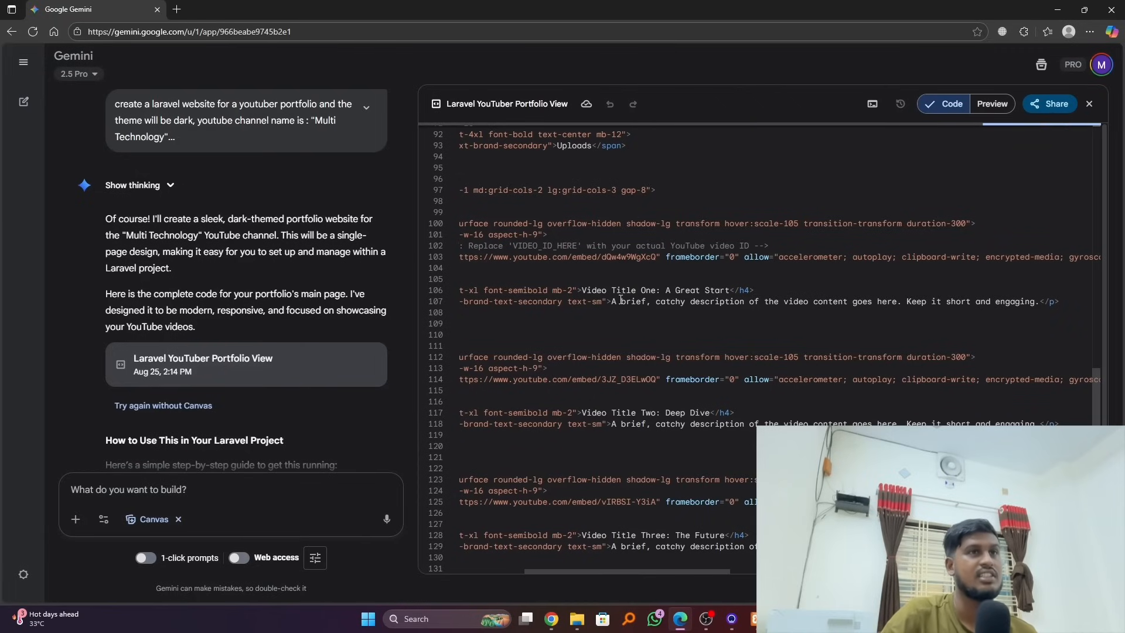
pyautogui.moveTo(907, 161)
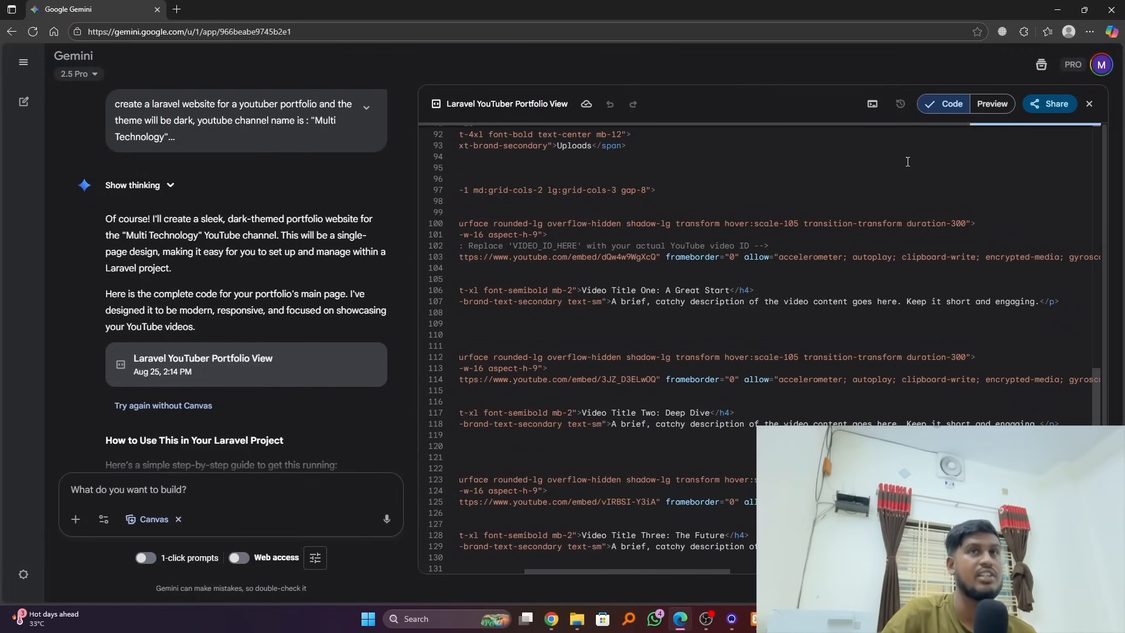
pyautogui.click(992, 103)
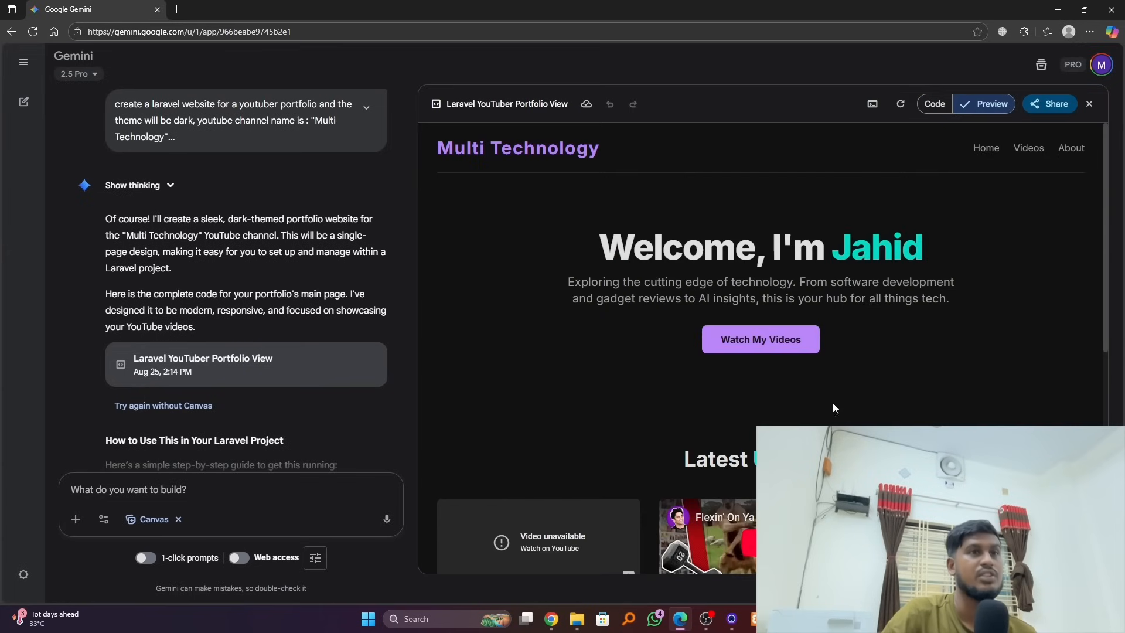
pyautogui.scroll(-3)
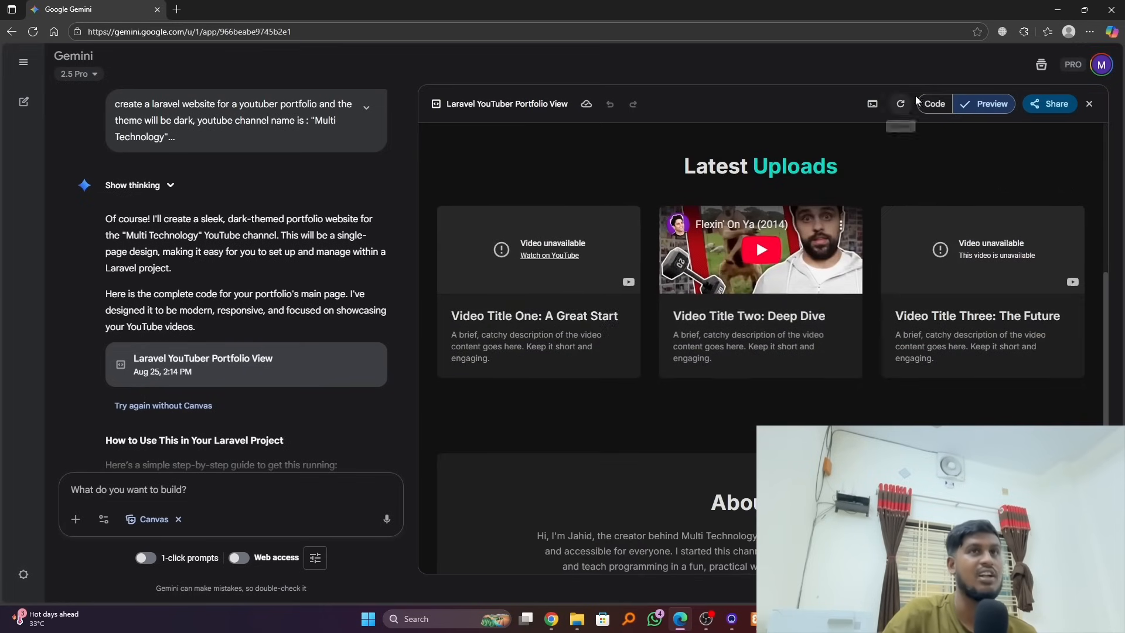
pyautogui.click(935, 103)
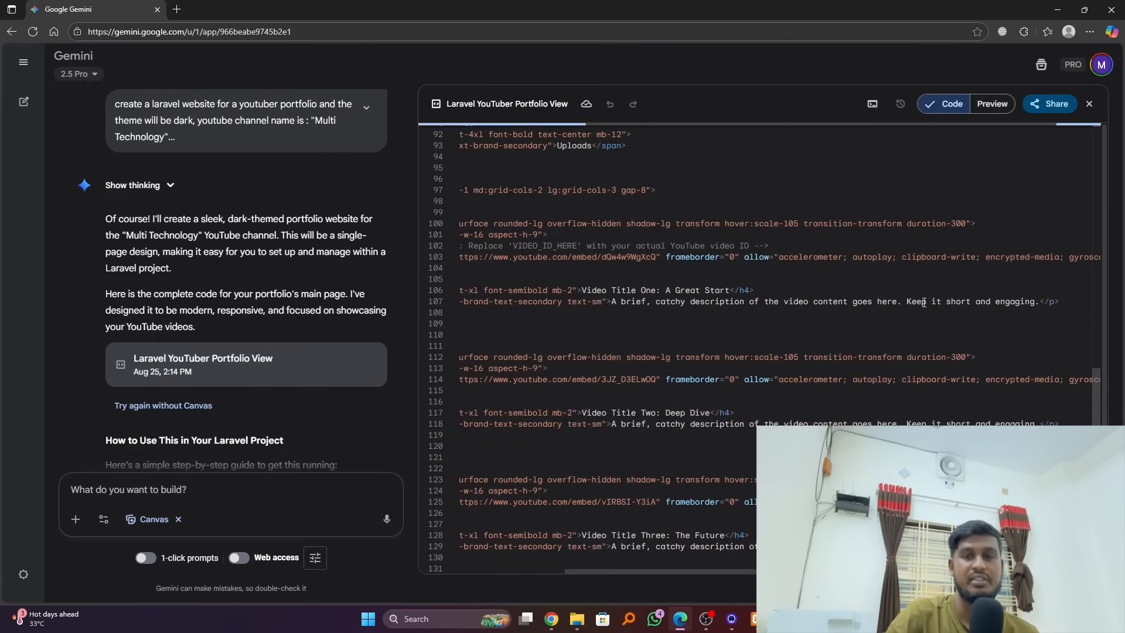
pyautogui.moveTo(913, 396)
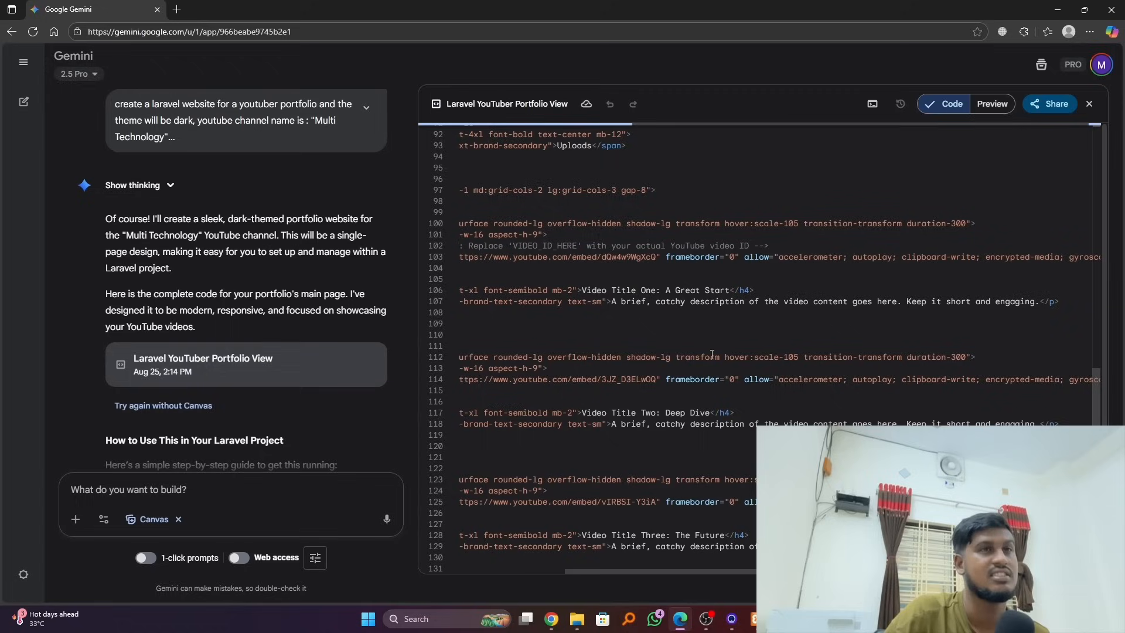
# - Scroll the code to the iframe YouTube embed links under the Latest Uploads section
pyautogui.scroll(-3)
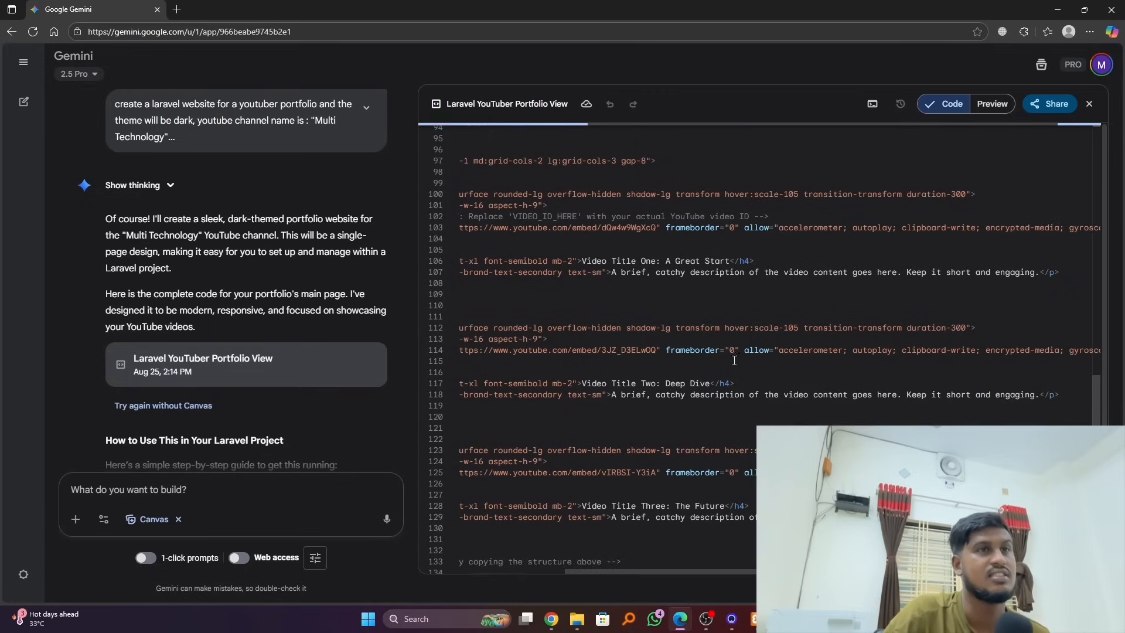
pyautogui.scroll(3)
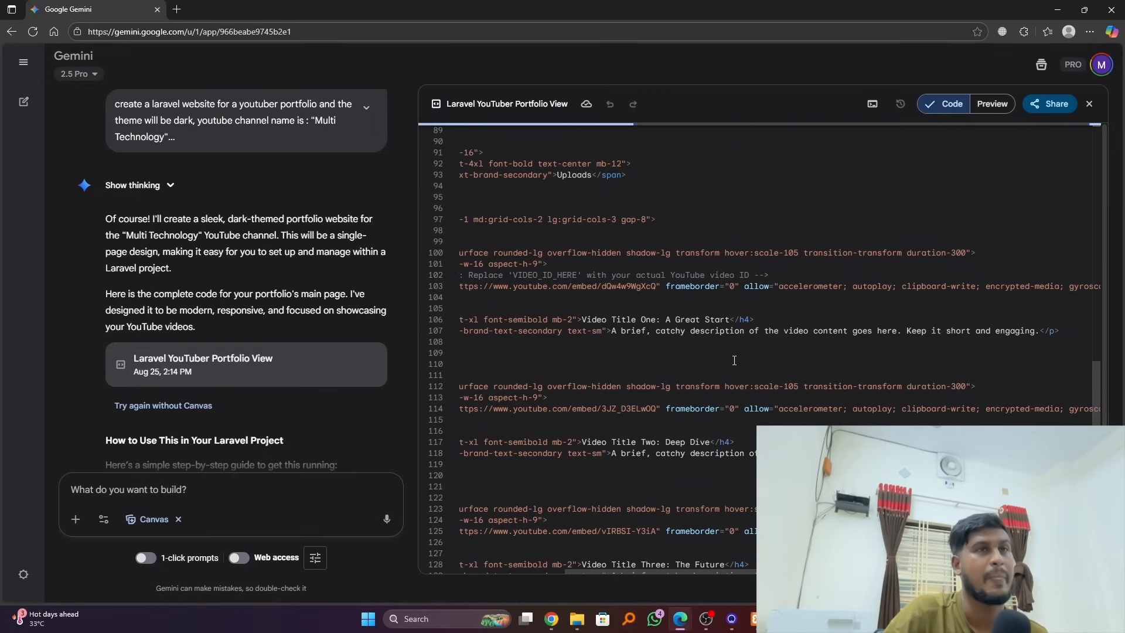
pyautogui.scroll(3)
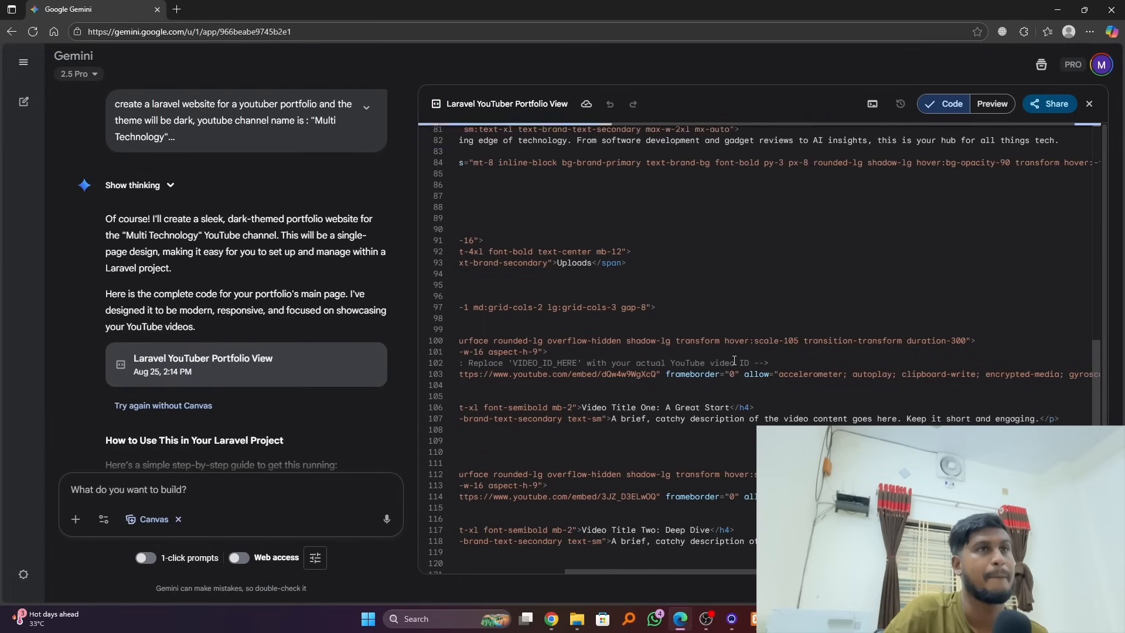
pyautogui.scroll(3)
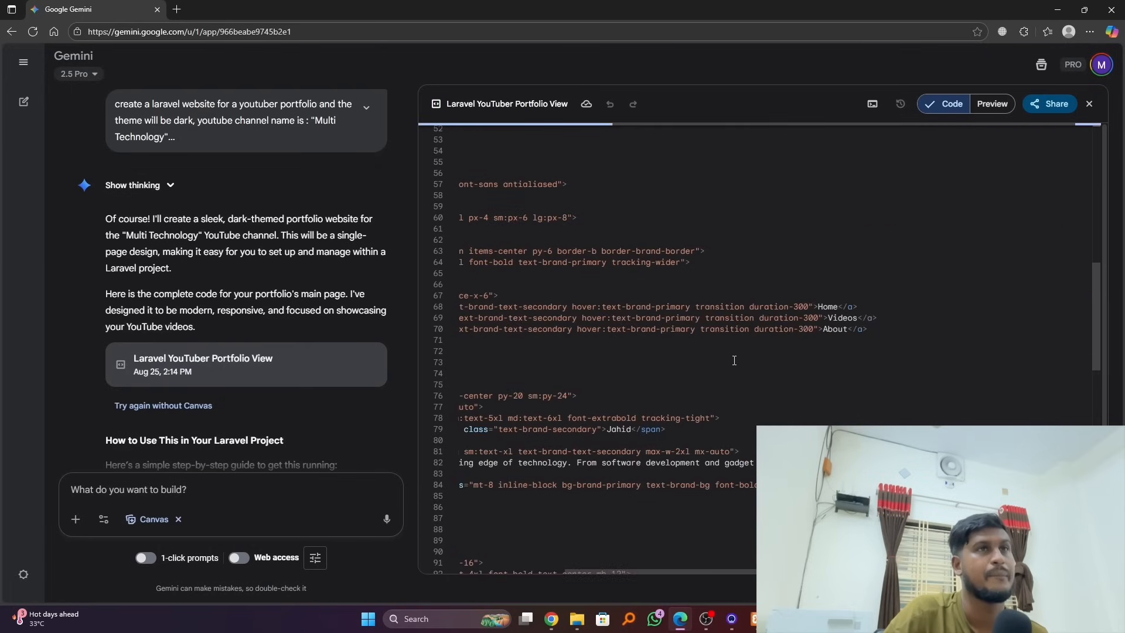
pyautogui.scroll(-3)
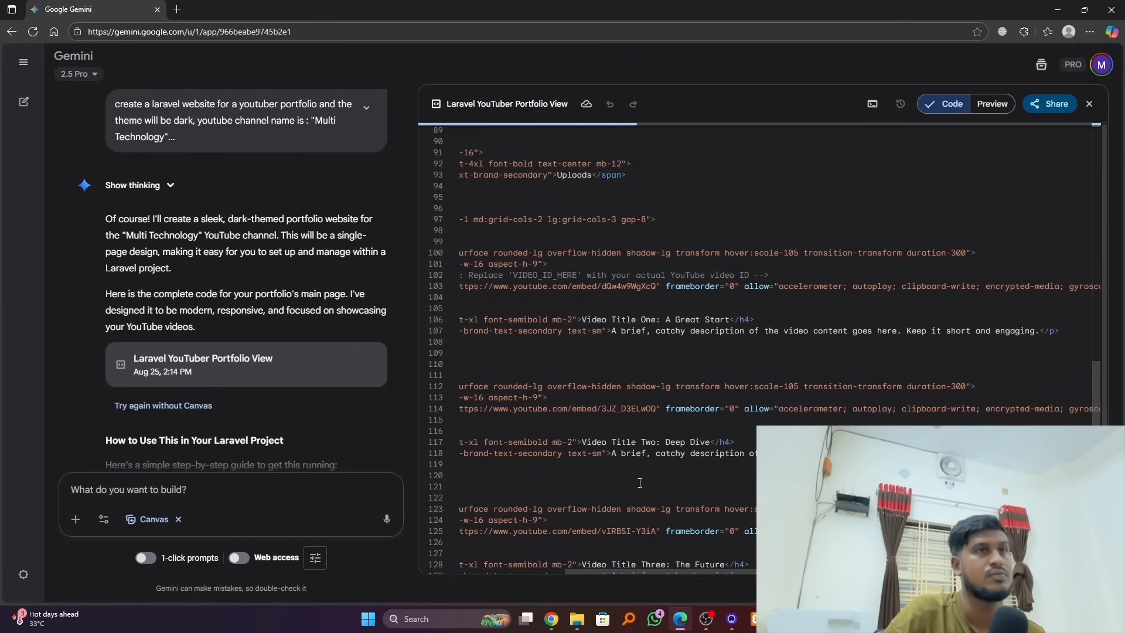
pyautogui.moveTo(666, 477)
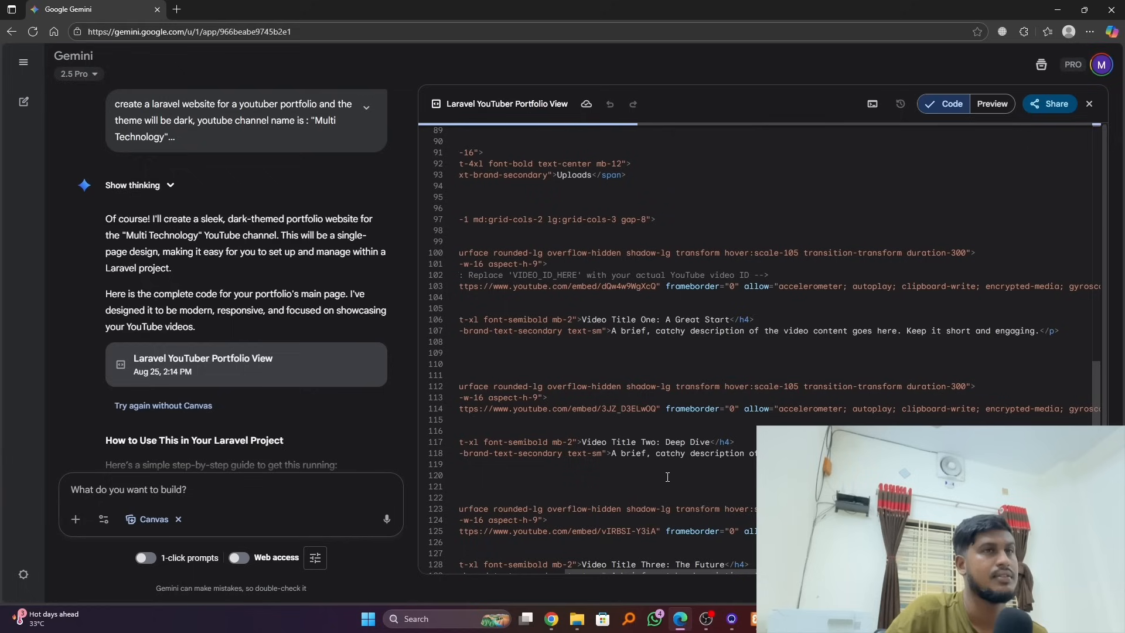
pyautogui.scroll(-3)
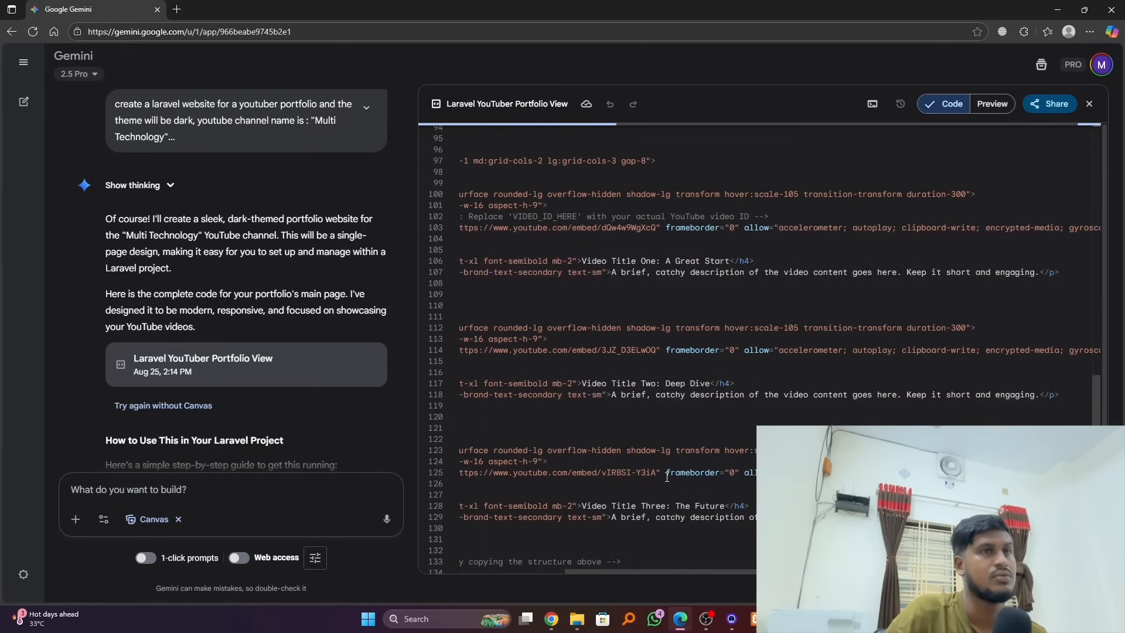
pyautogui.scroll(-3)
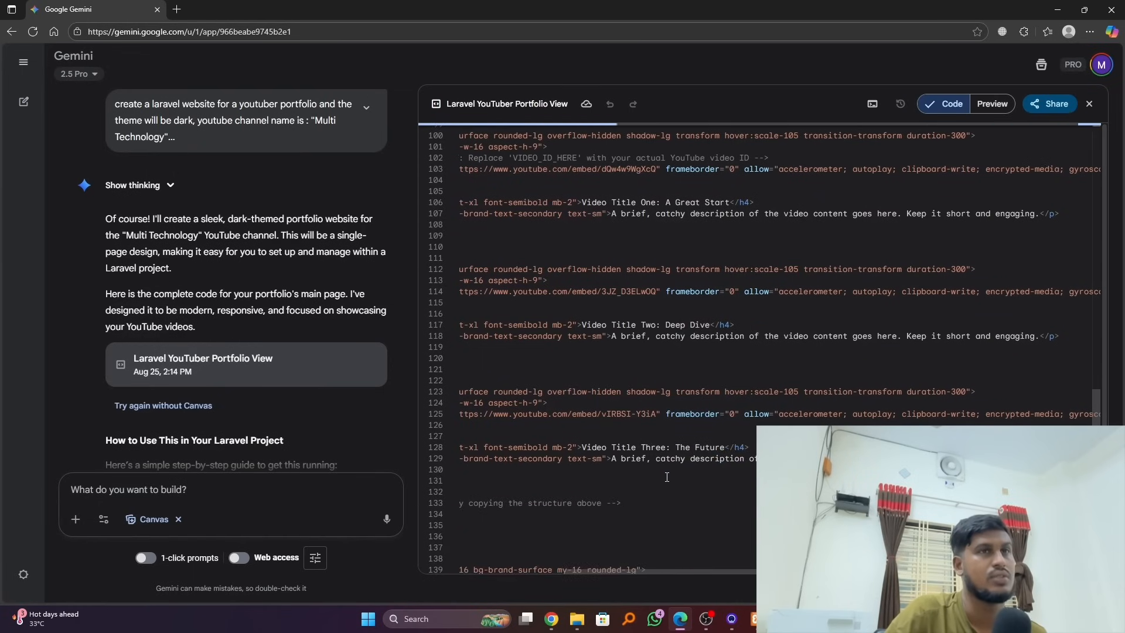
pyautogui.scroll(-3)
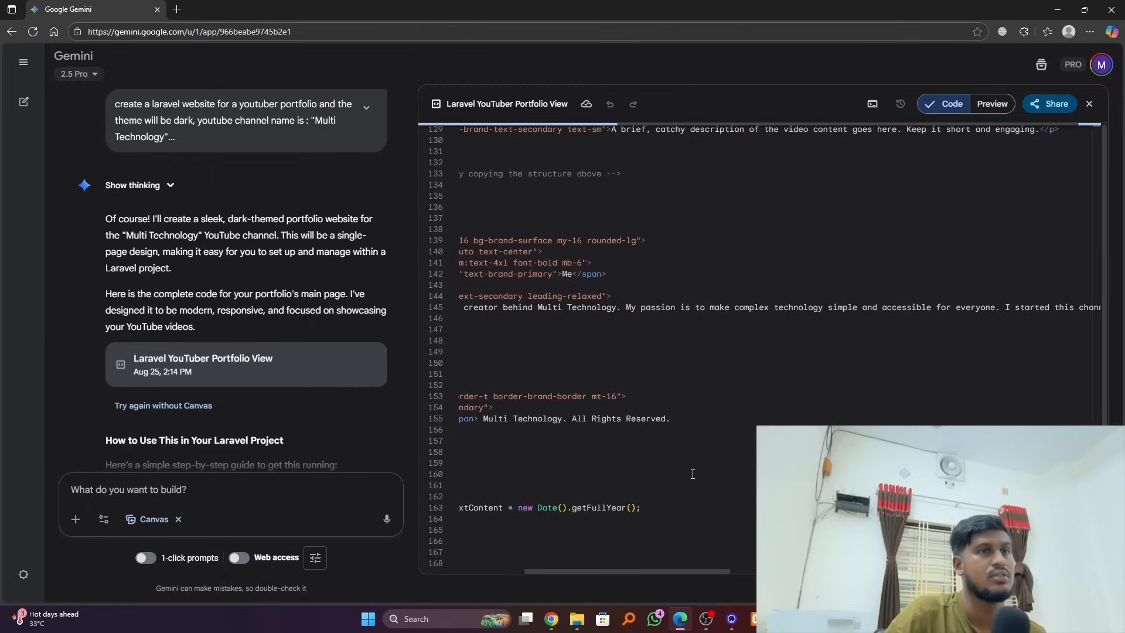
pyautogui.scroll(3)
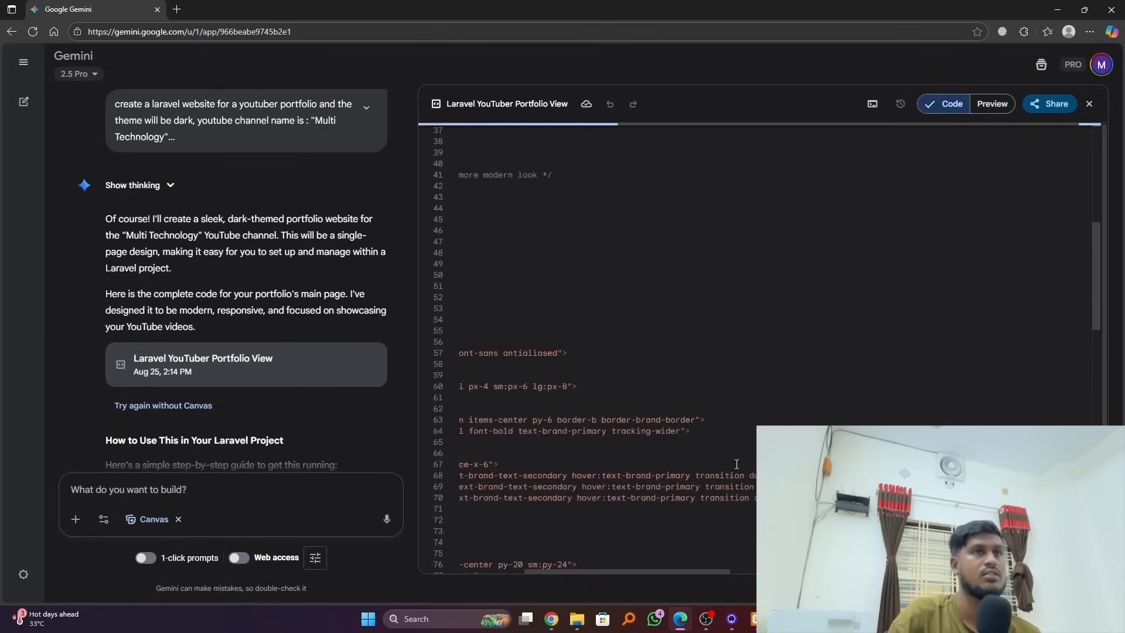
pyautogui.scroll(3)
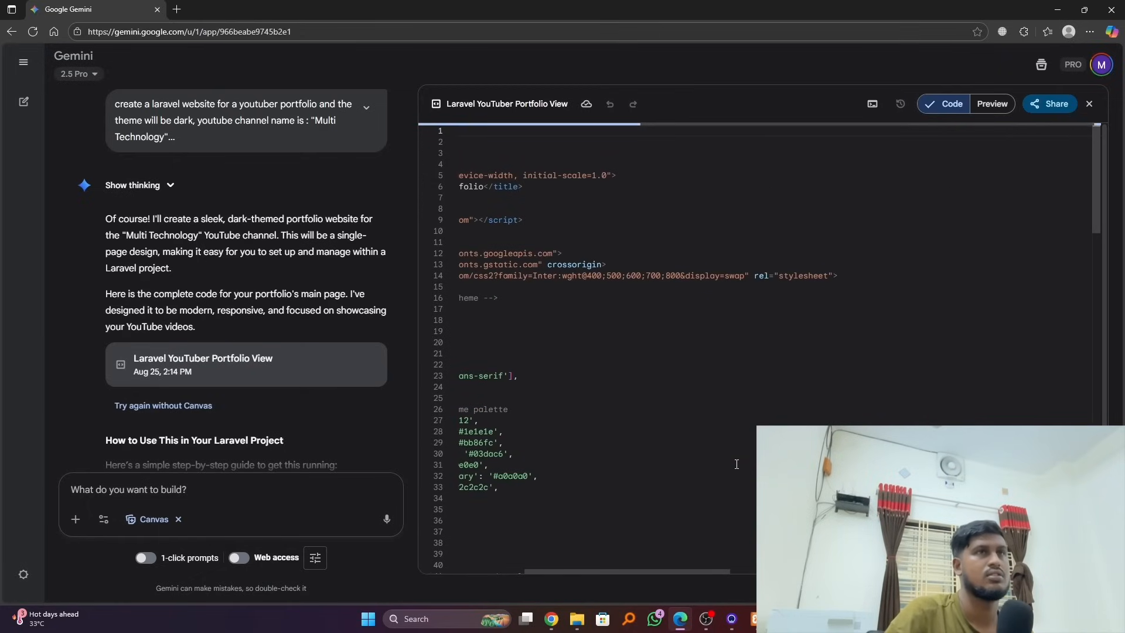
pyautogui.scroll(-3)
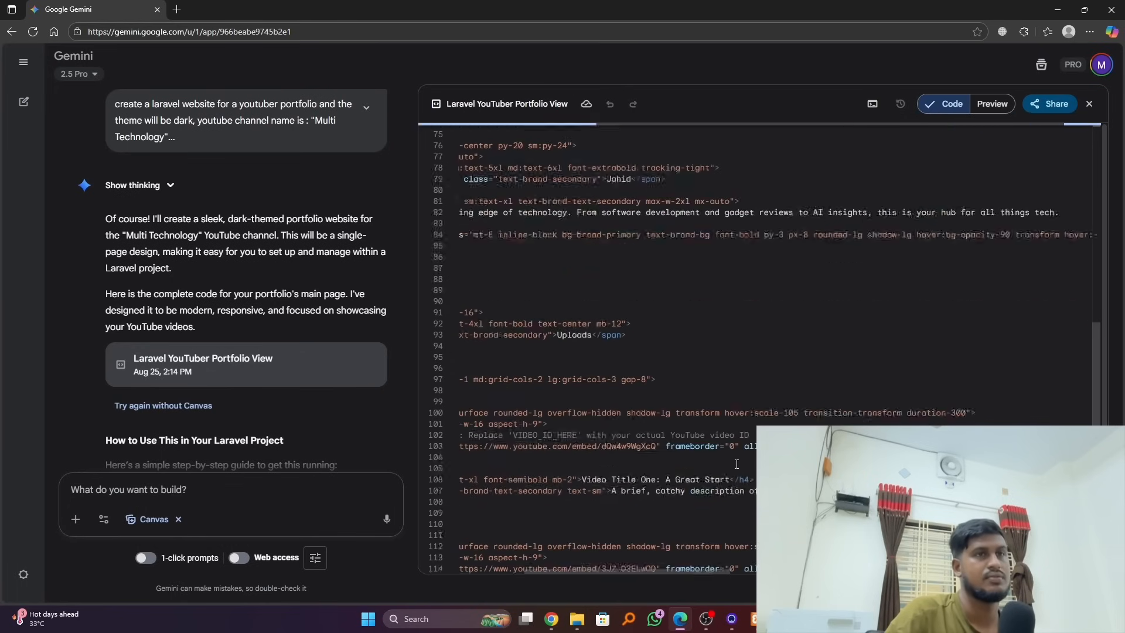
pyautogui.scroll(-3)
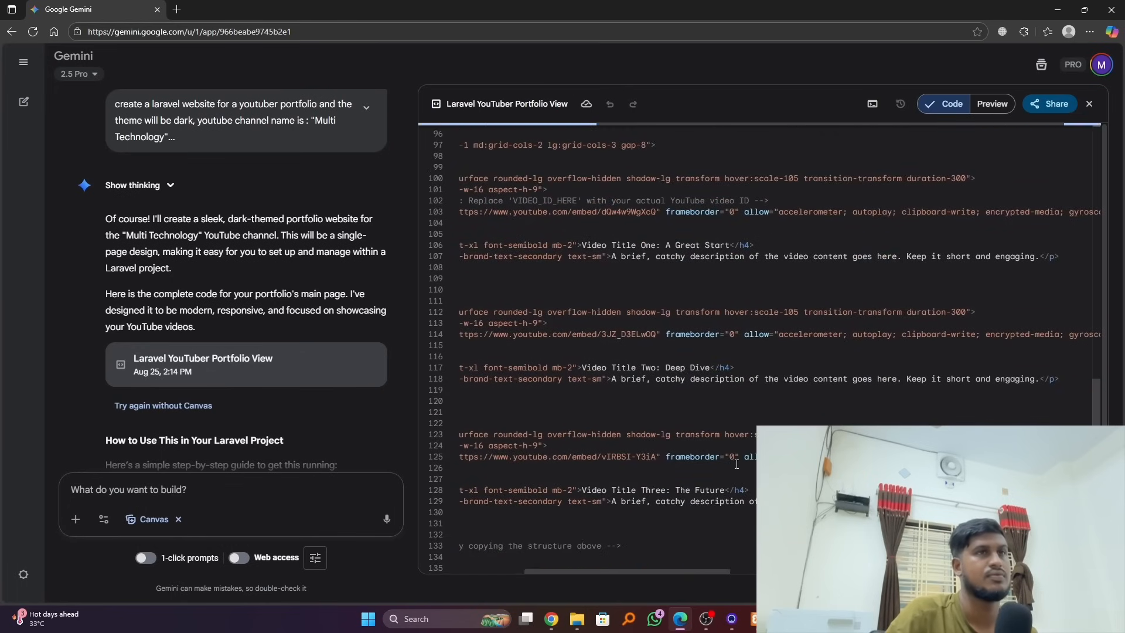
pyautogui.scroll(3)
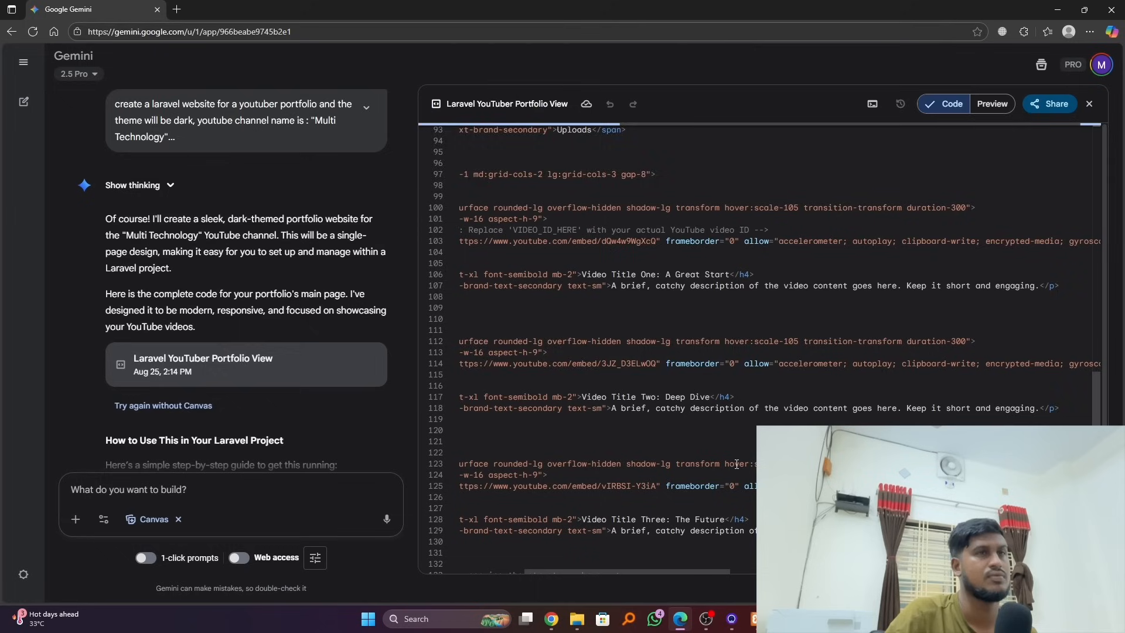
pyautogui.scroll(-3)
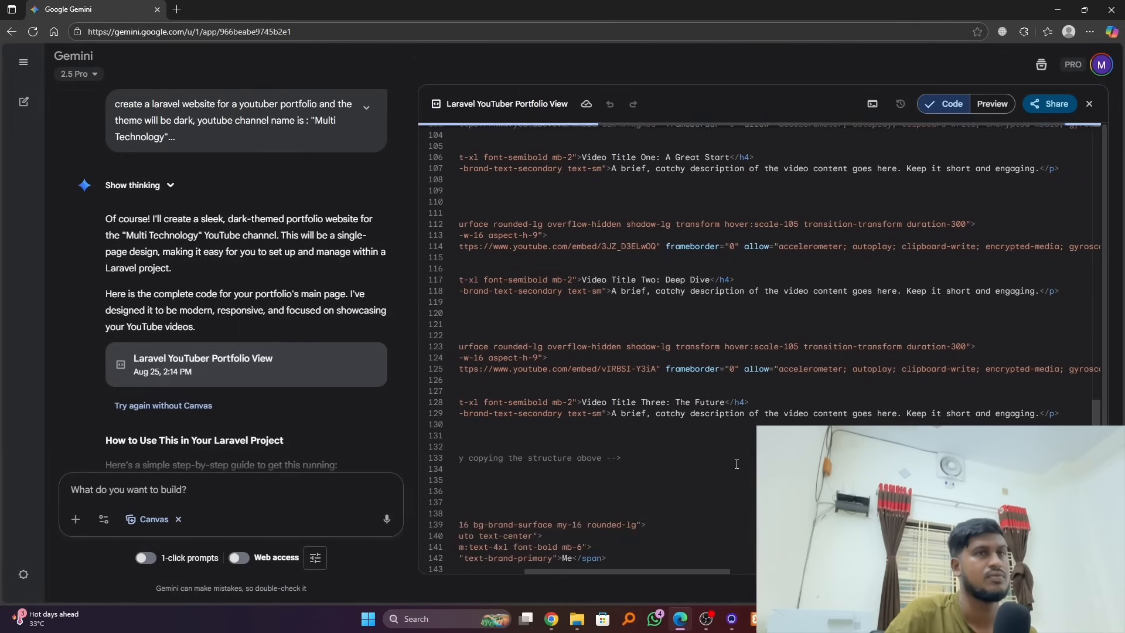
pyautogui.scroll(-3)
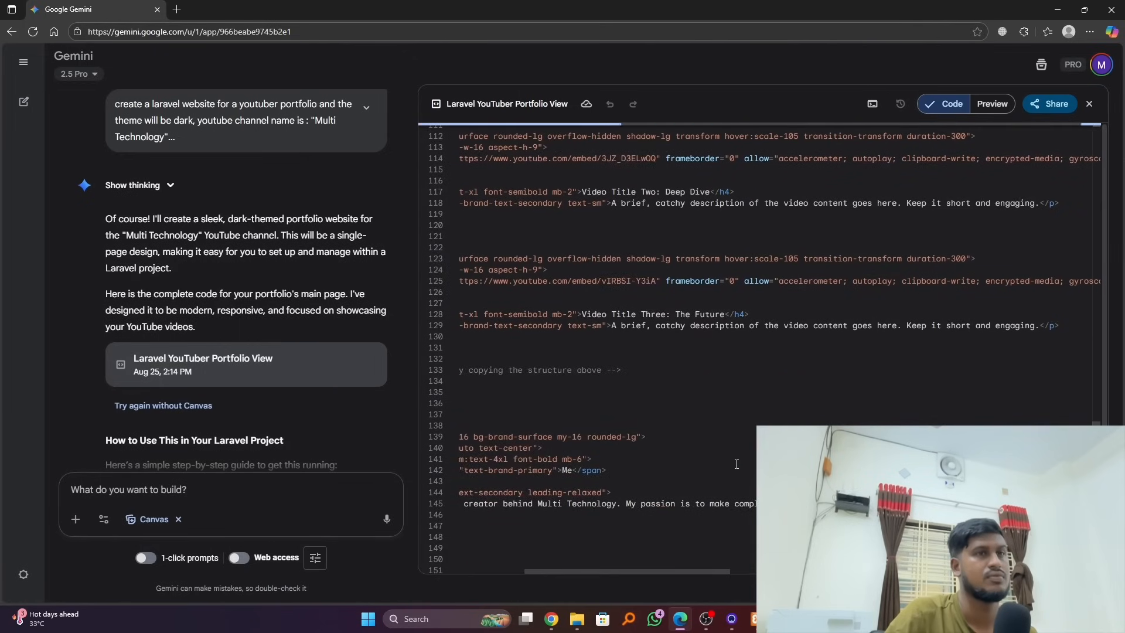
pyautogui.scroll(3)
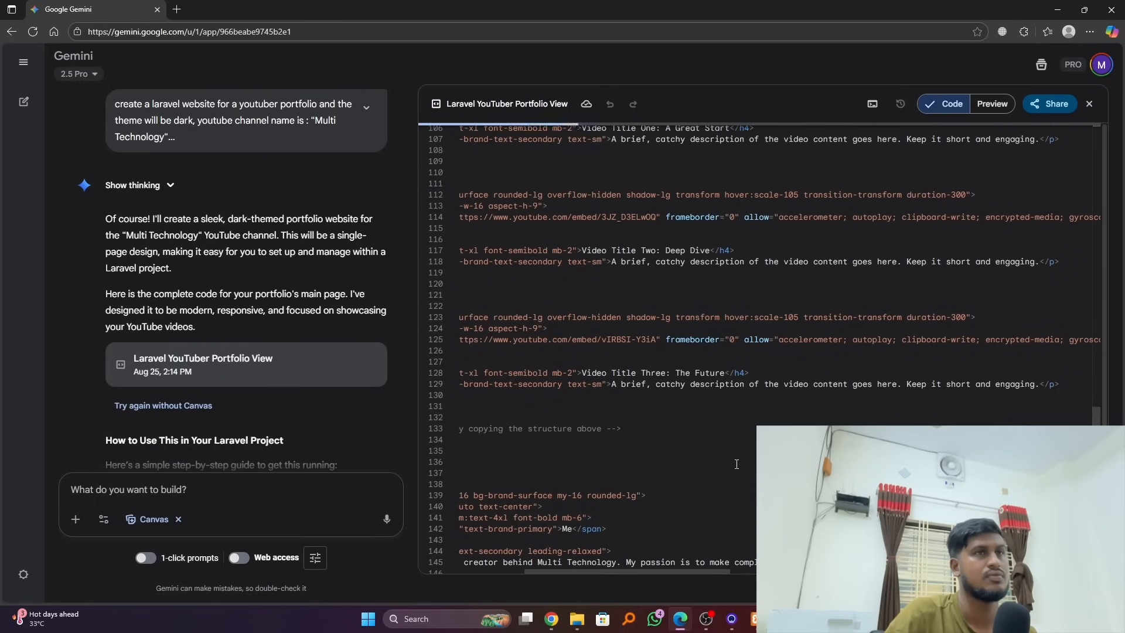
pyautogui.scroll(3)
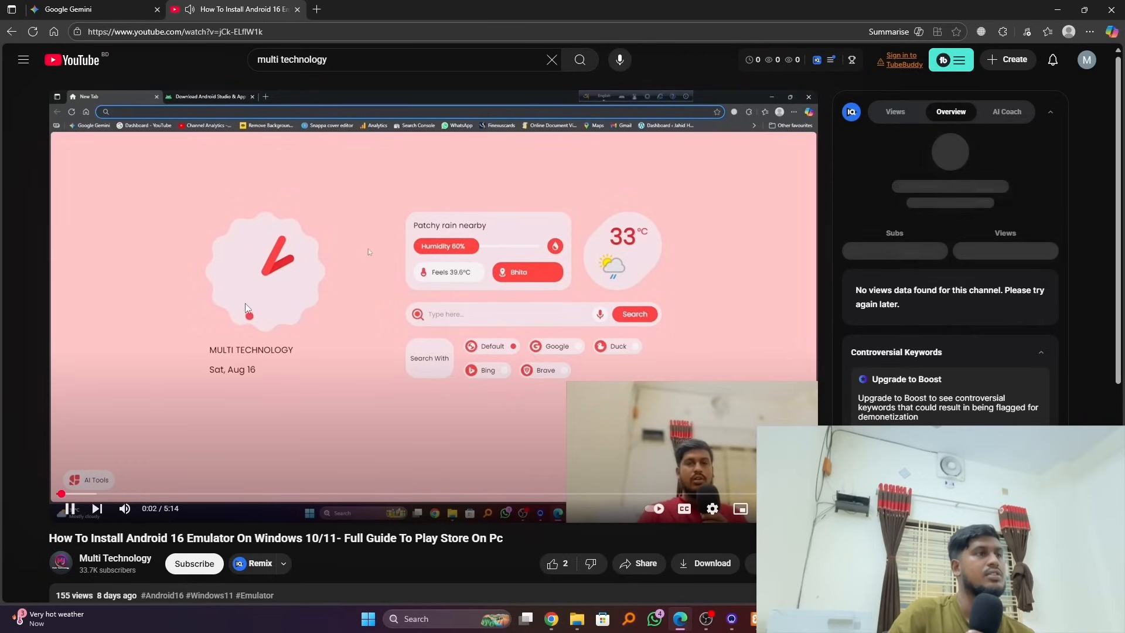
# - Pause the Android 16 emulator tutorial and select its video ID in the address bar
pyautogui.click(176, 32)
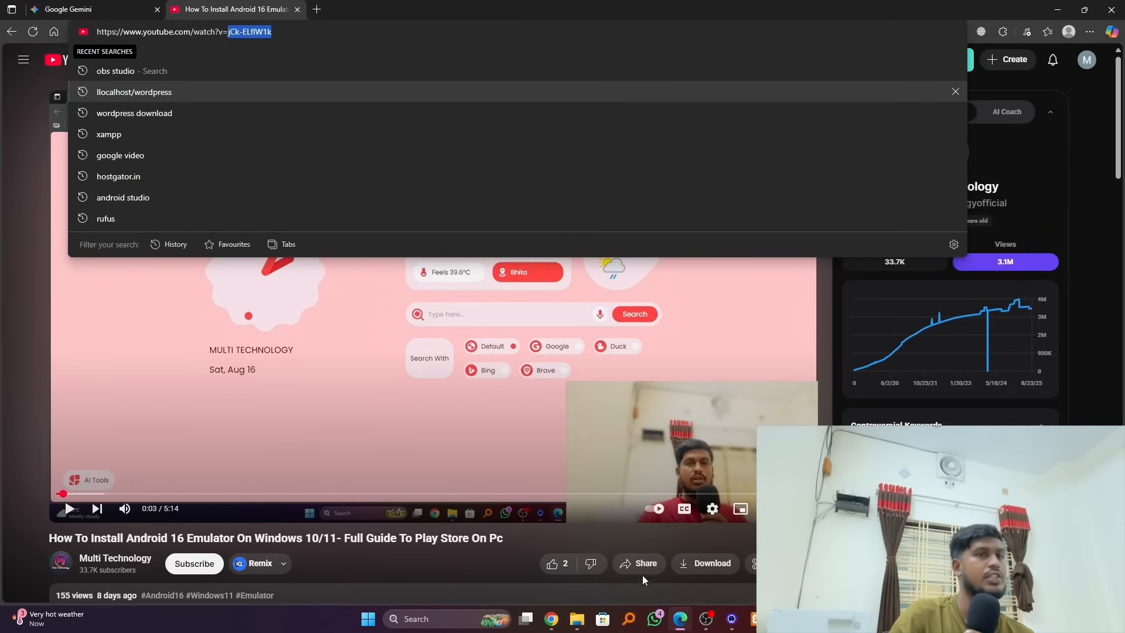
pyautogui.click(67, 9)
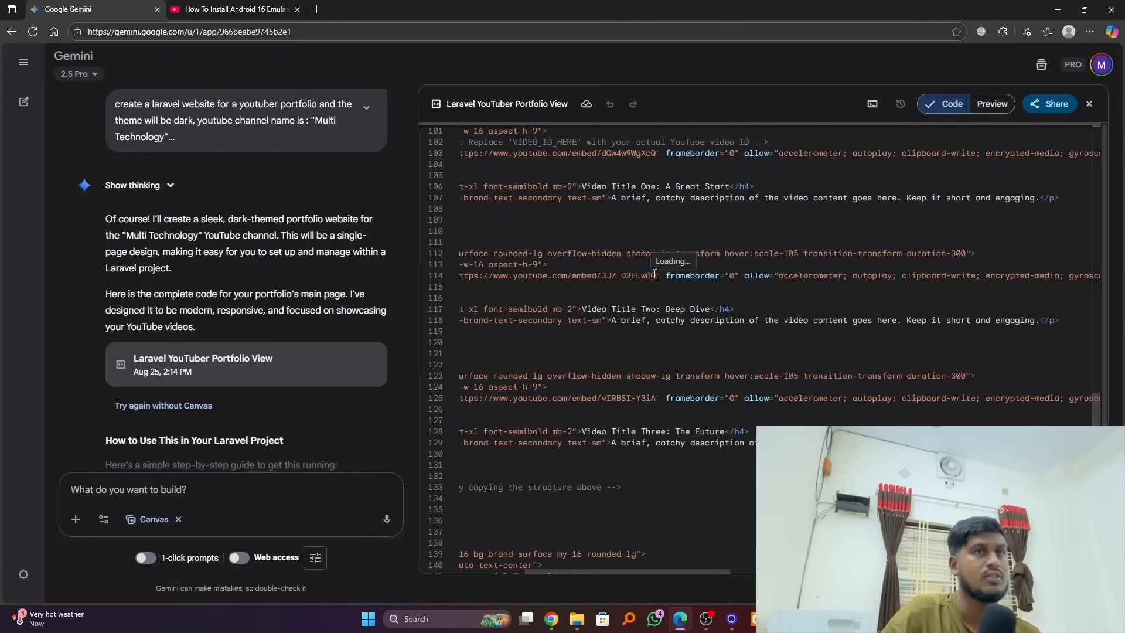
pyautogui.moveTo(646, 260)
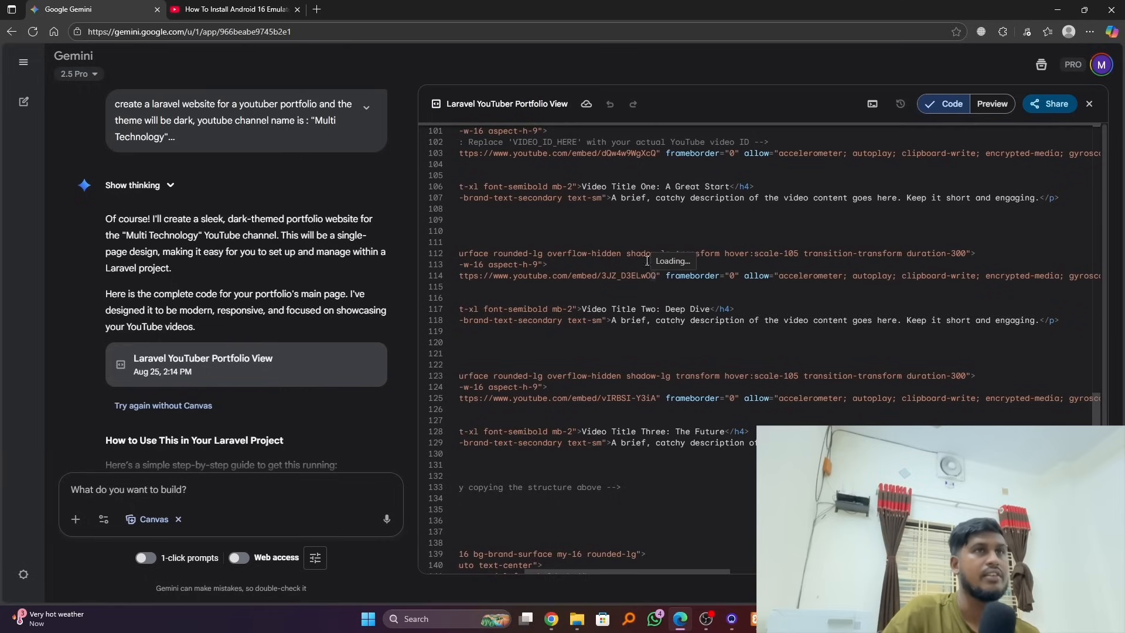
# - Replace the first iframe's placeholder video ID with jCk-ELflW1k and preview the site
pyautogui.scroll(3)
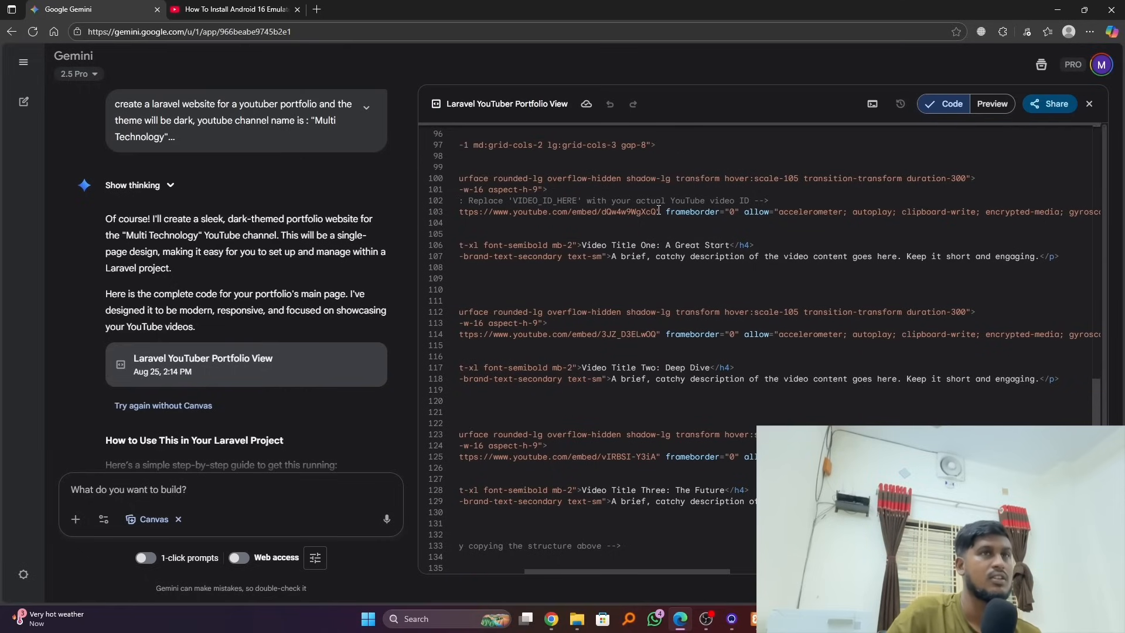
pyautogui.doubleClick(630, 211)
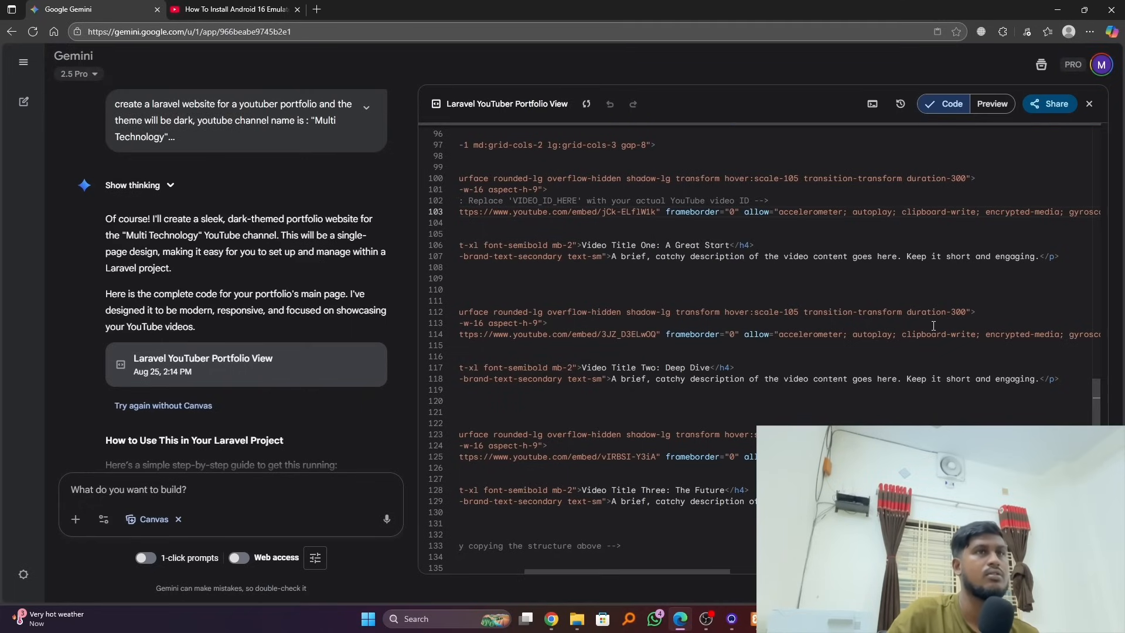
pyautogui.click(992, 103)
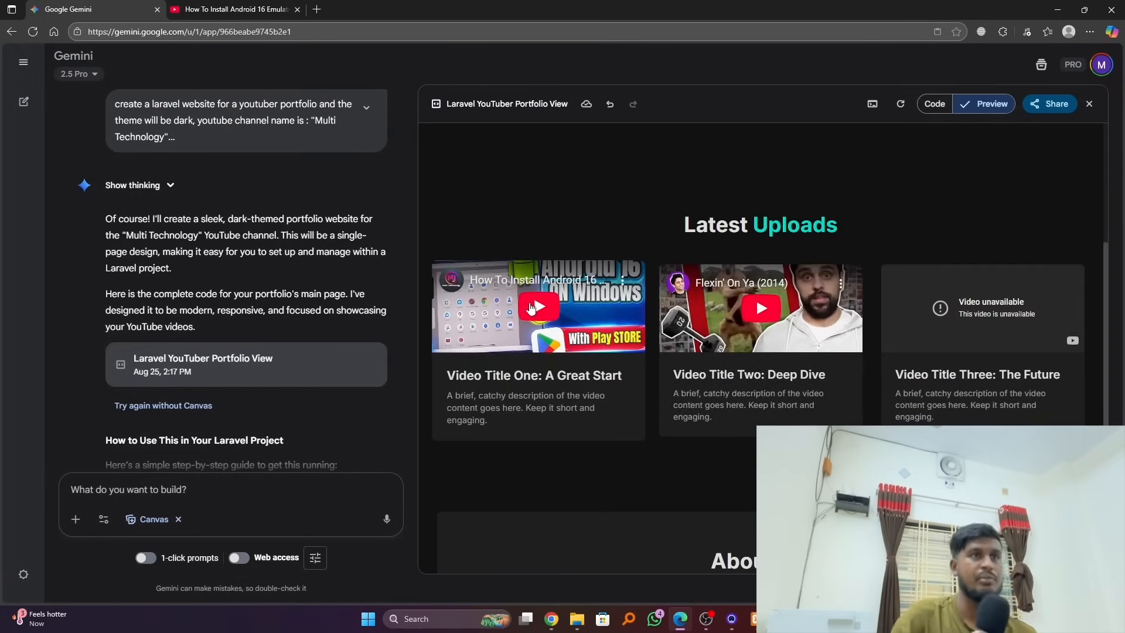
# - Play the Android 16 tutorial in the first video card and try it full screen
pyautogui.click(538, 307)
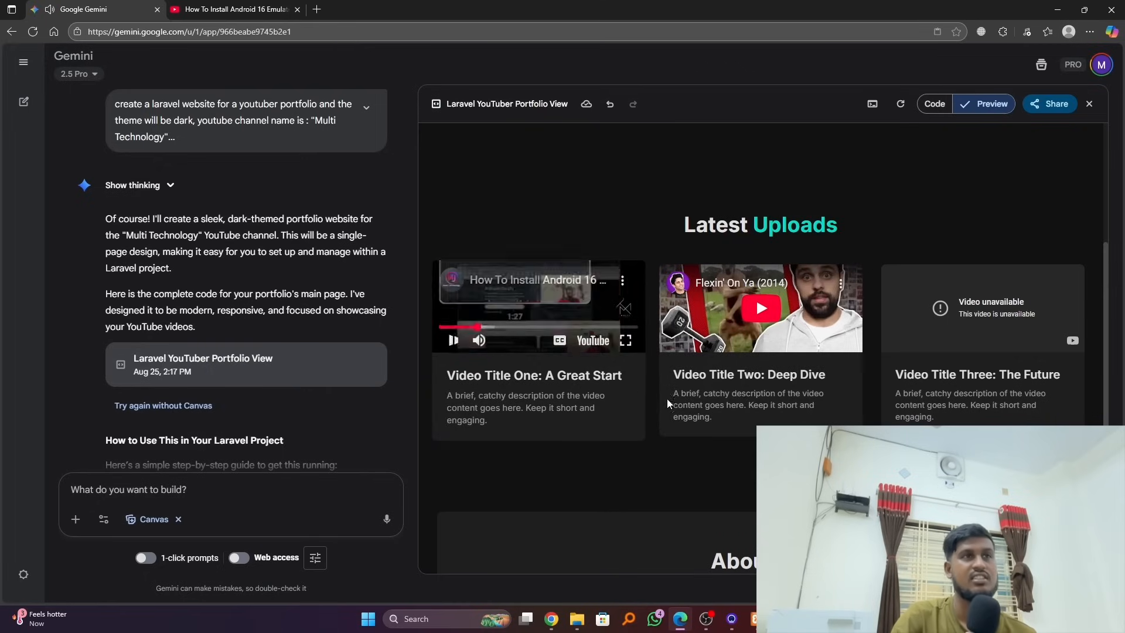
pyautogui.click(625, 340)
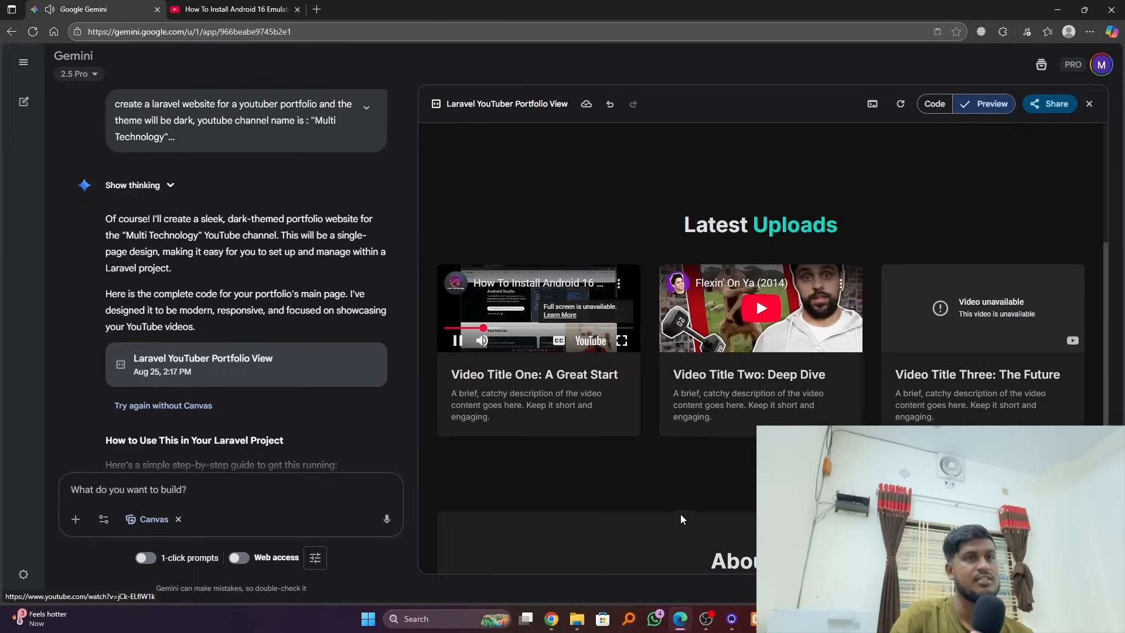
pyautogui.scroll(3)
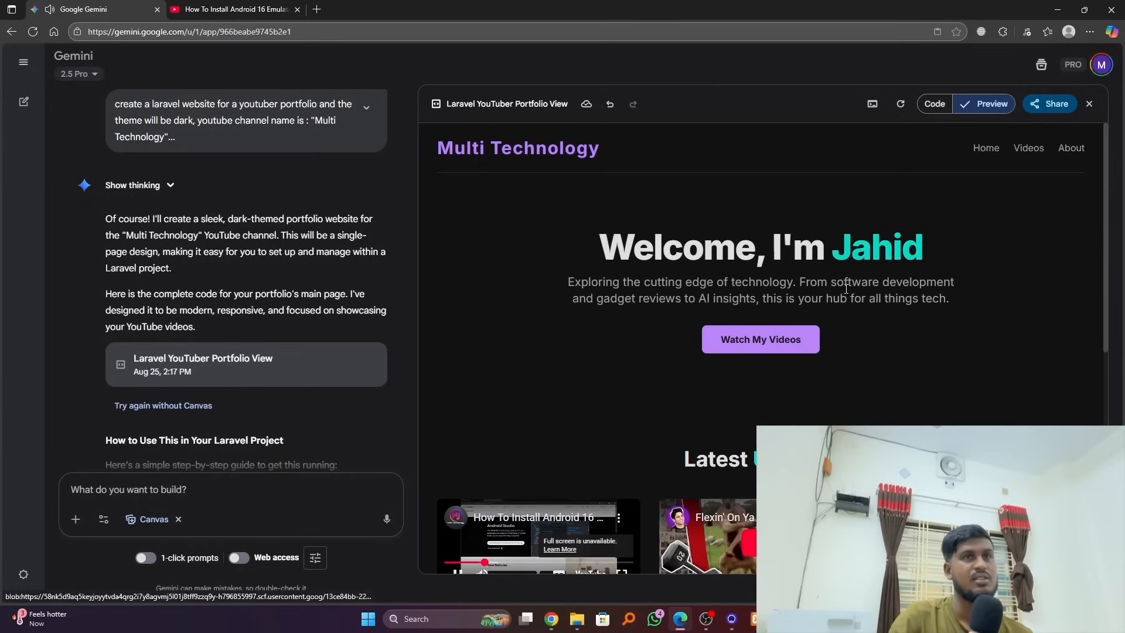
pyautogui.scroll(-3)
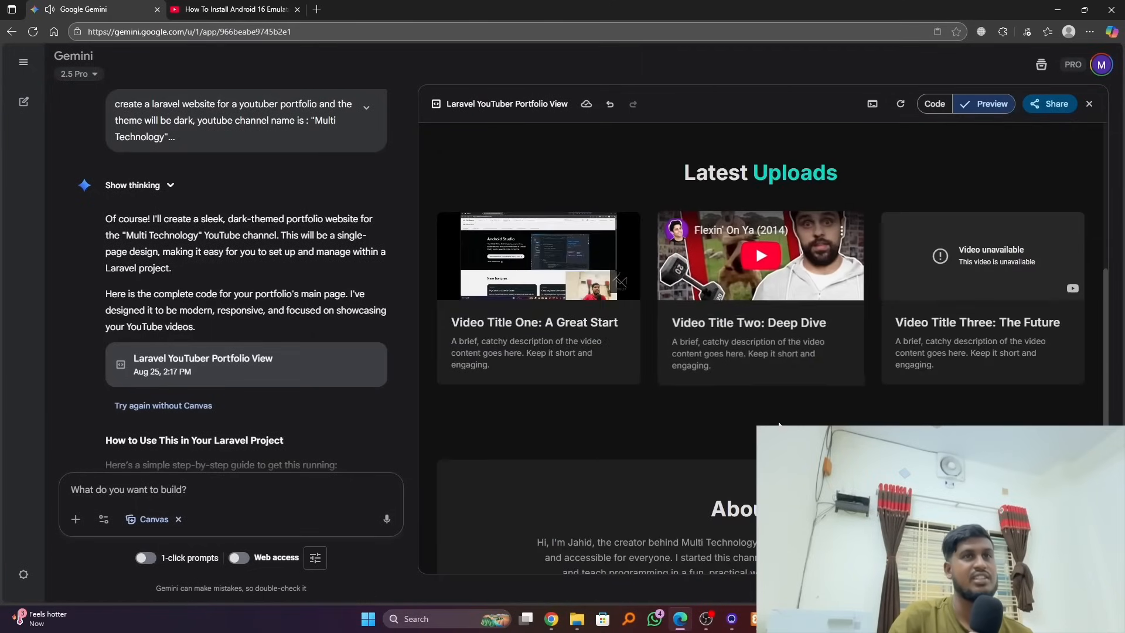
pyautogui.scroll(3)
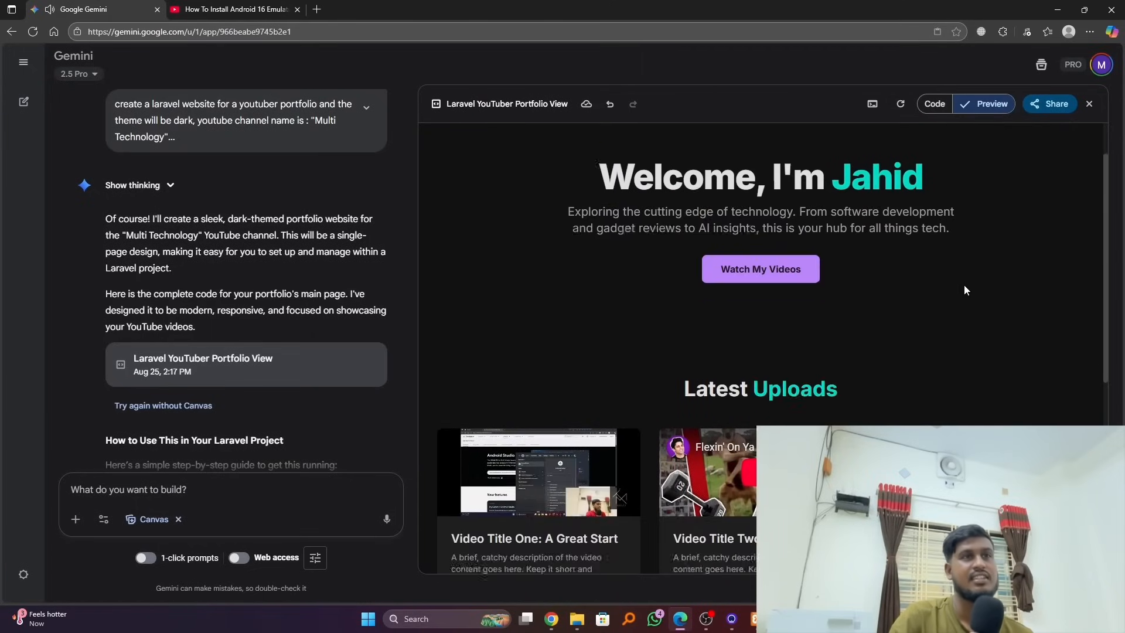
pyautogui.scroll(-3)
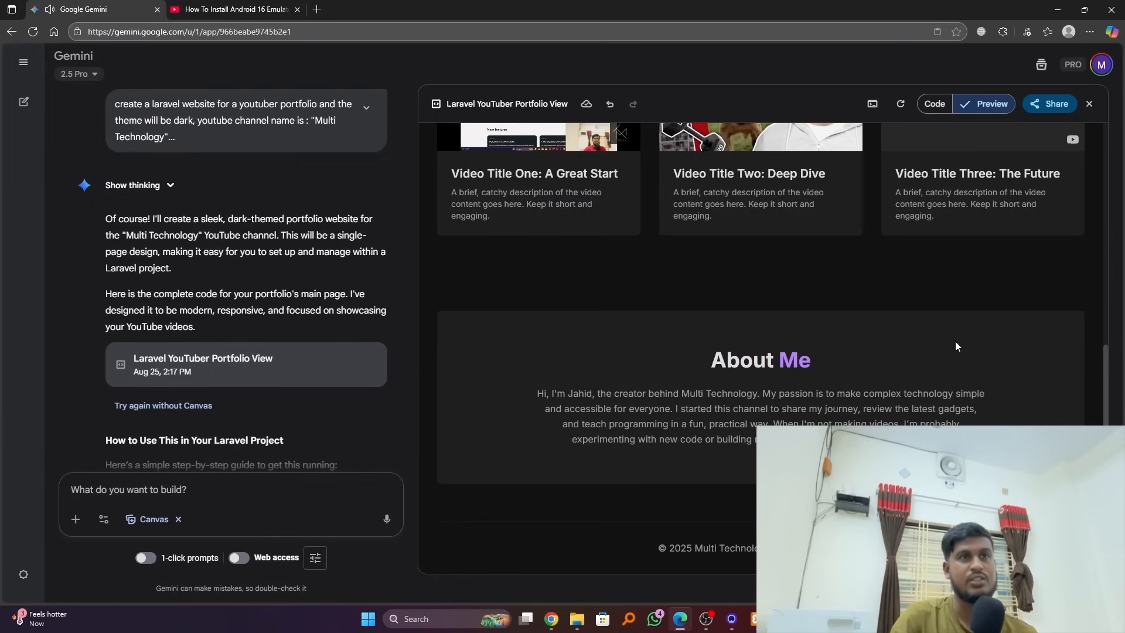
pyautogui.scroll(3)
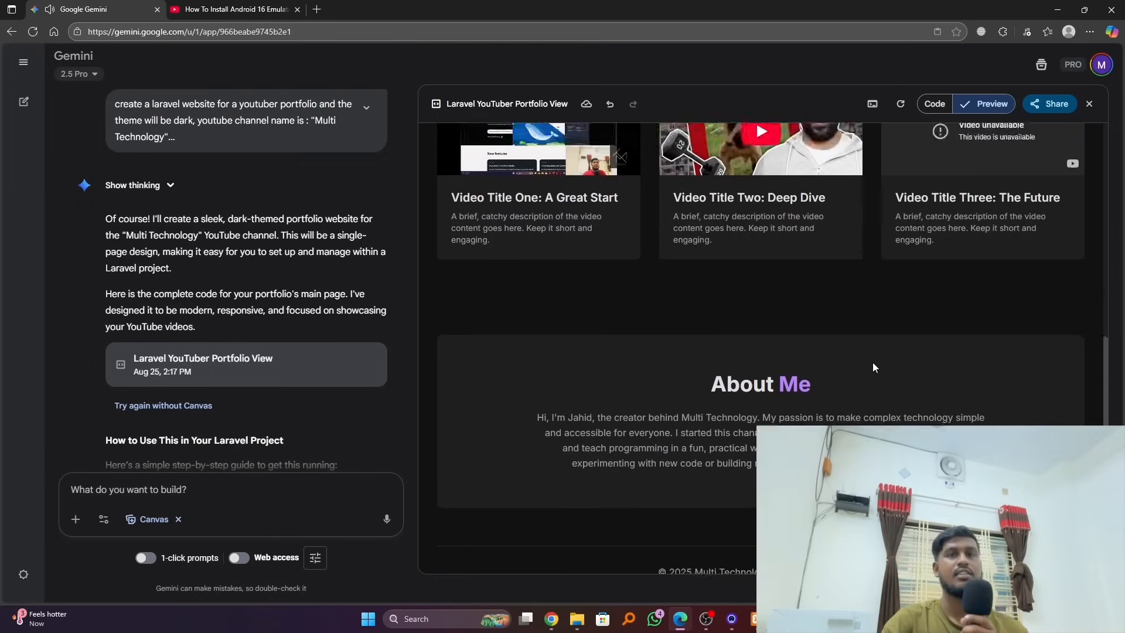
pyautogui.scroll(3)
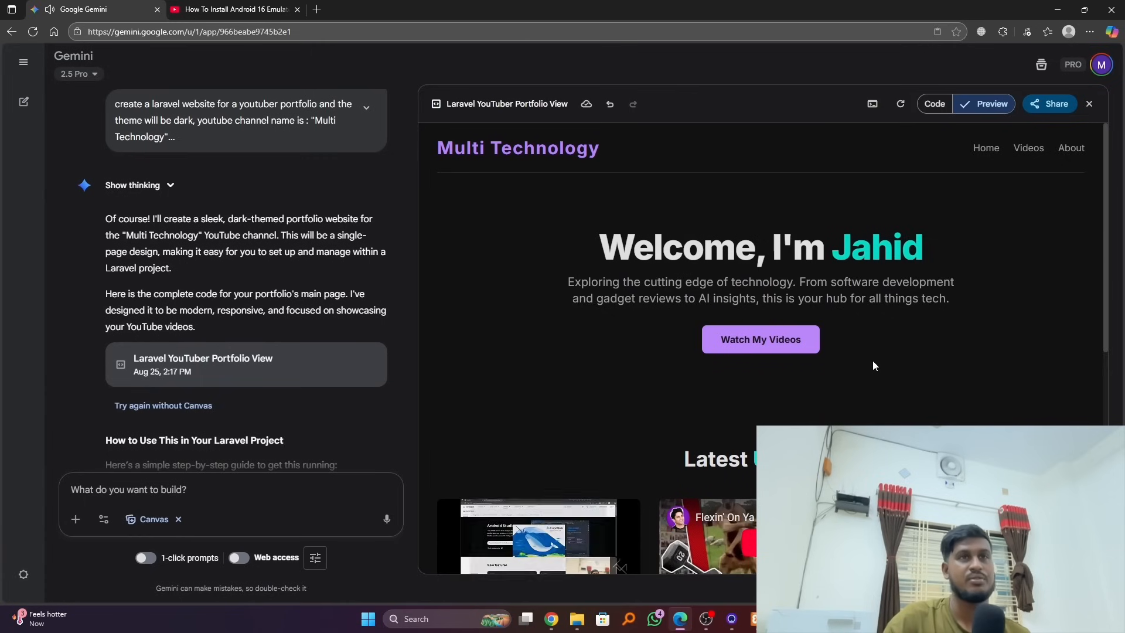
pyautogui.scroll(-3)
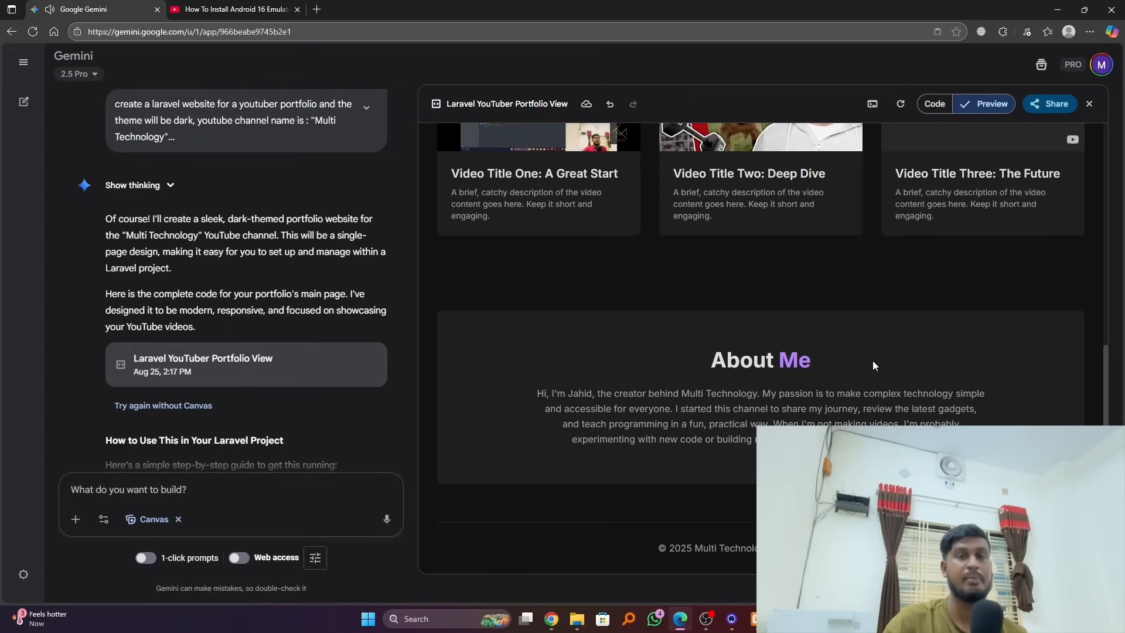
pyautogui.moveTo(899, 369)
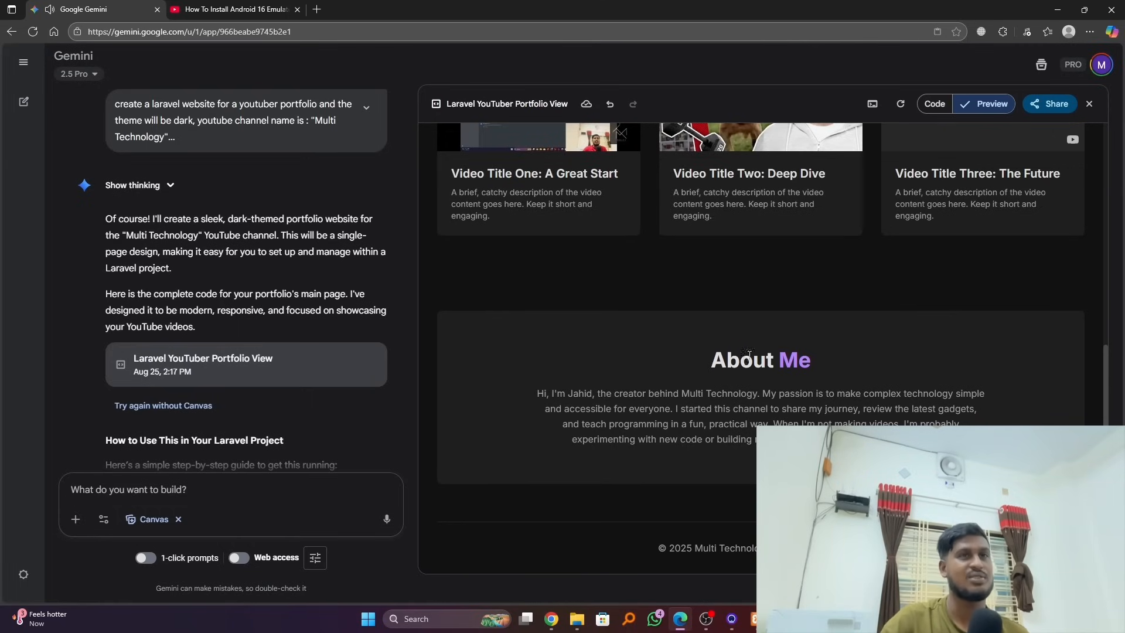
pyautogui.scroll(3)
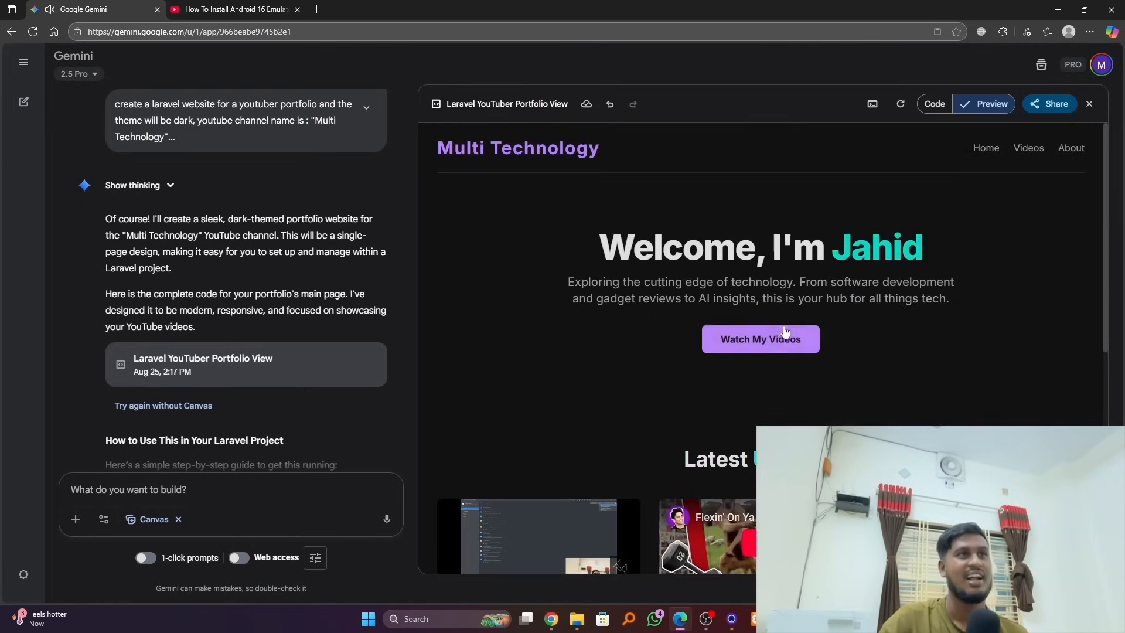
pyautogui.scroll(-3)
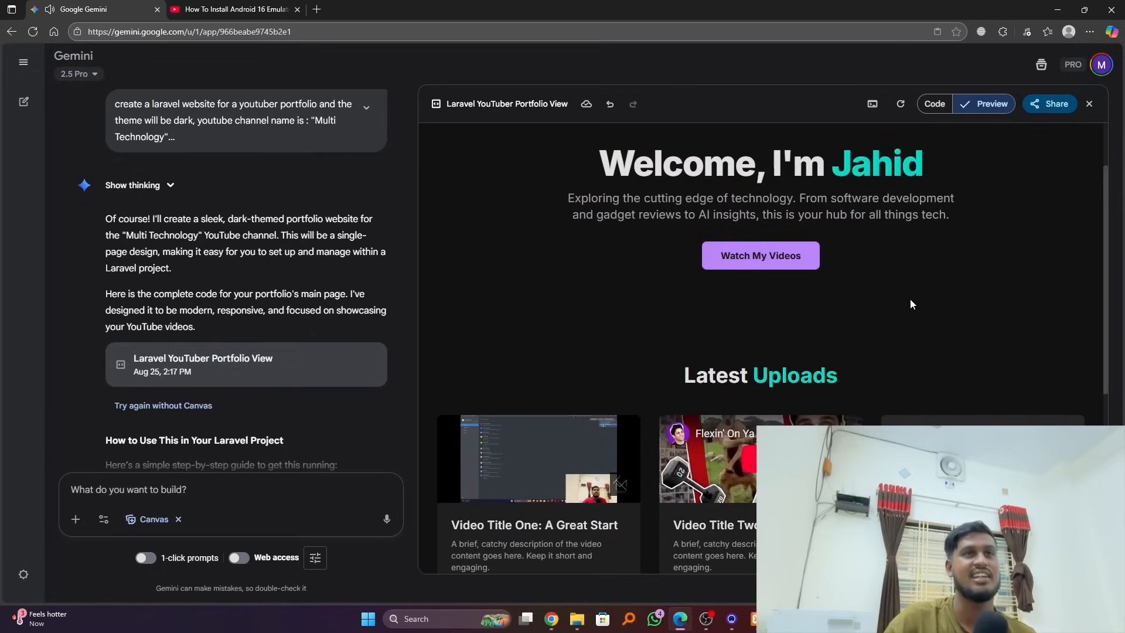
pyautogui.moveTo(922, 295)
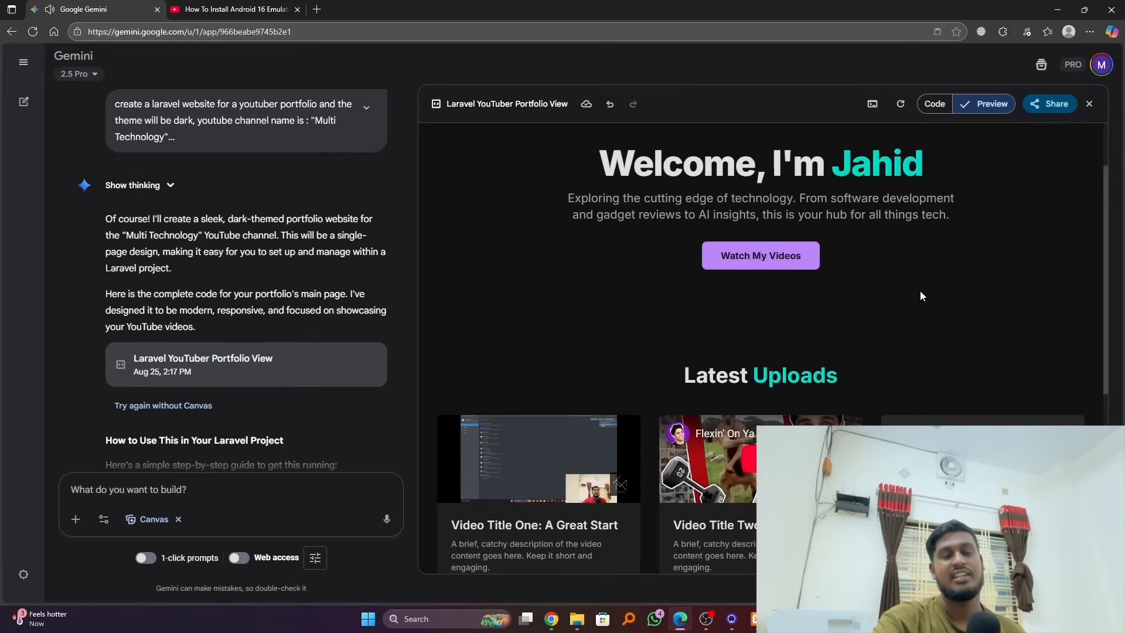